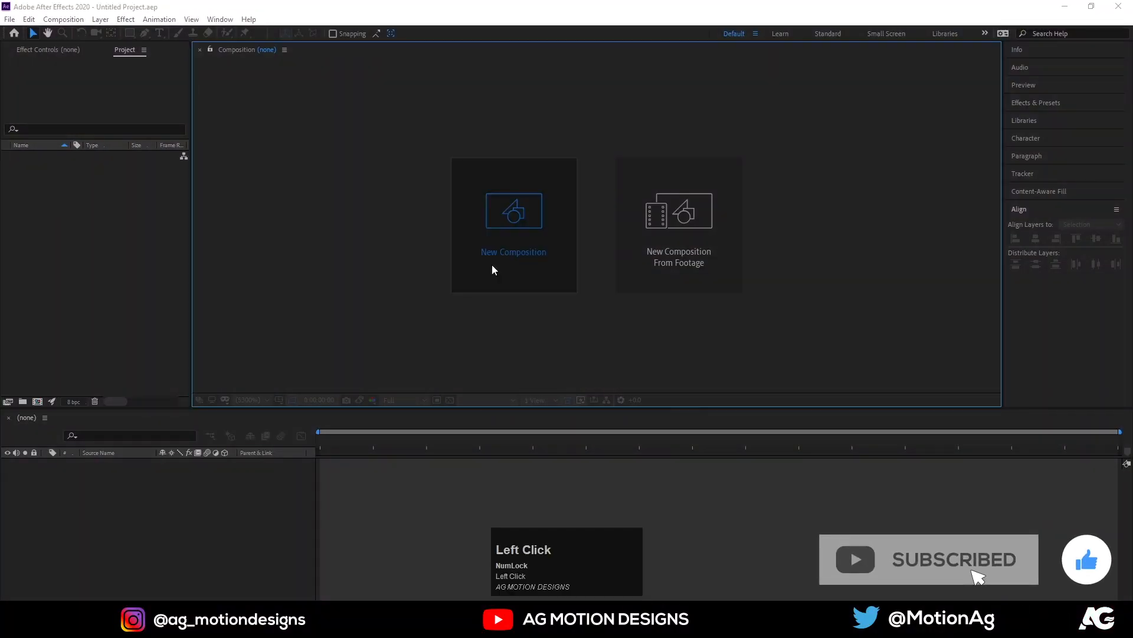
- Create a new 1920×1080, 30 fps composition named 'Main Animation'
left_click(514, 210)
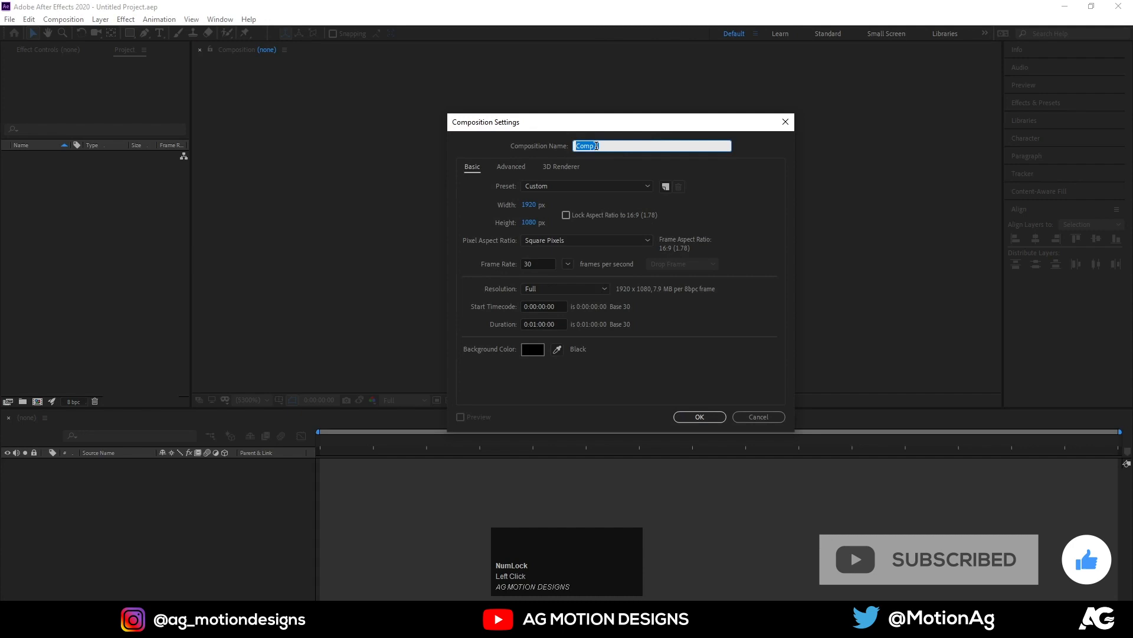
type("Main Animation")
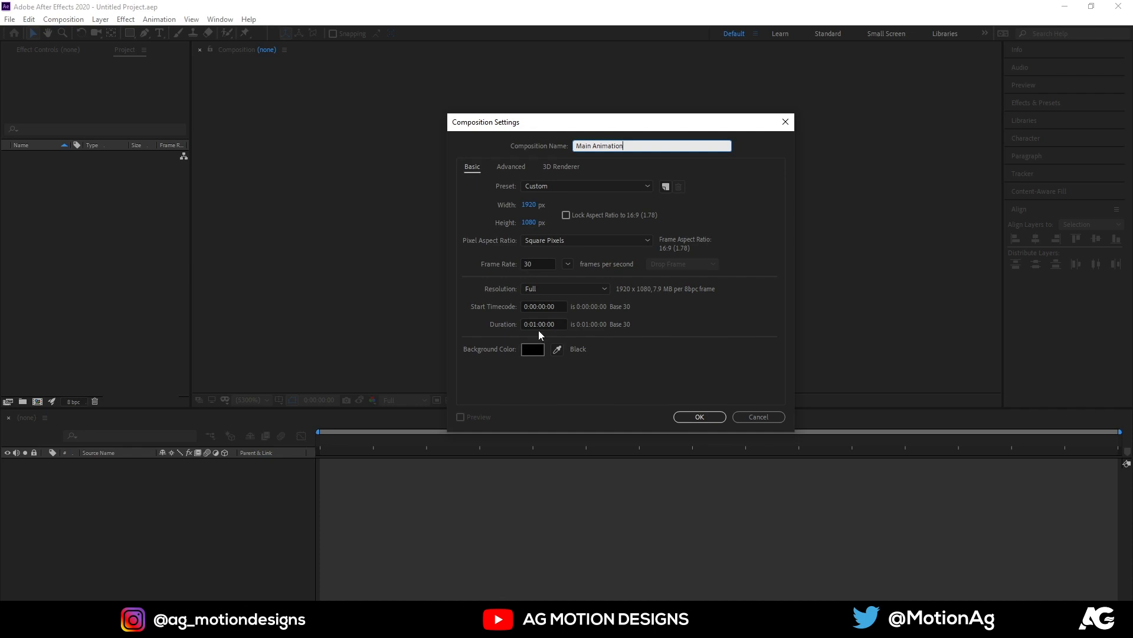
left_click(700, 417)
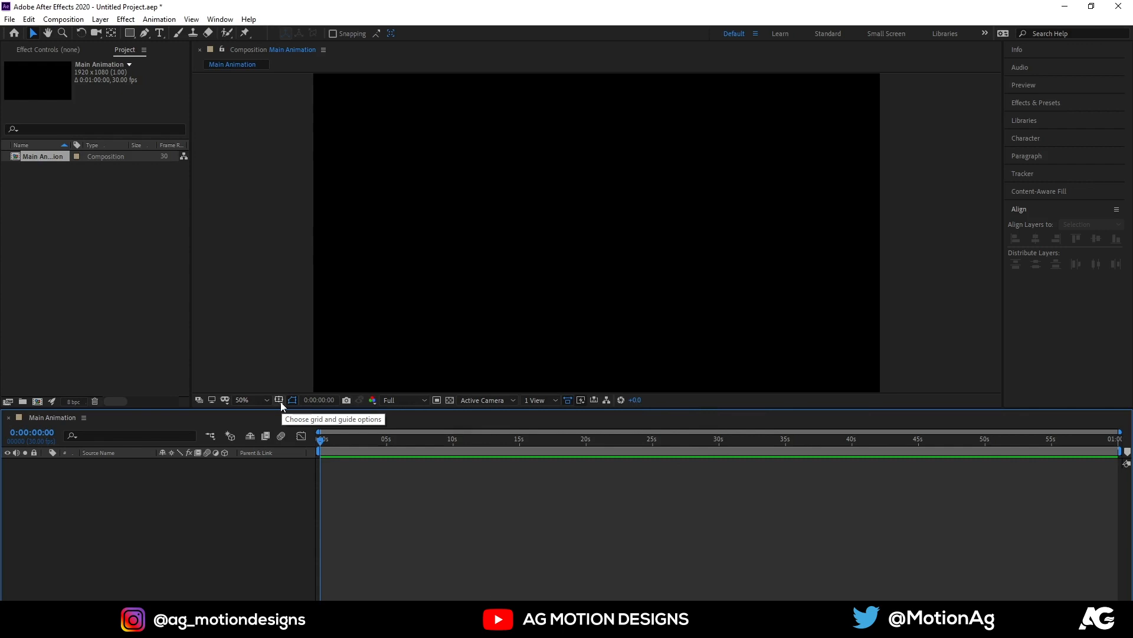
- Show the Title/Action Safe margins in the composition view
left_click(280, 399)
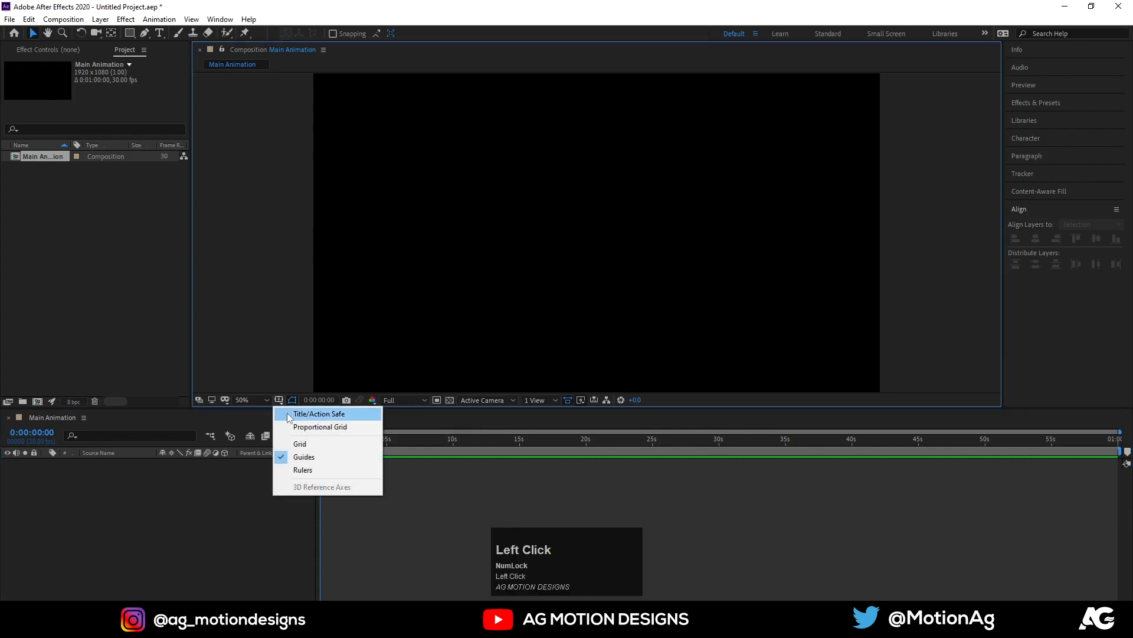
left_click(319, 413)
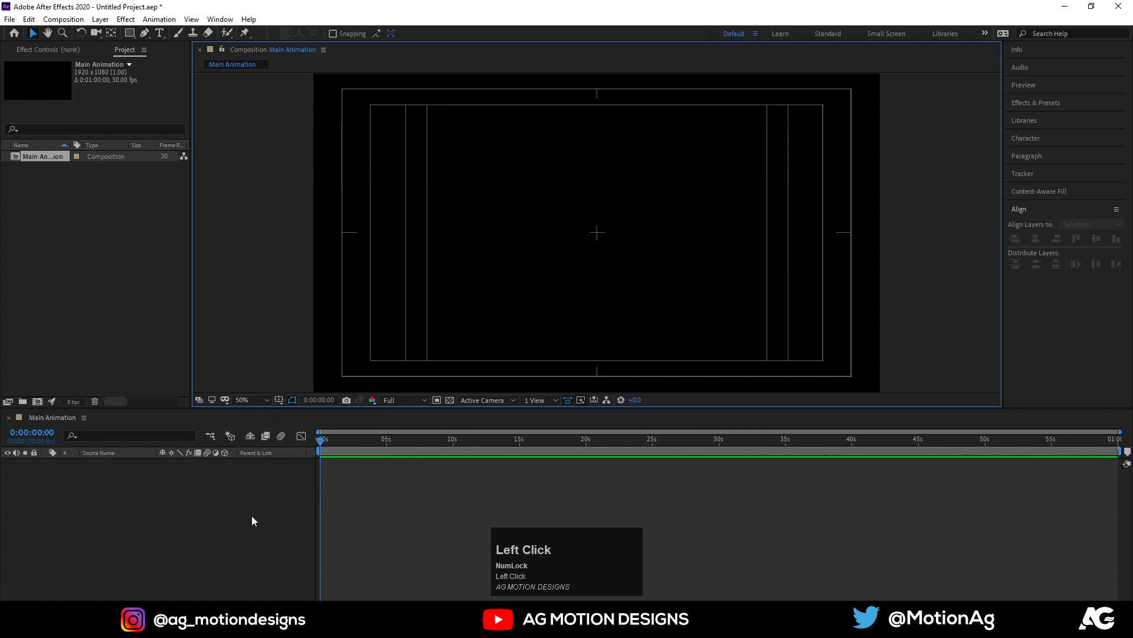
mouse_move(169, 35)
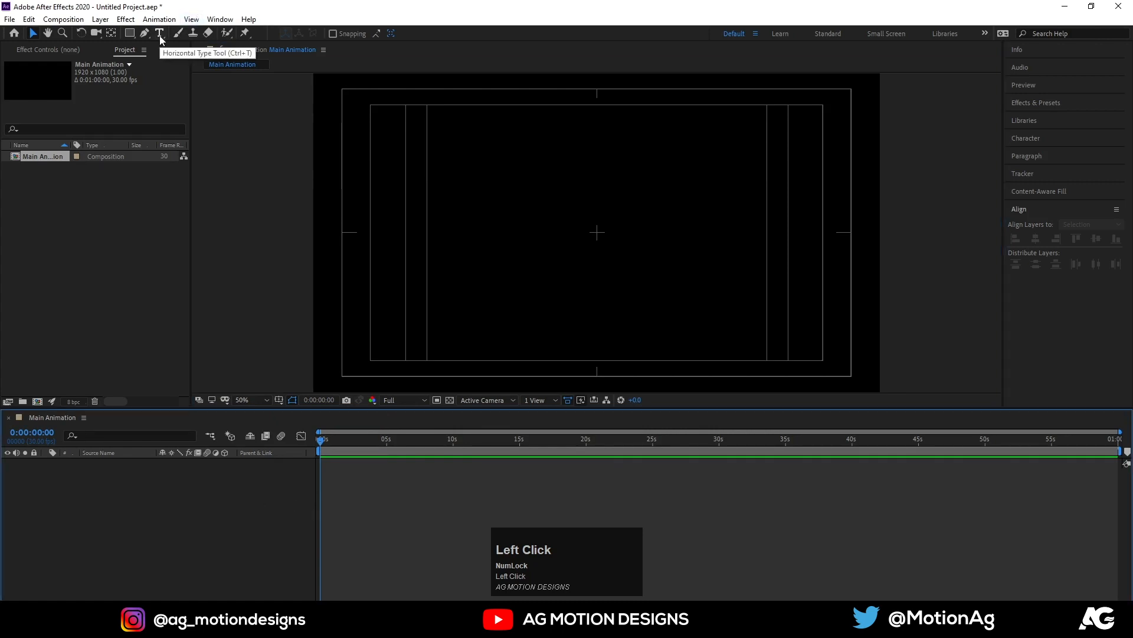
- Add a two-line 'FLASH SALE' text layer with the Horizontal Type tool and select it all
left_click(520, 249)
type("F")
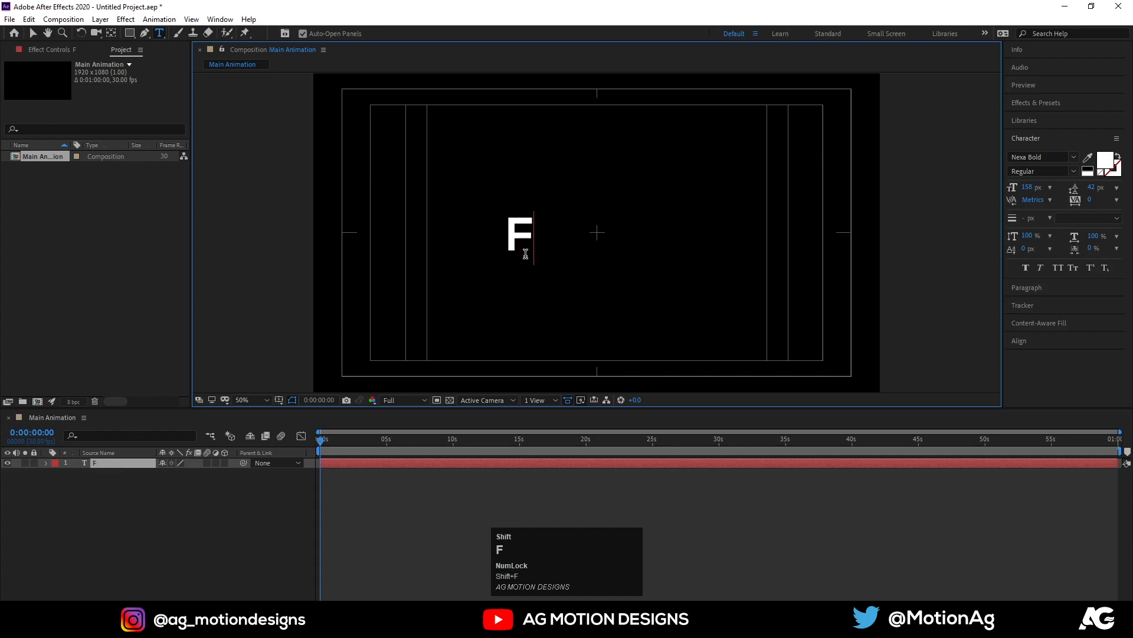
type("LASH")
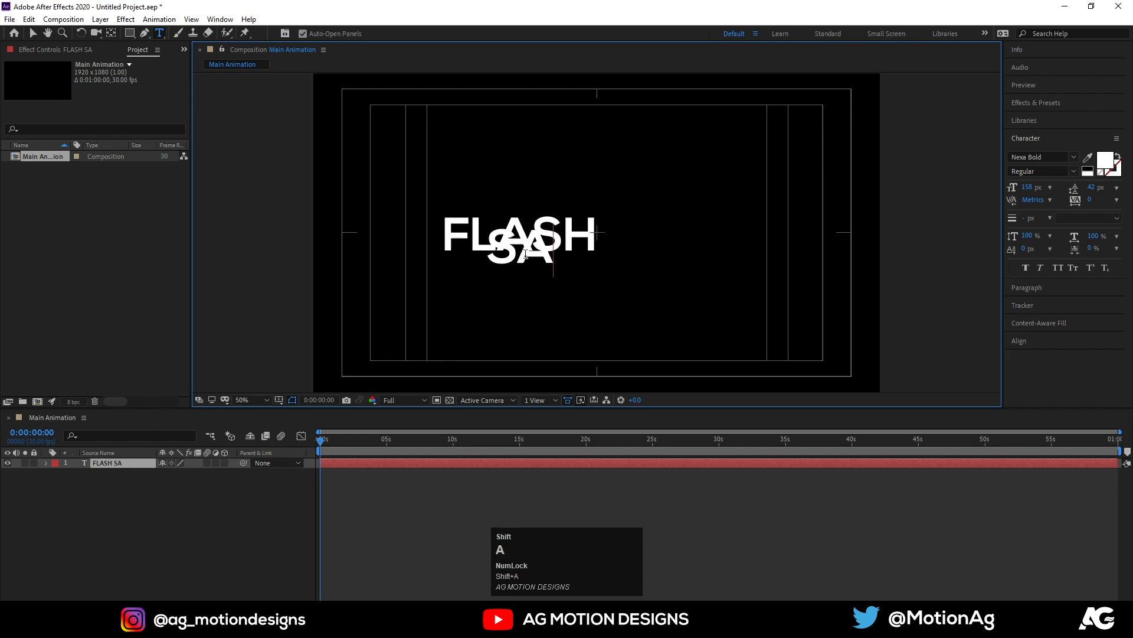
type("LE")
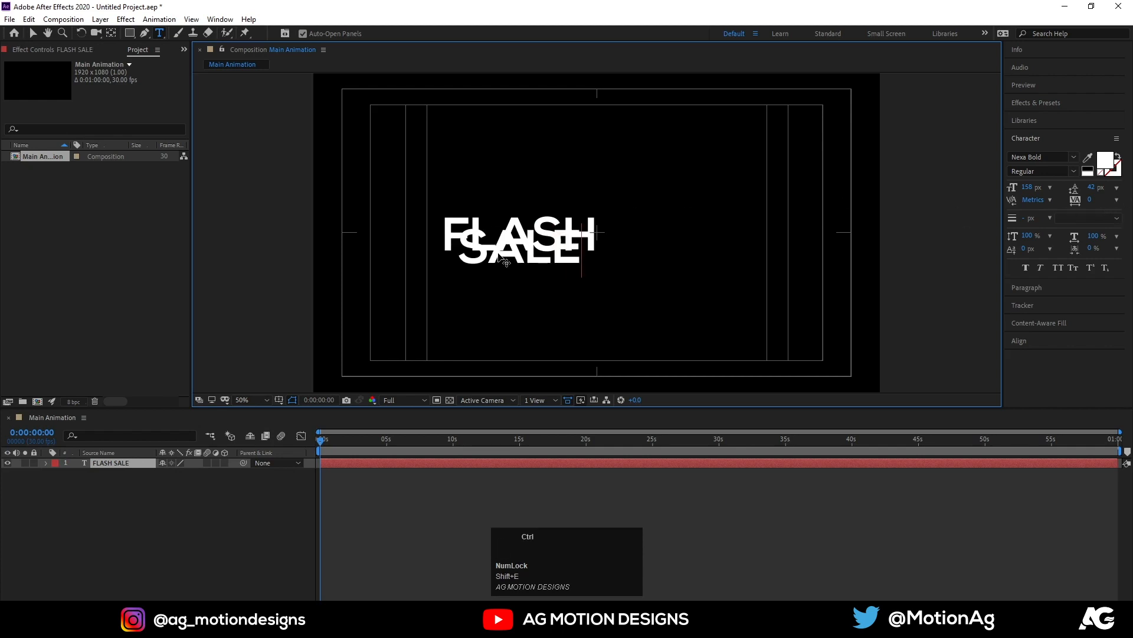
key("ctrl+a")
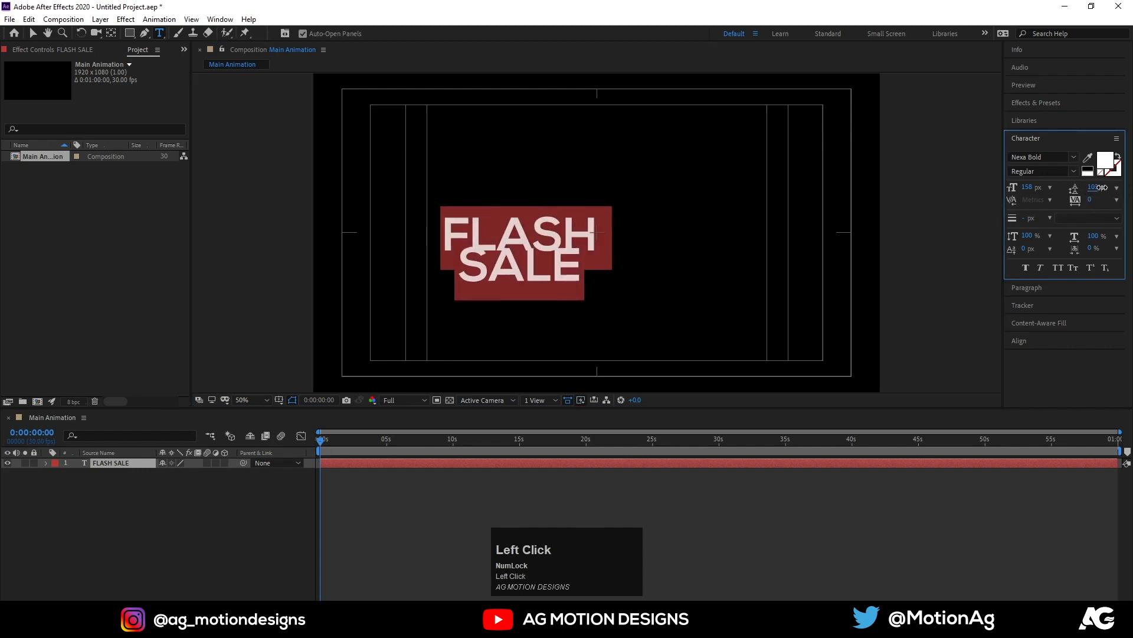
- Style the text as Gill Sans Ultra Bold, 186 px size with 144 px leading, centered
left_click_drag(1093, 187, 1093, 177)
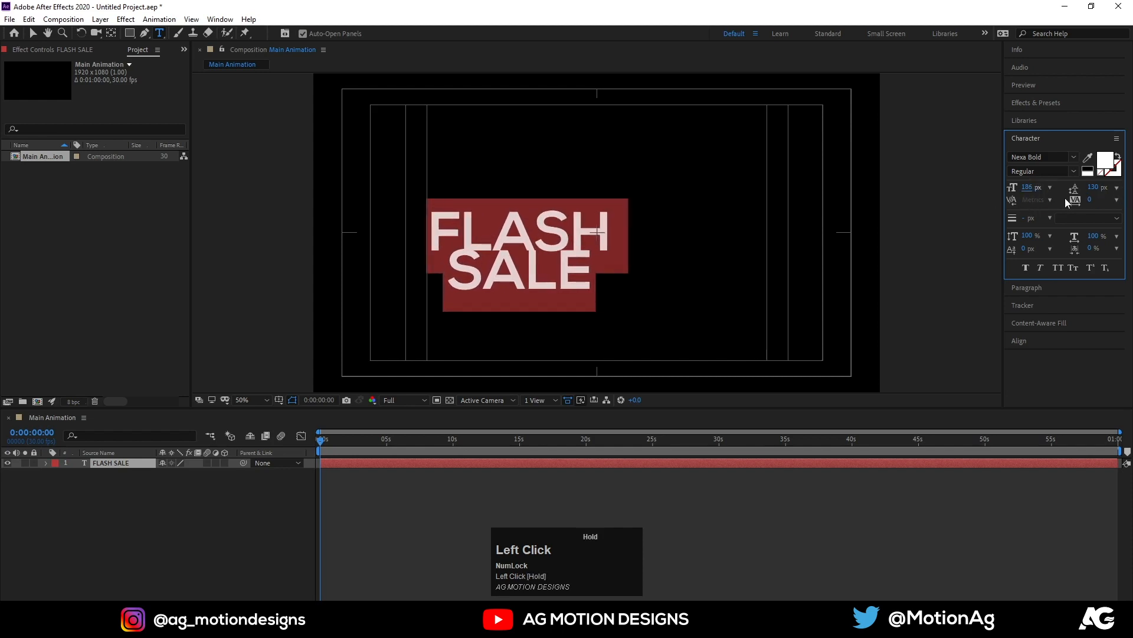
left_click_drag(1094, 187, 1094, 181)
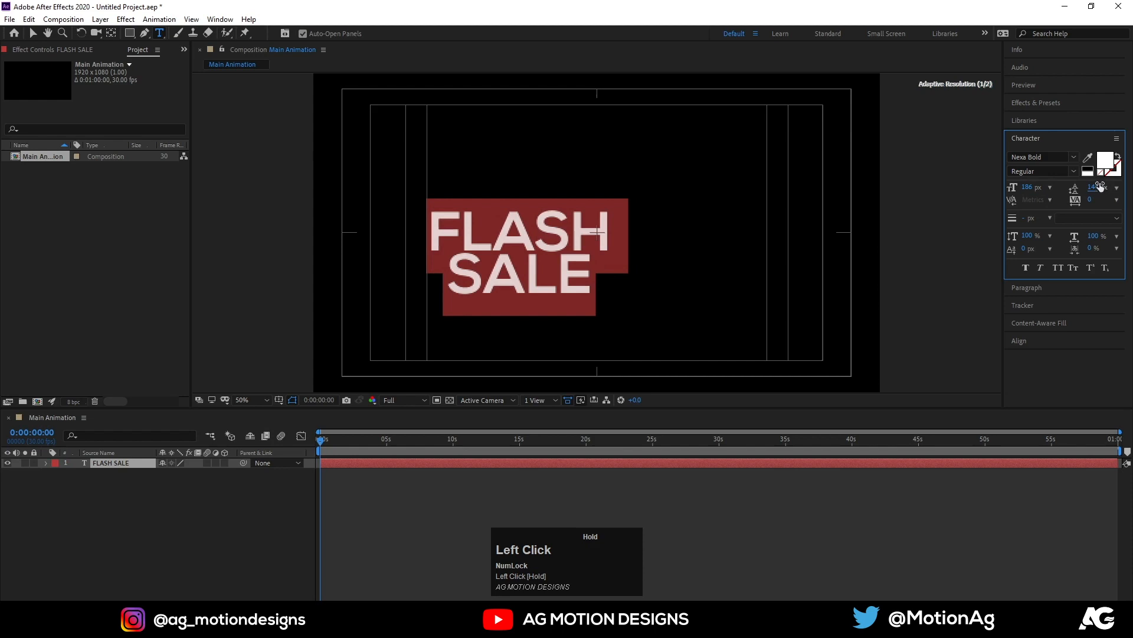
left_click(1073, 157)
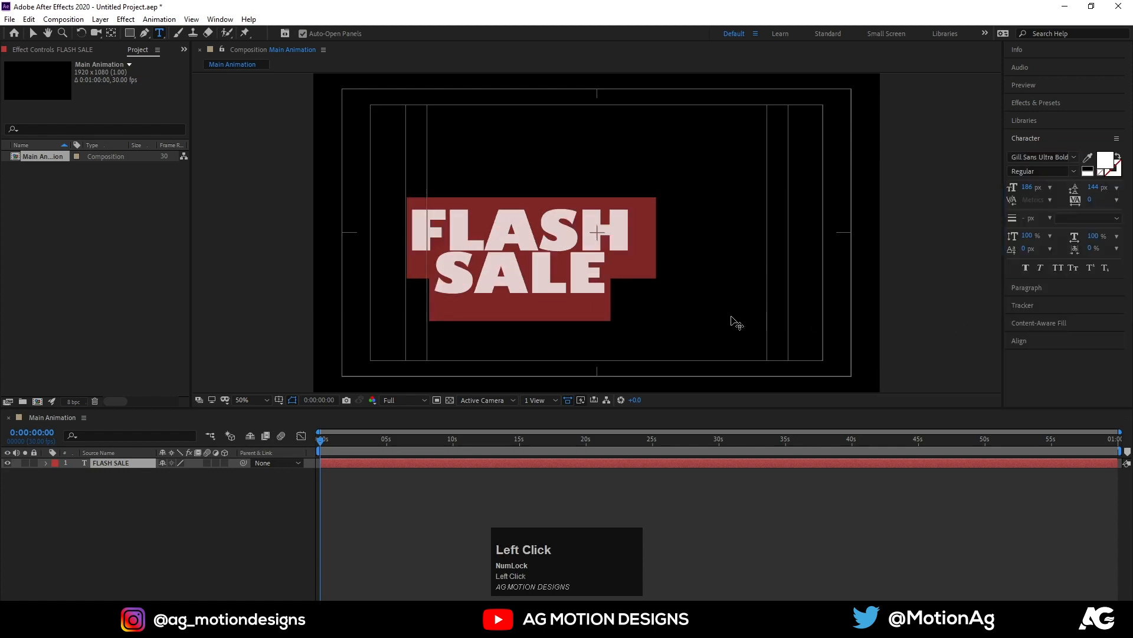
left_click(122, 463)
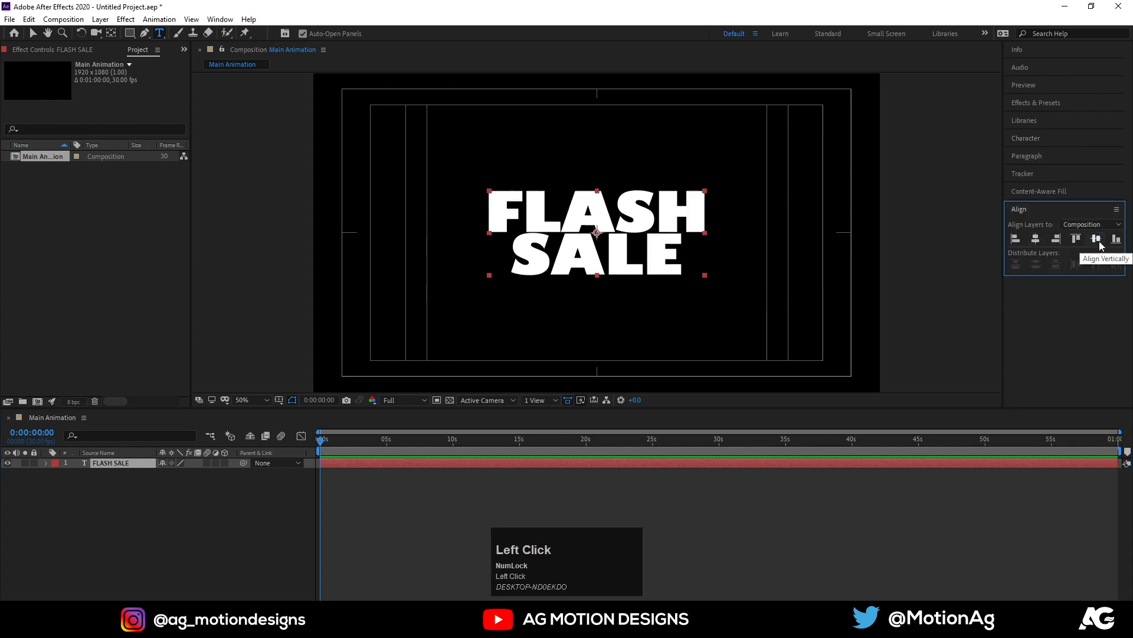
- Scale the FLASH SALE text to 151% and make it a Cinema 4D 3D layer
key("s")
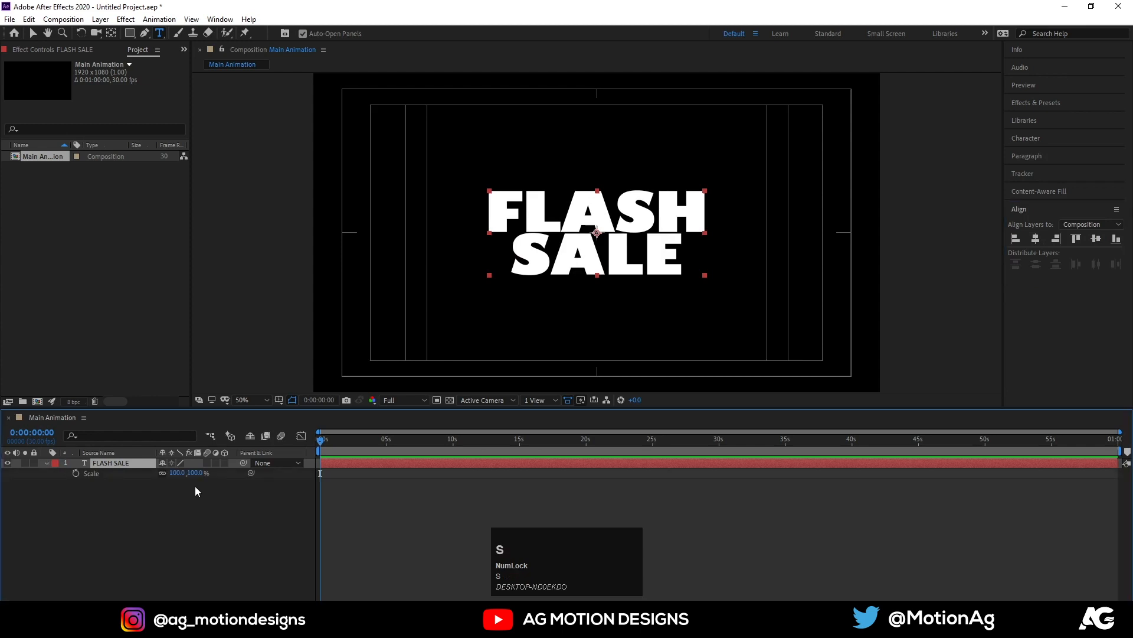
left_click_drag(177, 473, 195, 463)
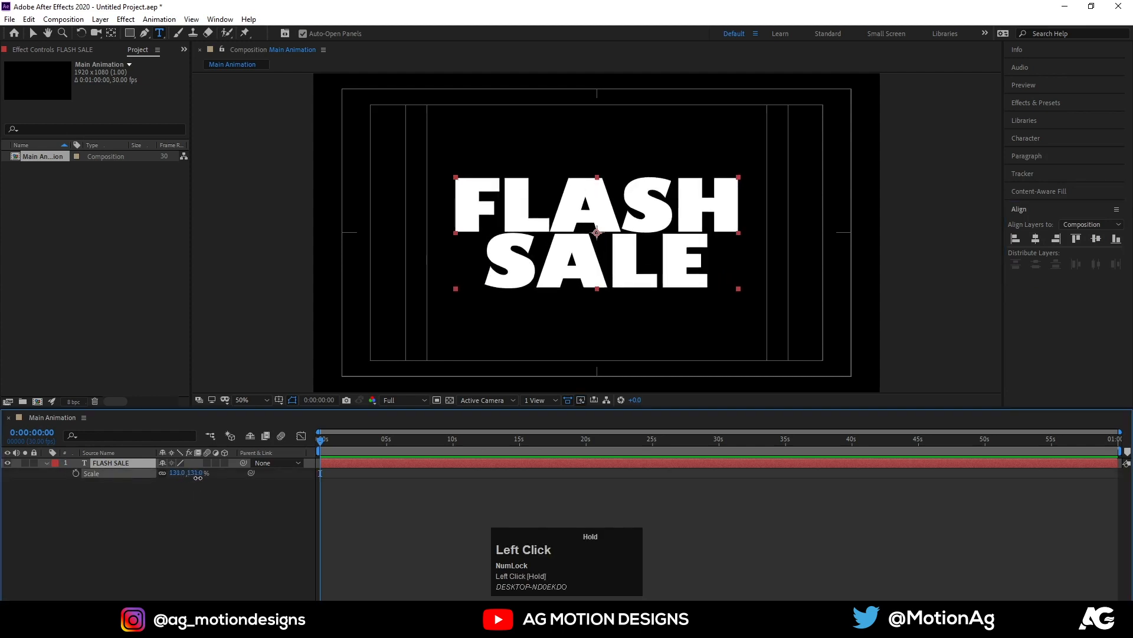
left_click_drag(184, 473, 195, 473)
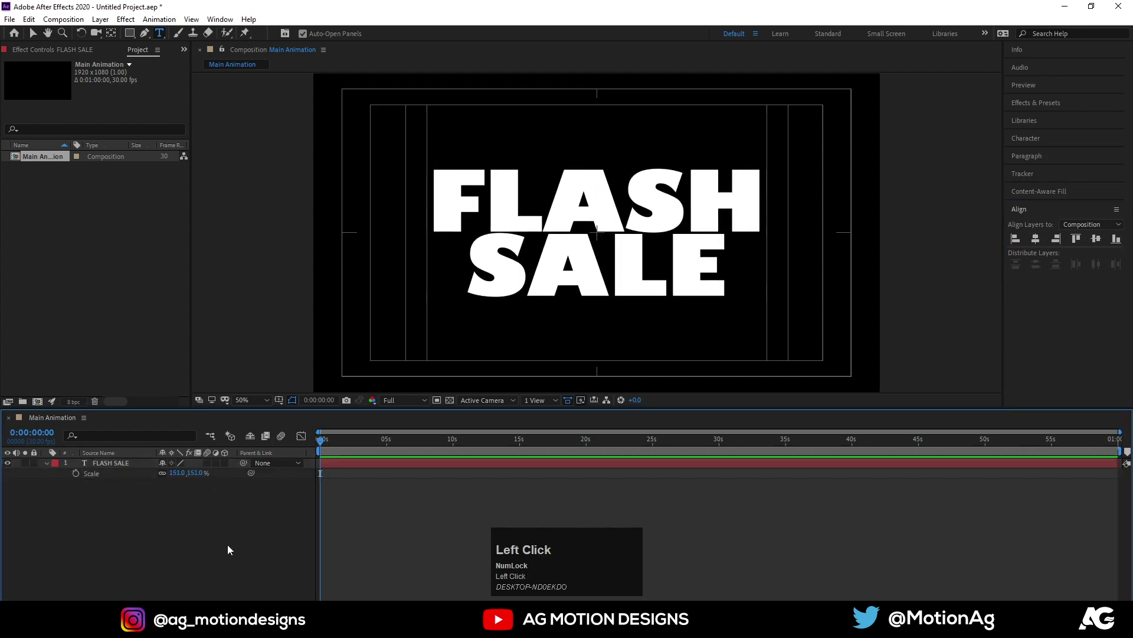
left_click(111, 462)
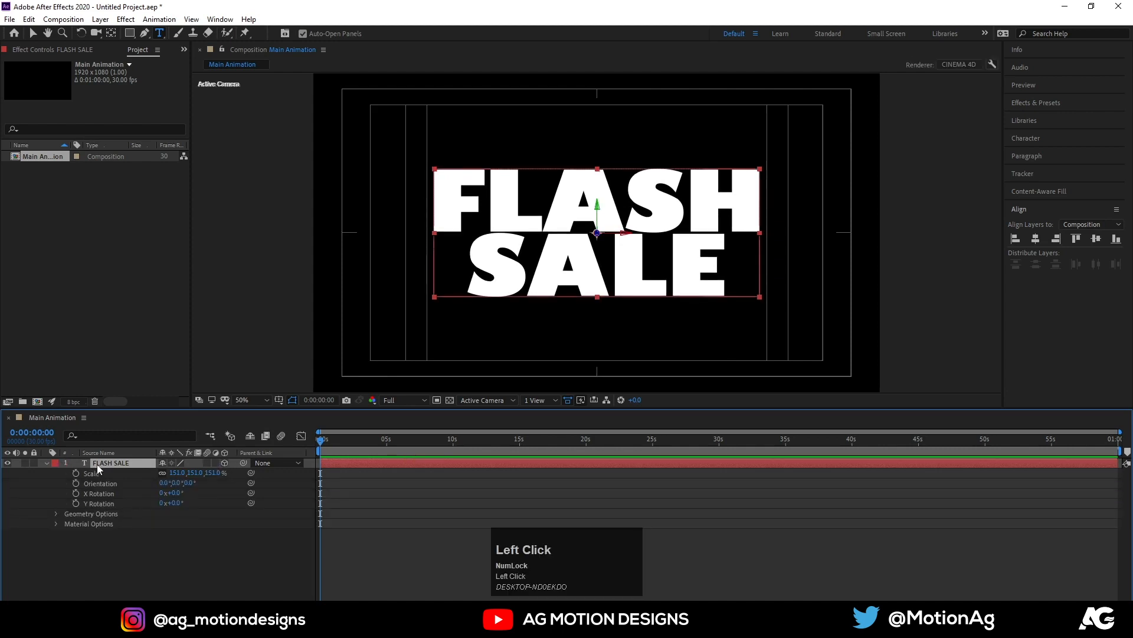
- Duplicate the text as FLASH SALE 2, make the copy flat (not 3D) and hide it
key("Ctrl+D")
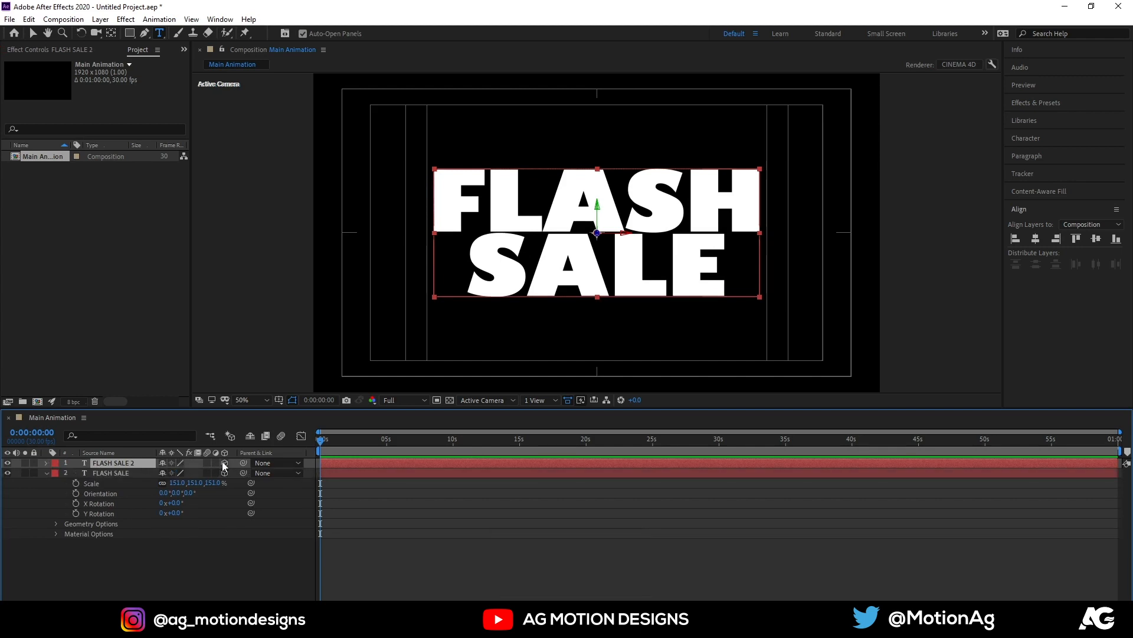
left_click(6, 463)
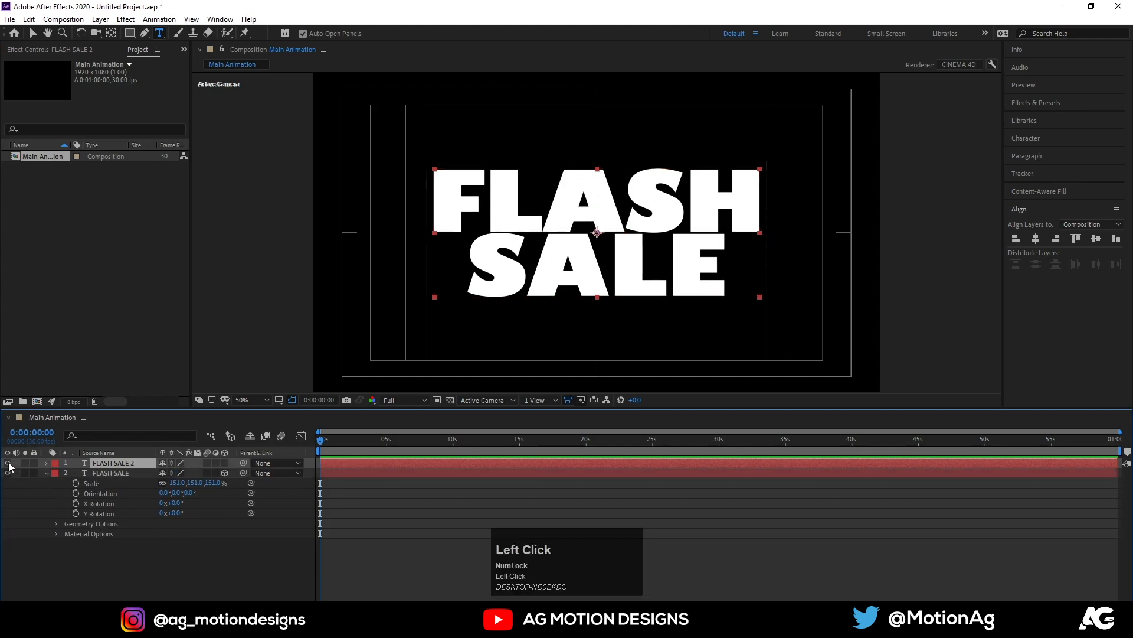
left_click(111, 473)
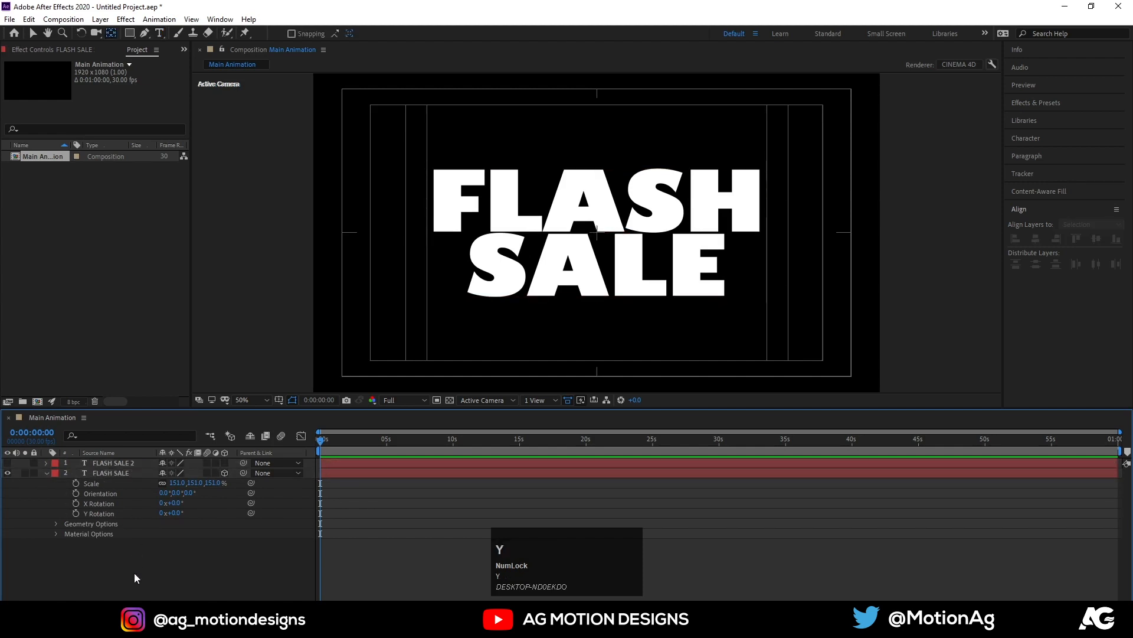
- Add a Two-Node 50 mm camera named Camera 1 via the timeline's New menu
right_click(135, 577)
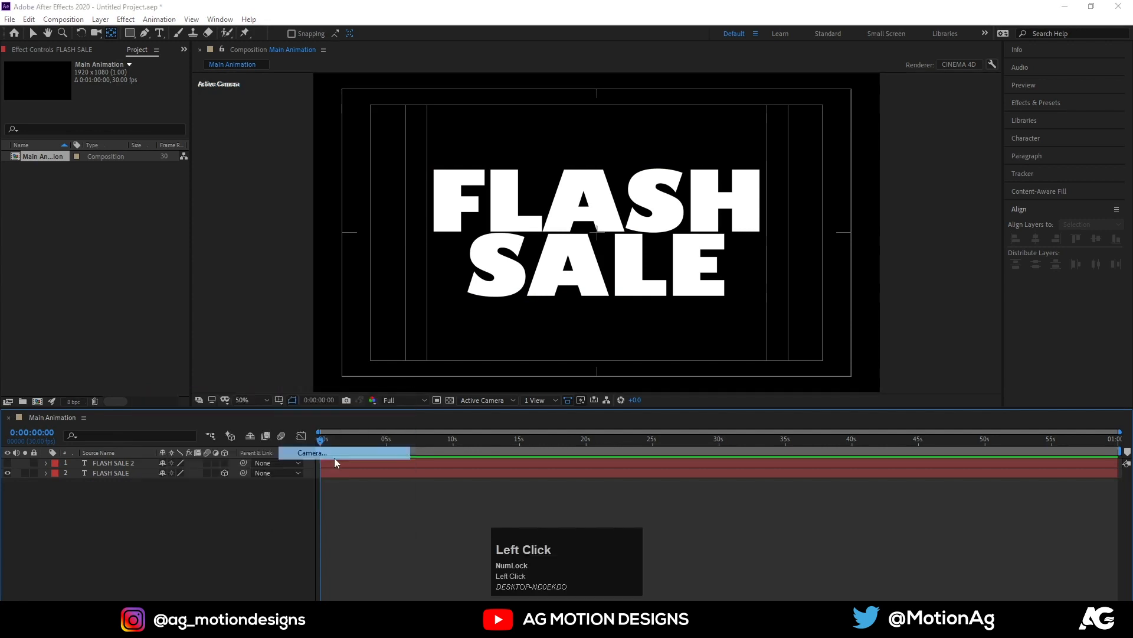
left_click(311, 453)
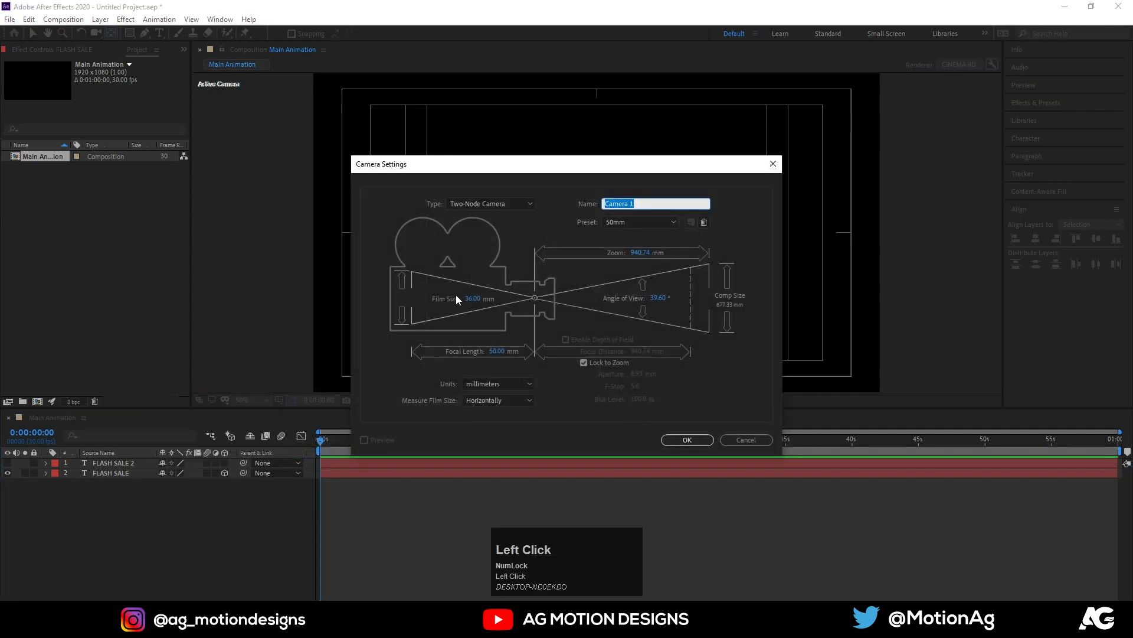
left_click(498, 351)
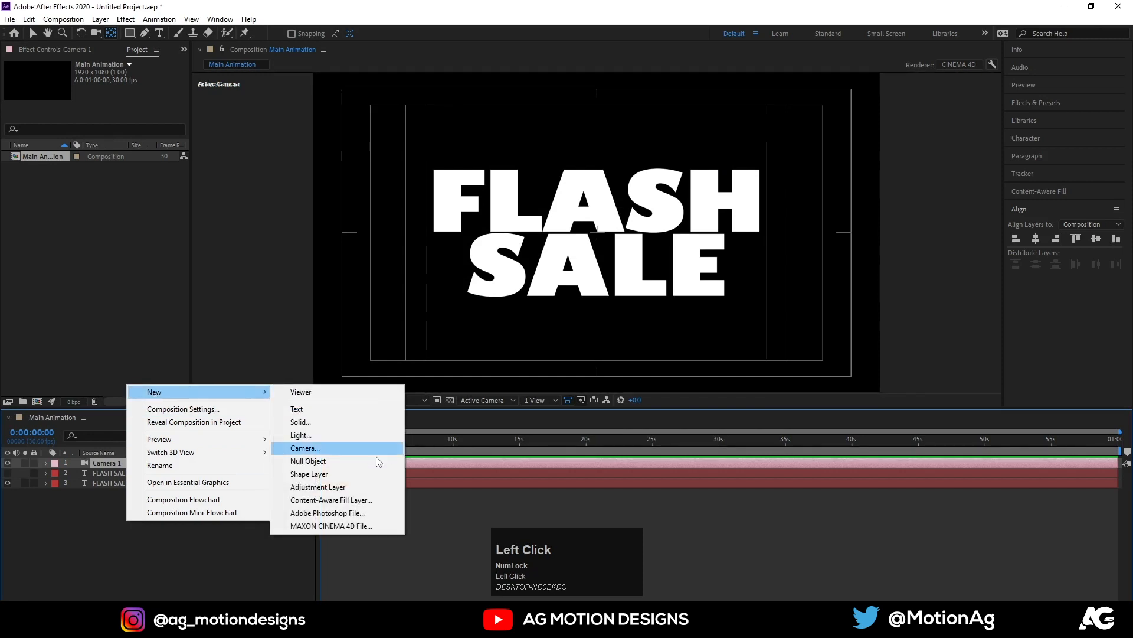
- Add a Null 1 object, parent Camera 1 to it and reveal its rotation to tilt the view
left_click(308, 461)
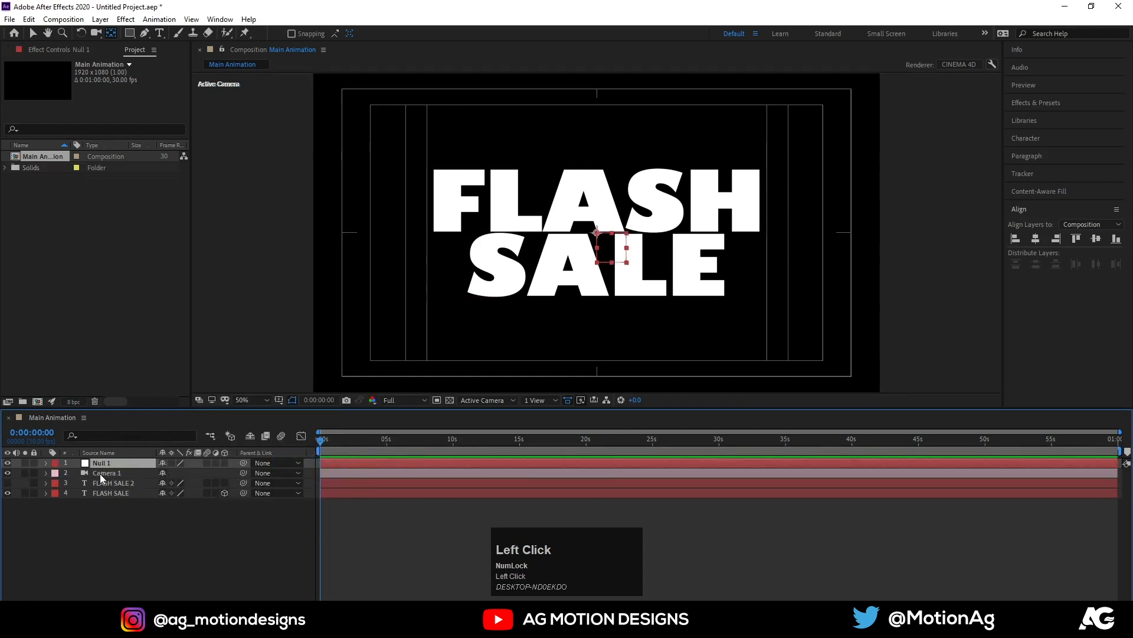
left_click(107, 473)
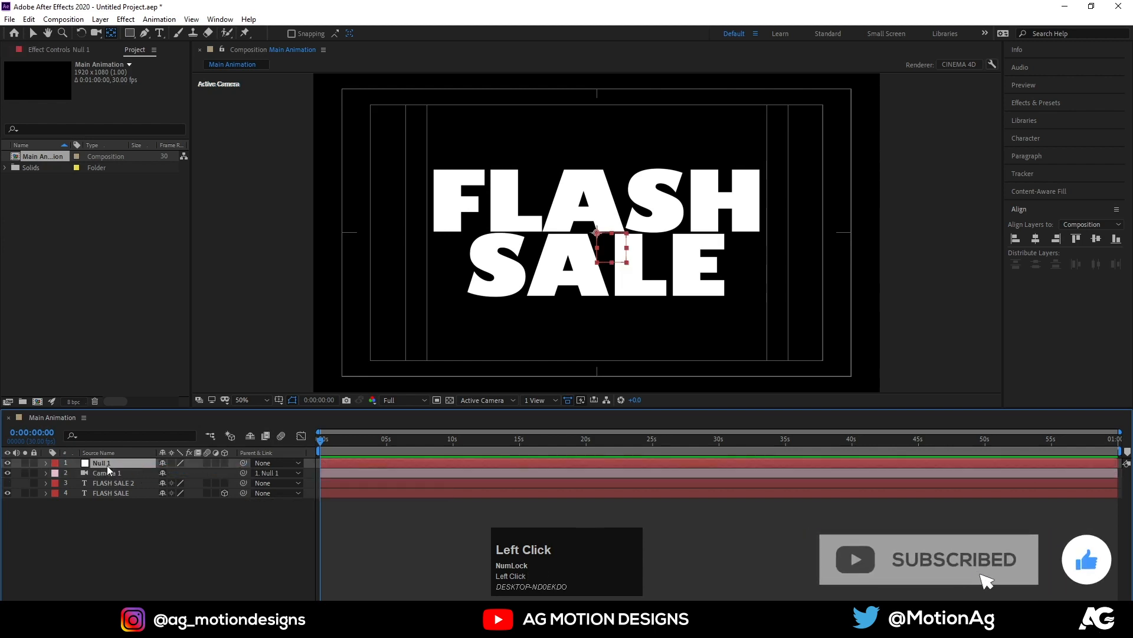
key("r")
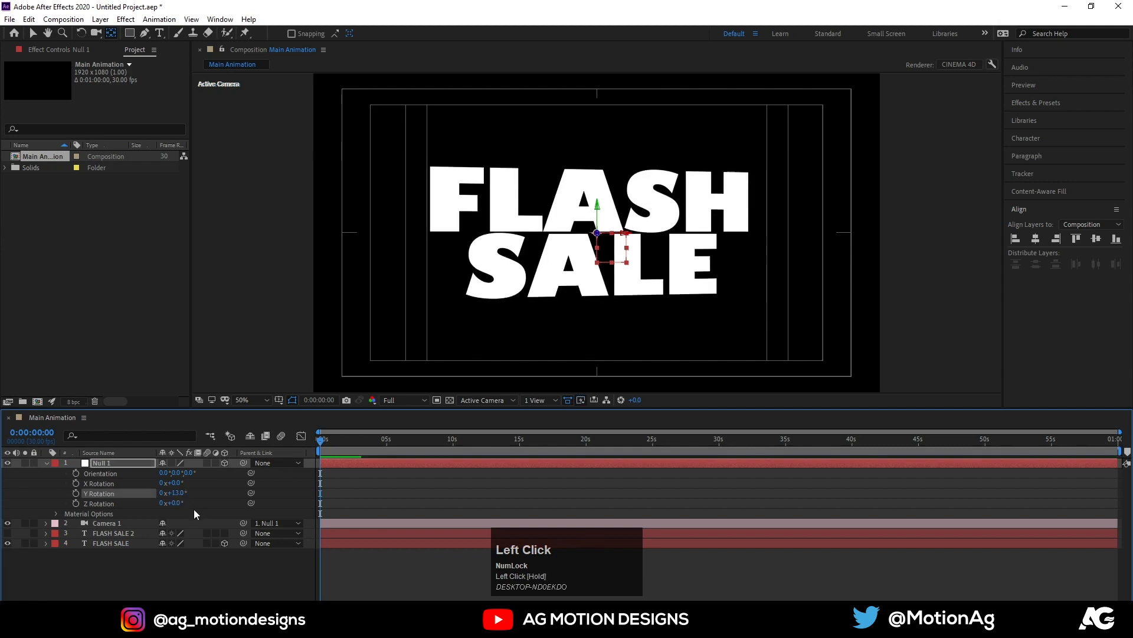
key("ctrl+z")
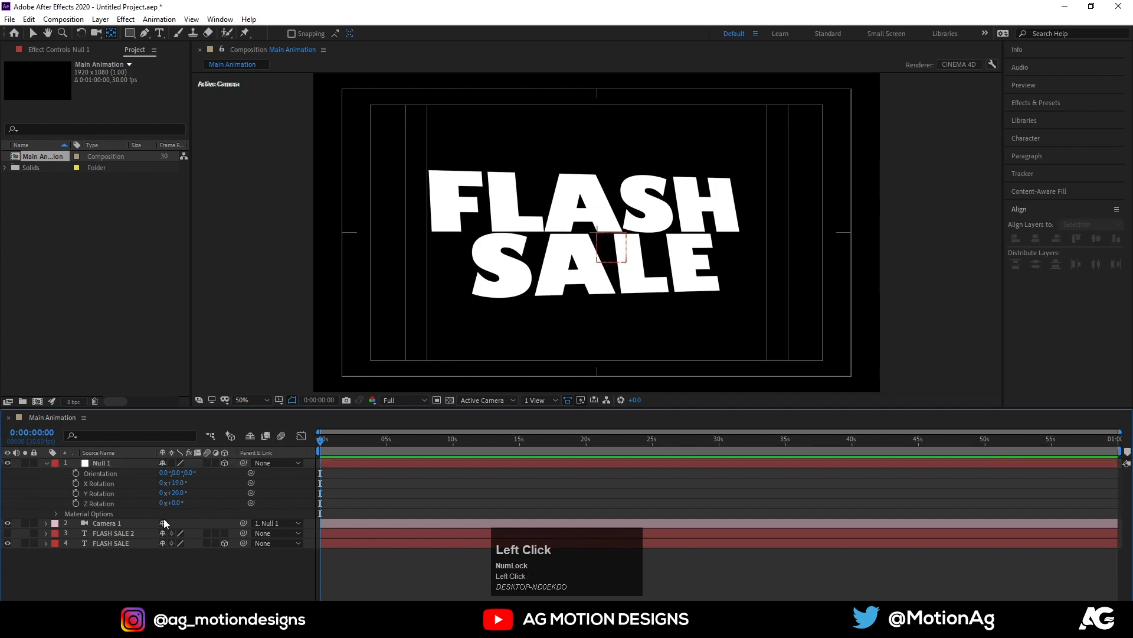
- Select the original 3D FLASH SALE layer and expand its properties
left_click(106, 543)
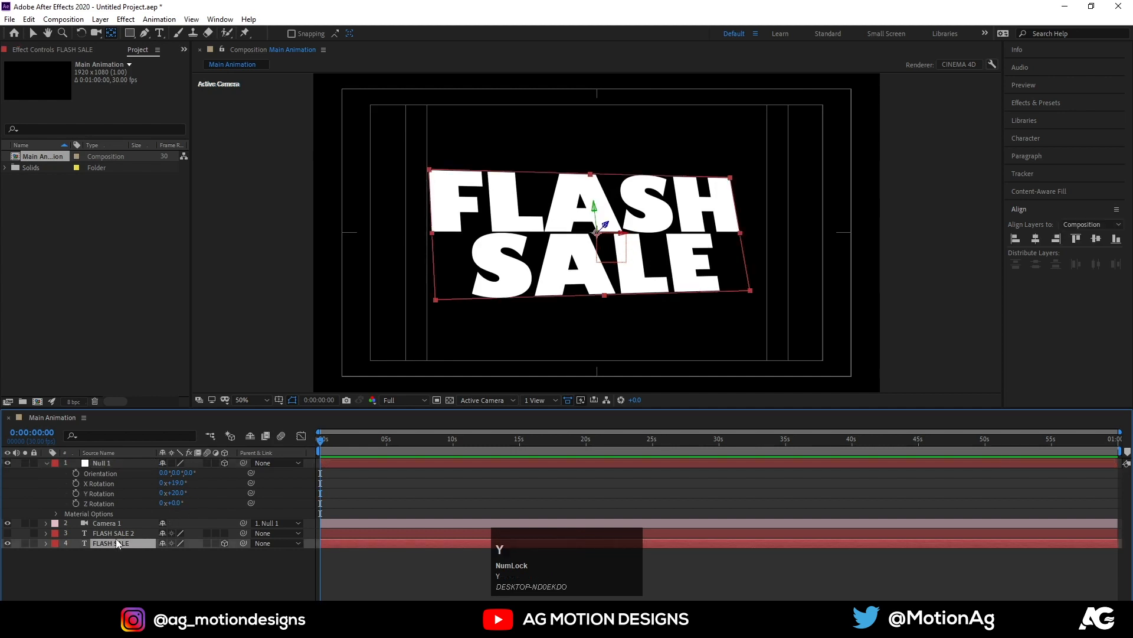
left_click(38, 462)
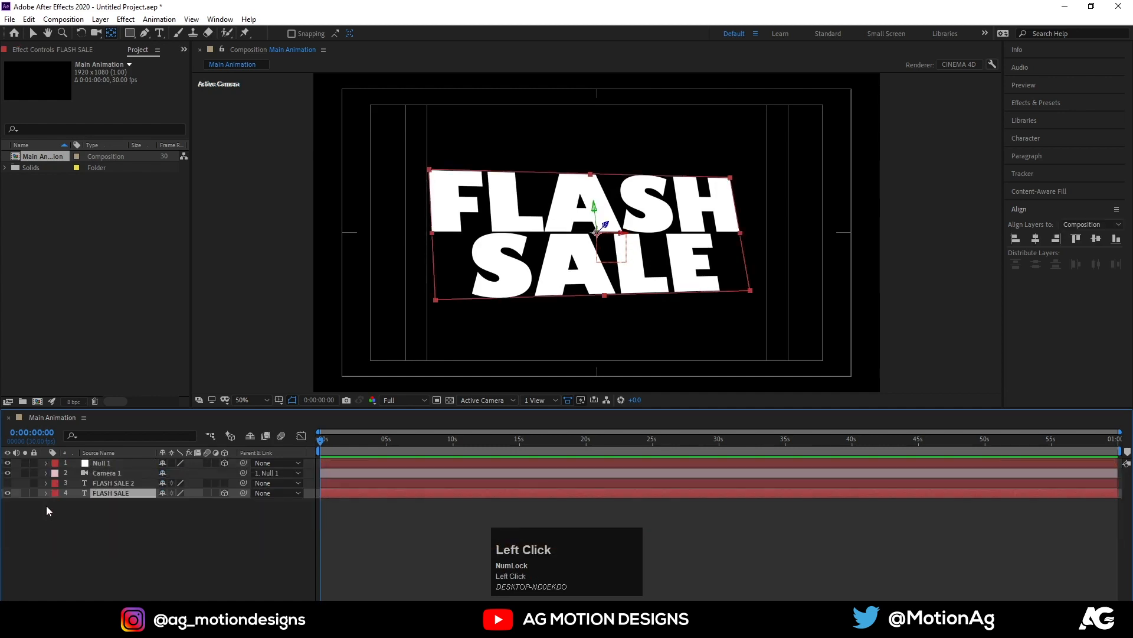
left_click(46, 492)
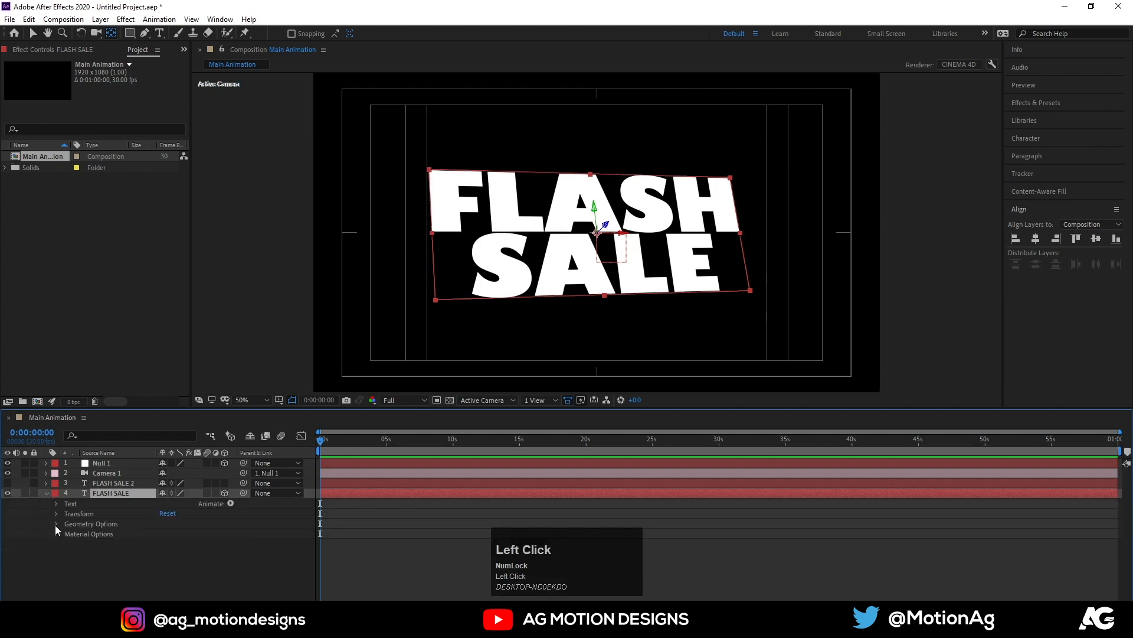
- Set the FLASH SALE text's Extrusion Depth to 43 under Geometry Options
left_click(56, 524)
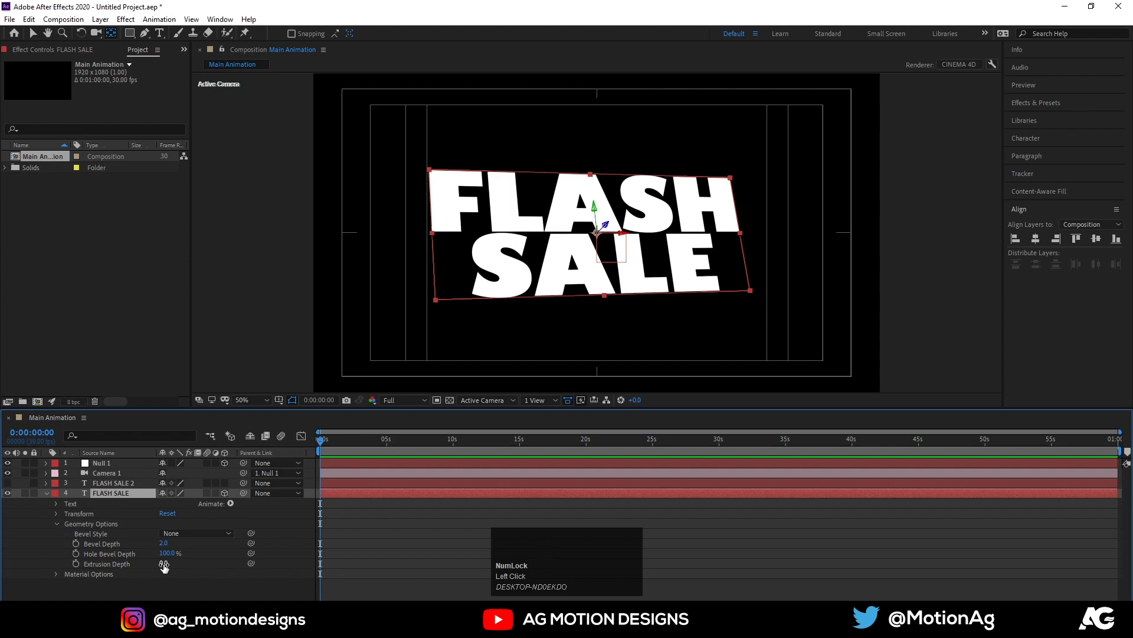
left_click_drag(163, 563, 164, 563)
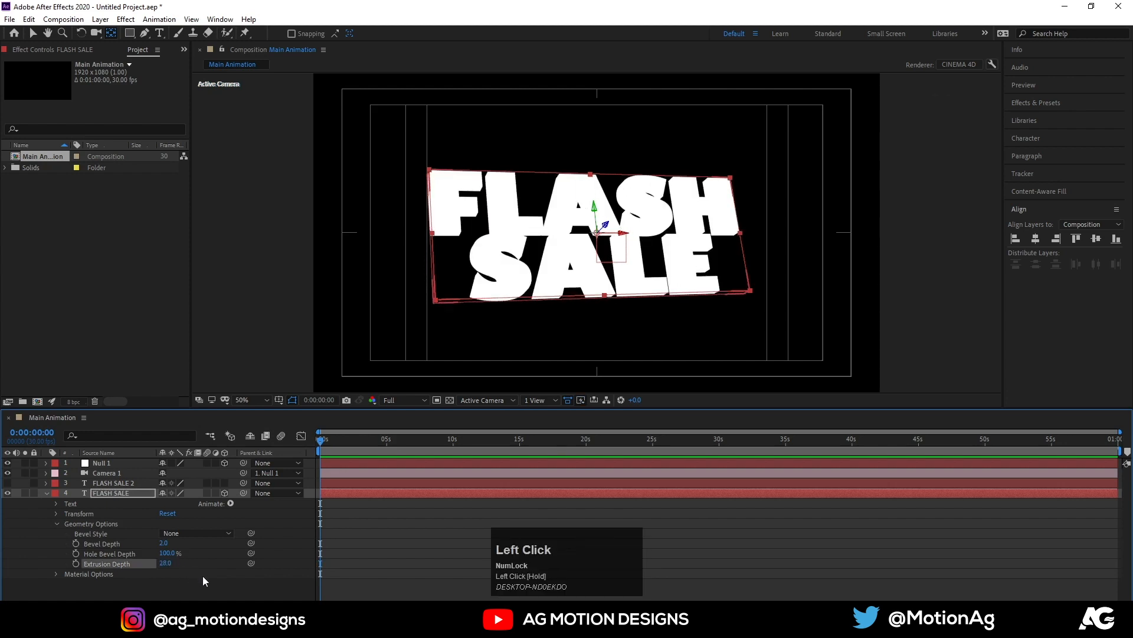
left_click_drag(164, 563, 175, 563)
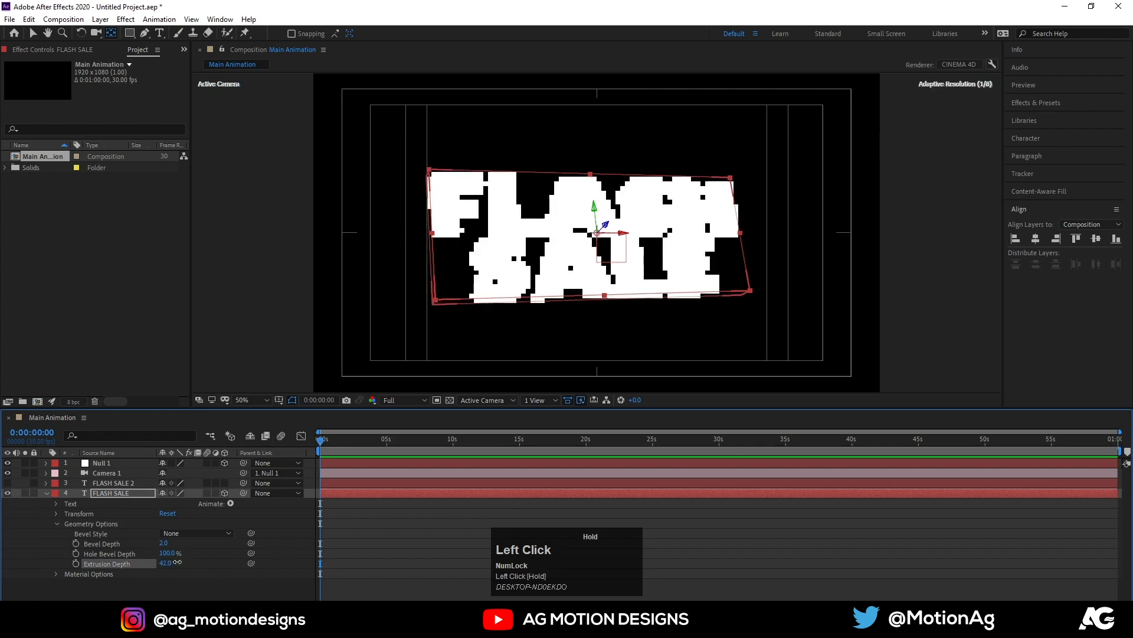
left_click_drag(164, 563, 179, 564)
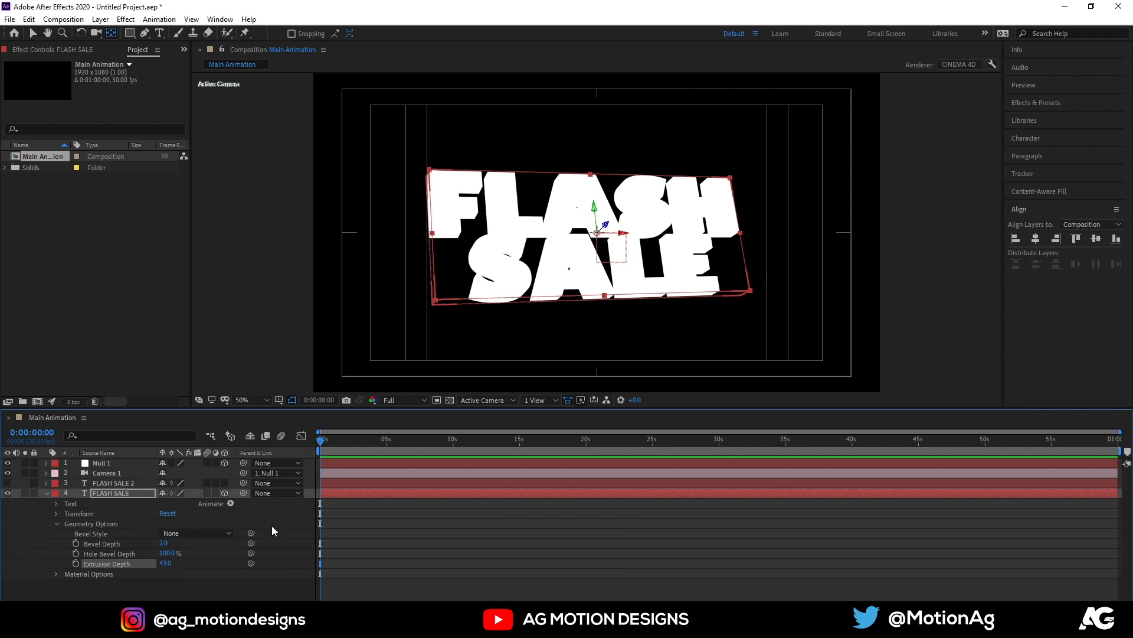
- Preview the extrusion, then duplicate FLASH SALE and select the bottom copy
key("space")
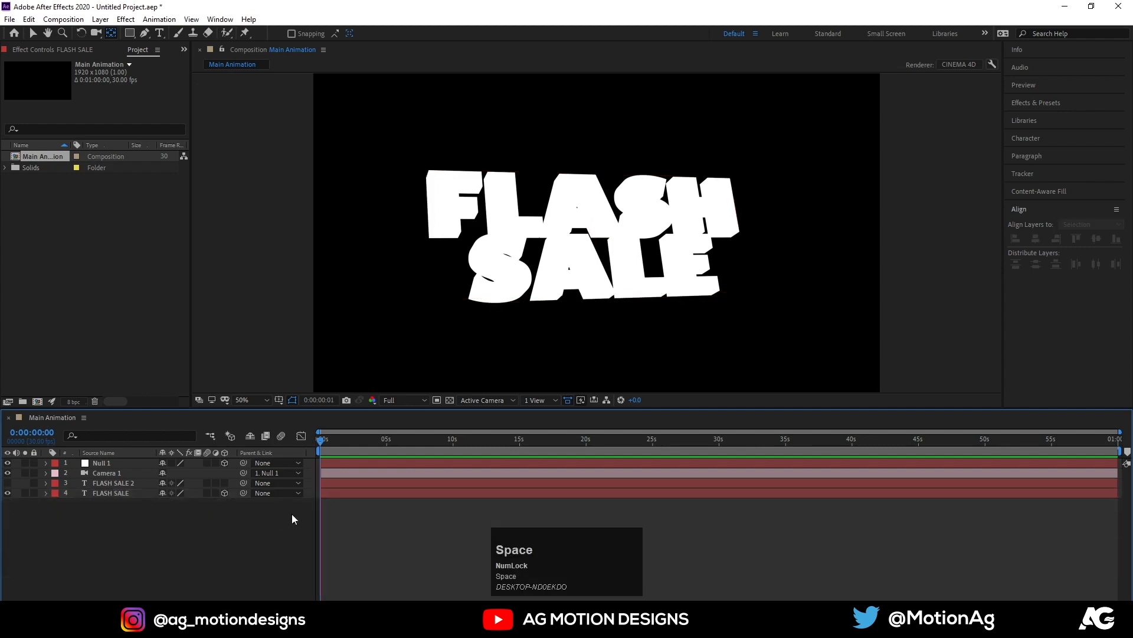
left_click(110, 492)
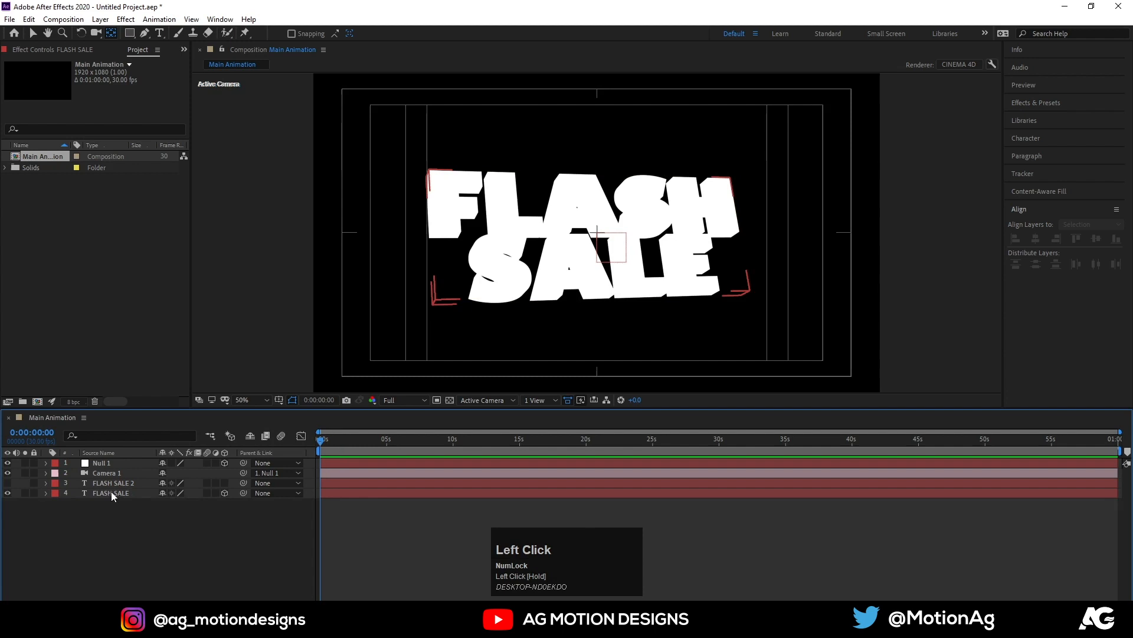
key("Ctrl+D")
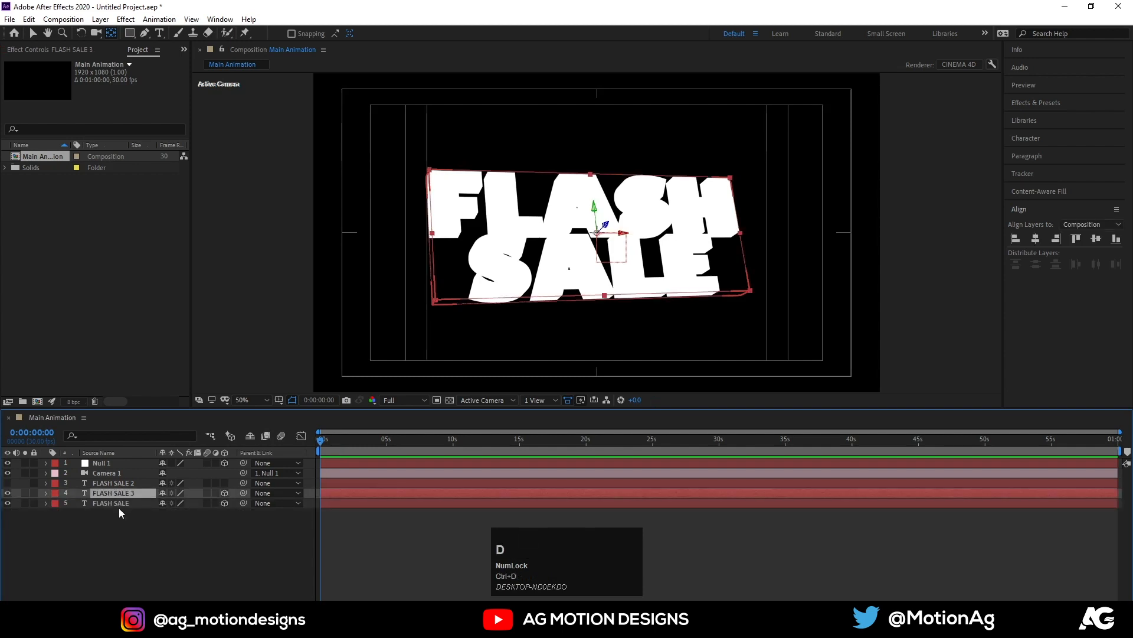
left_click(117, 503)
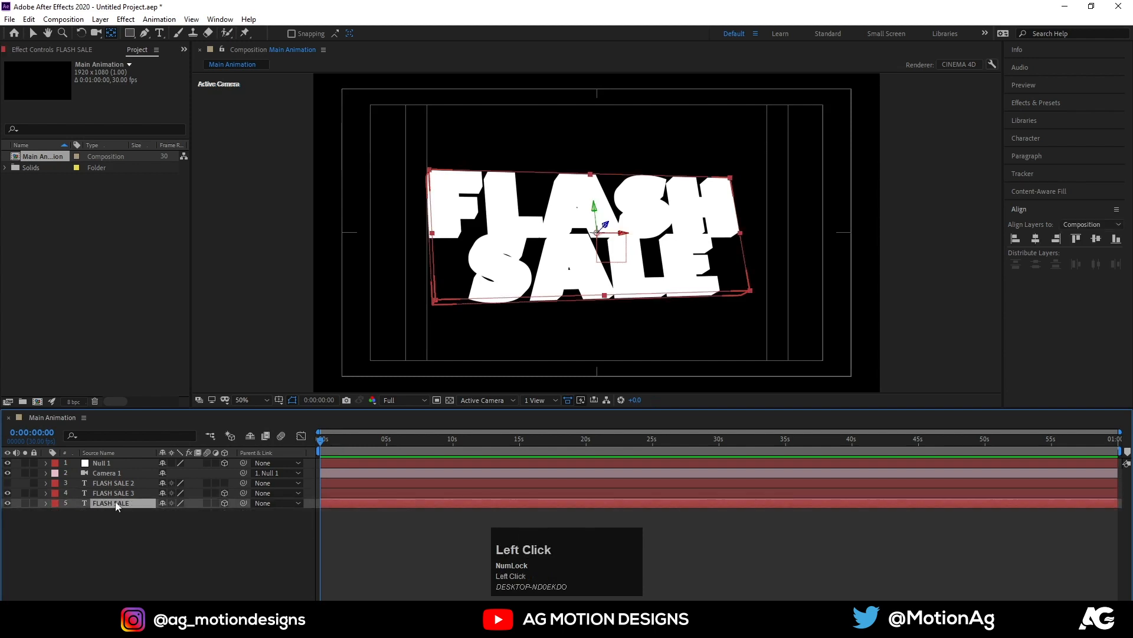
- Set the bottom copy's fill colour to yellow FFF000 in the Character panel
left_click(1025, 138)
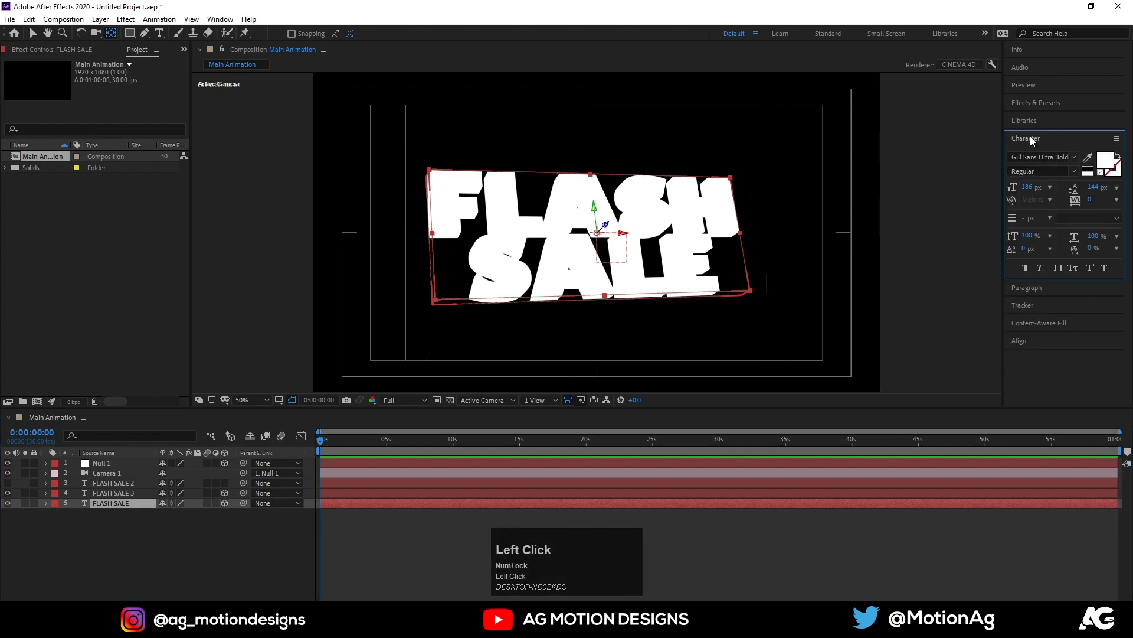
left_click(1111, 164)
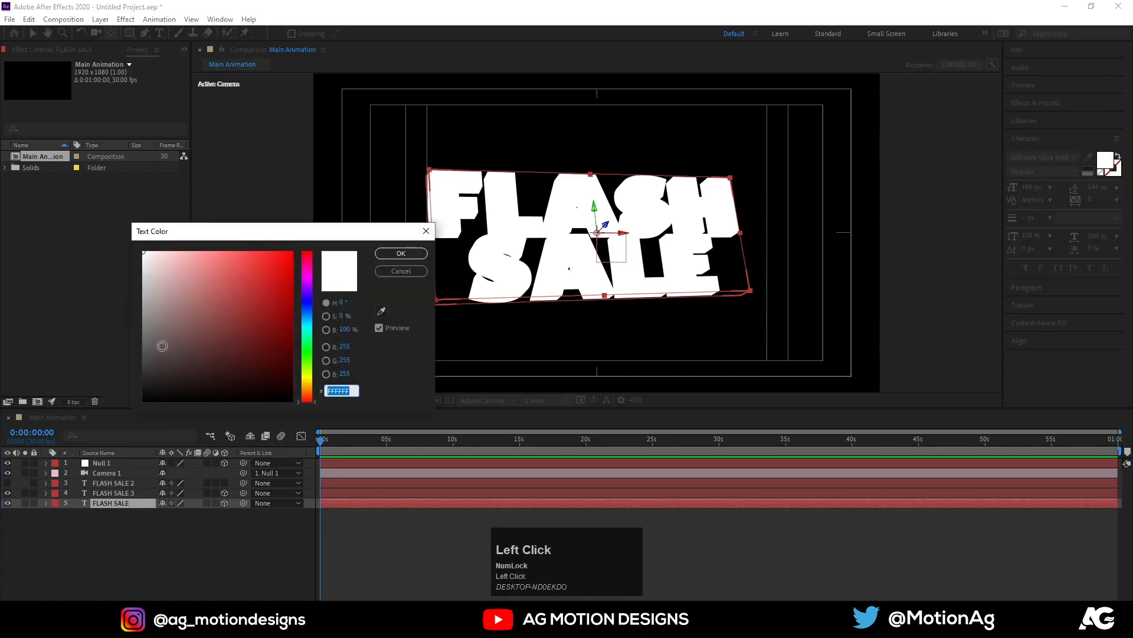
left_click(290, 251)
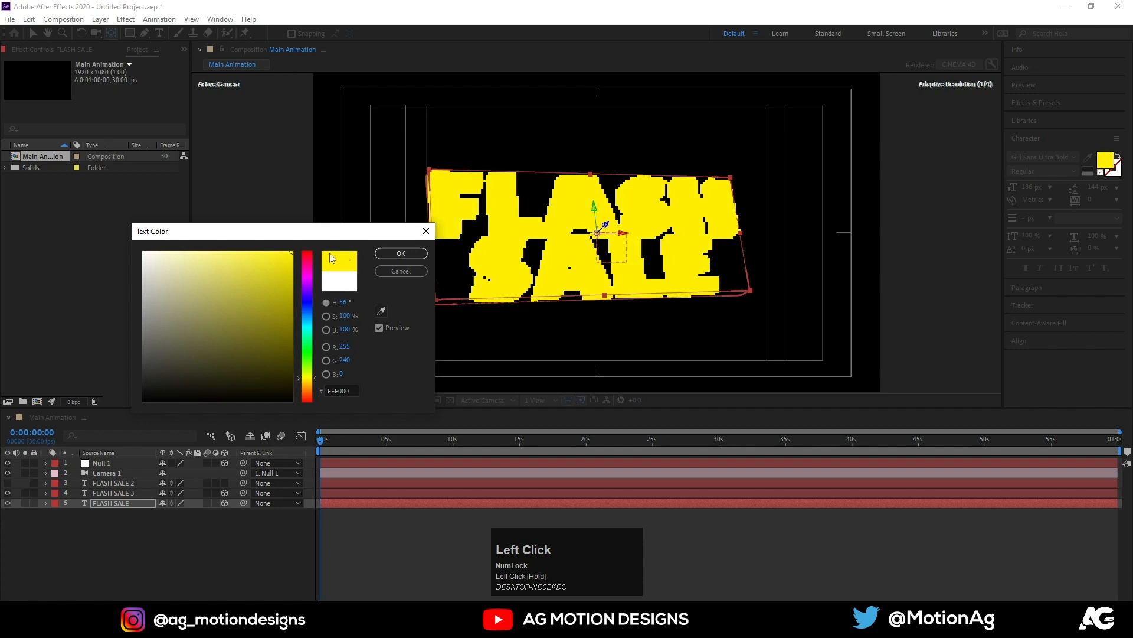
left_click(401, 253)
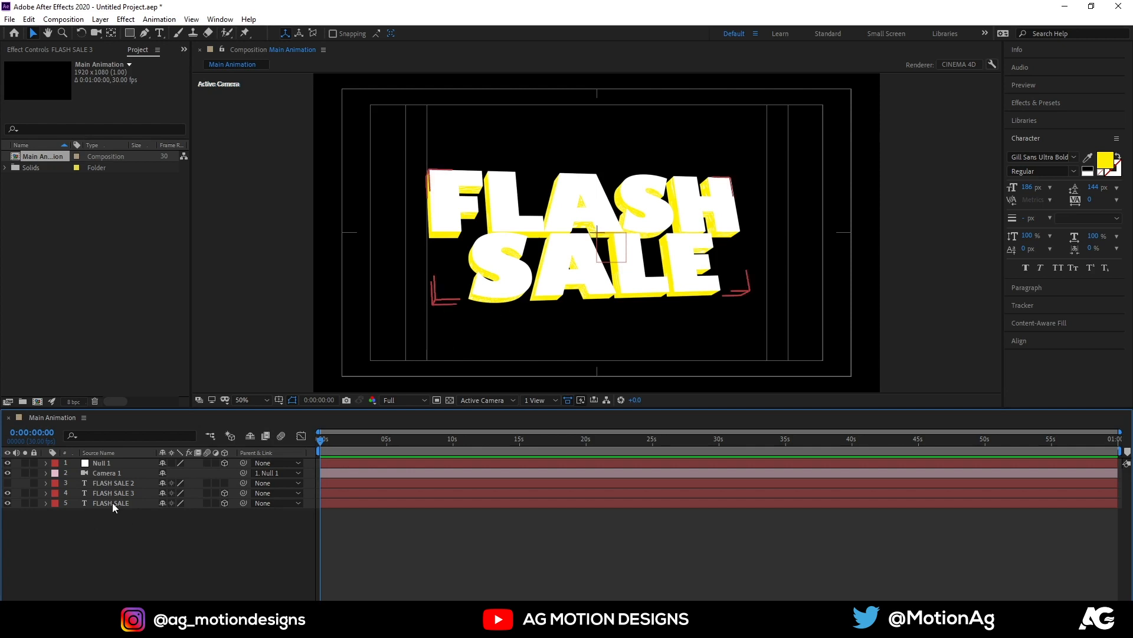
- Warm the yellow copy's fill colour to FFDE00
left_click(111, 503)
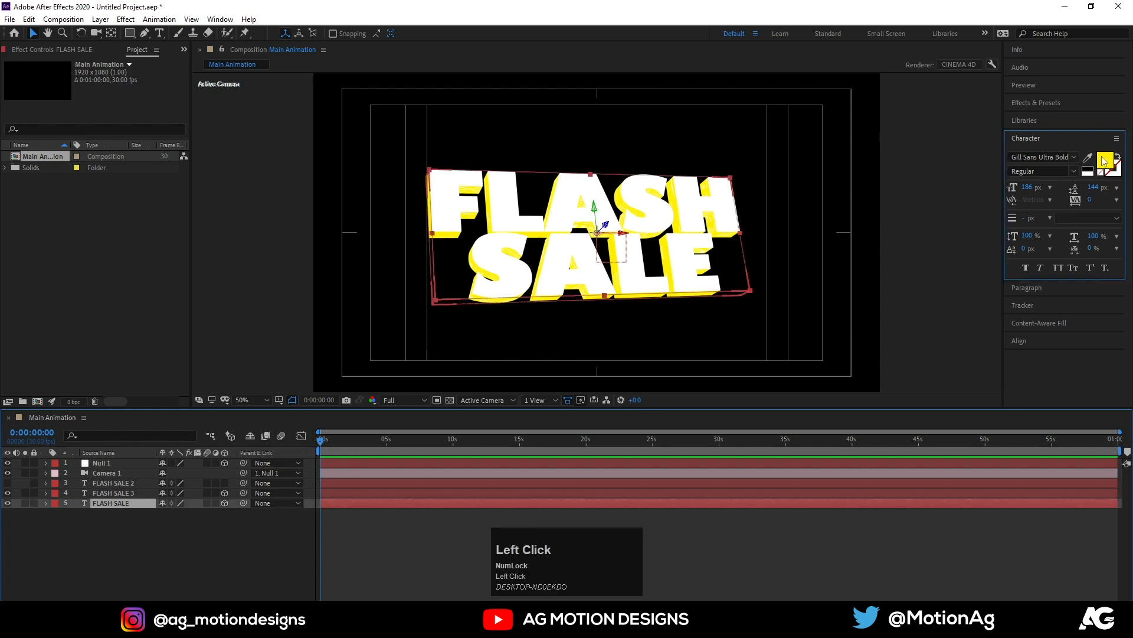
left_click(1101, 161)
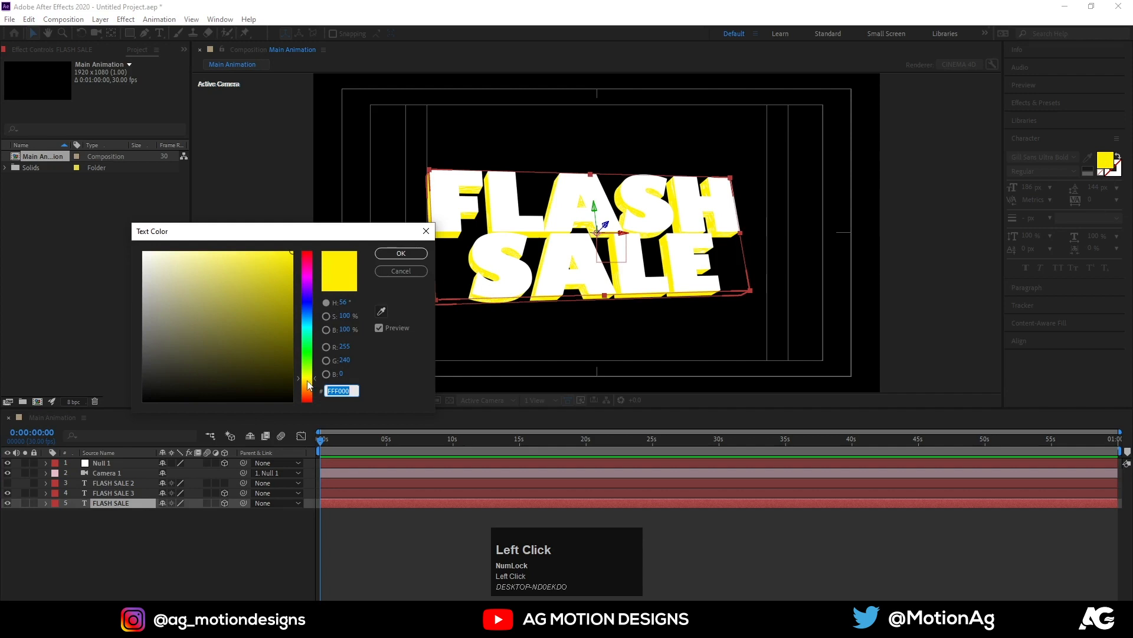
left_click_drag(307, 379, 307, 383)
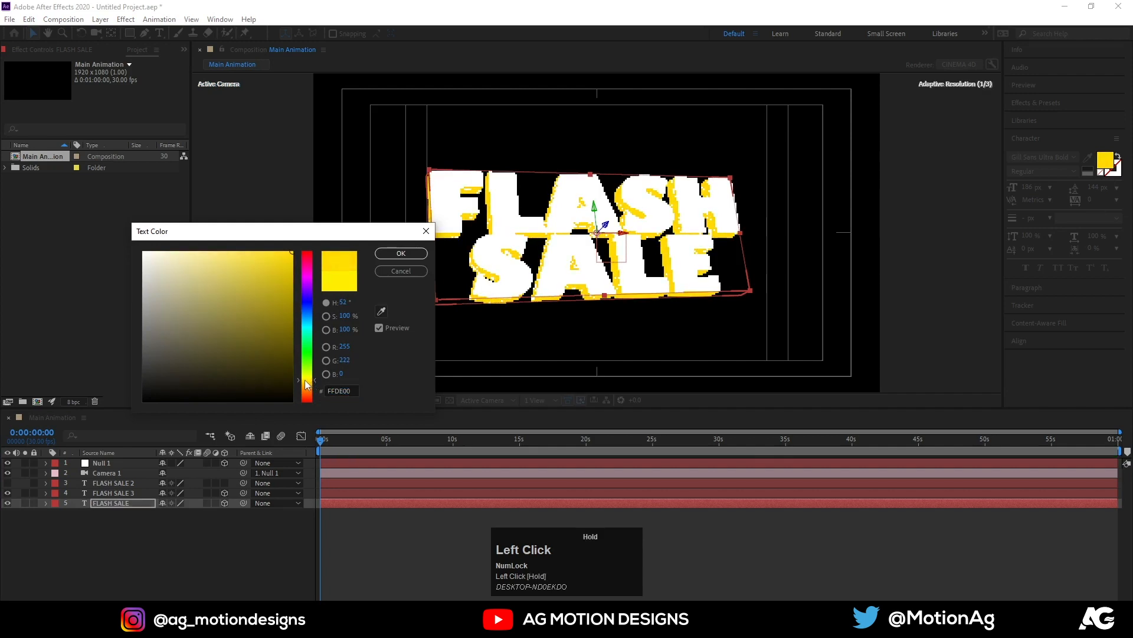
left_click(401, 253)
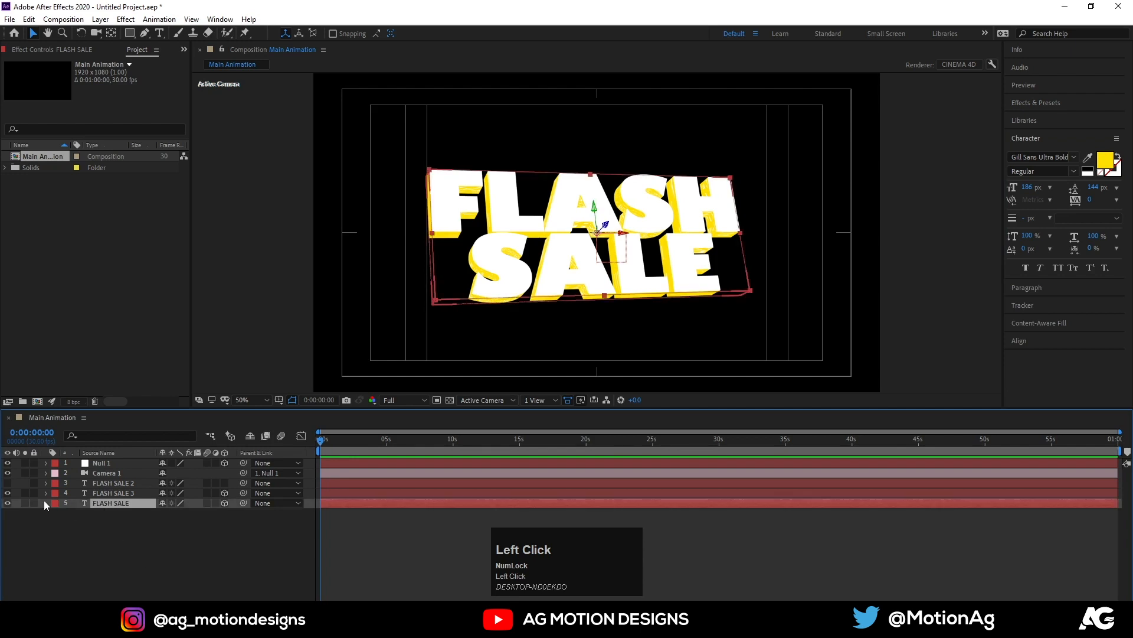
- Deepen the yellow copy's Extrusion Depth to 112 and preview the result
left_click(57, 503)
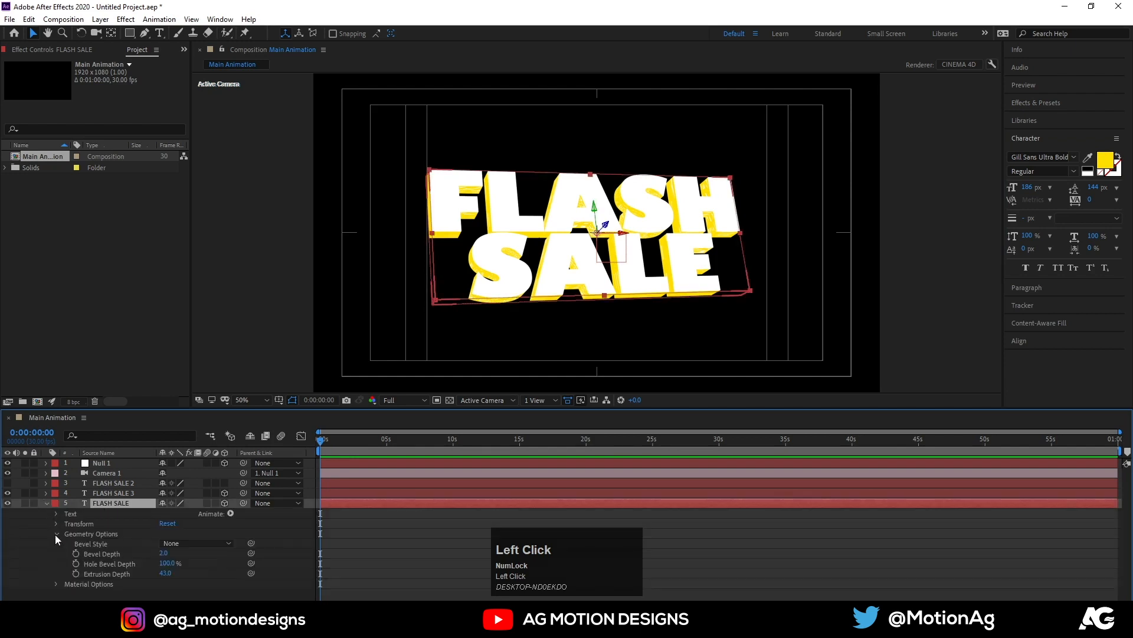
left_click_drag(164, 574, 177, 573)
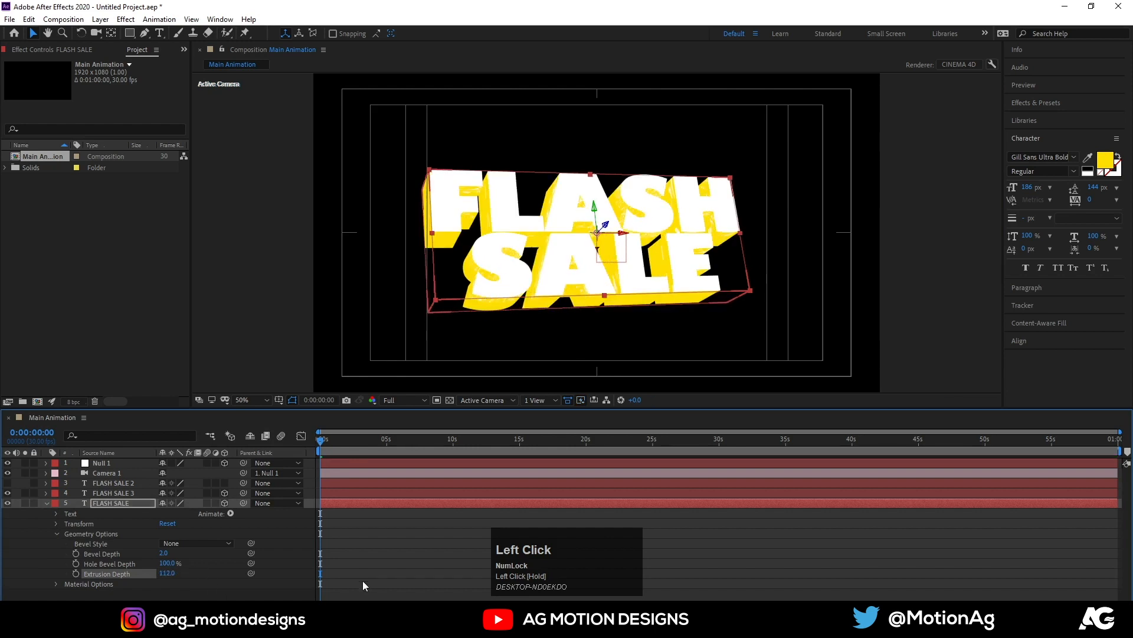
key("Space")
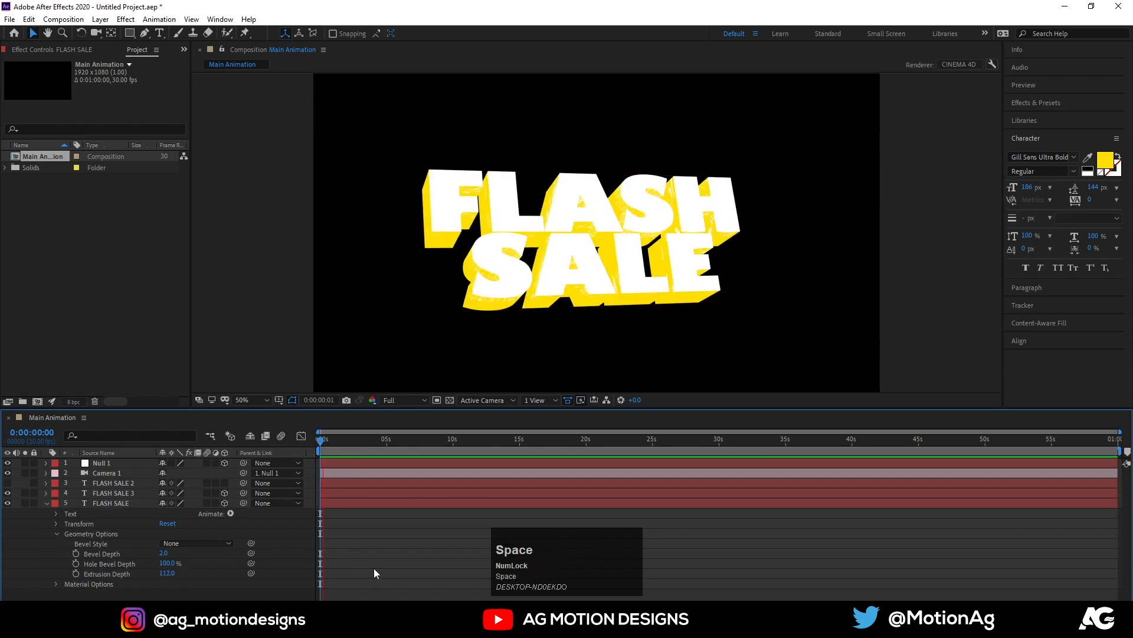
left_click(110, 502)
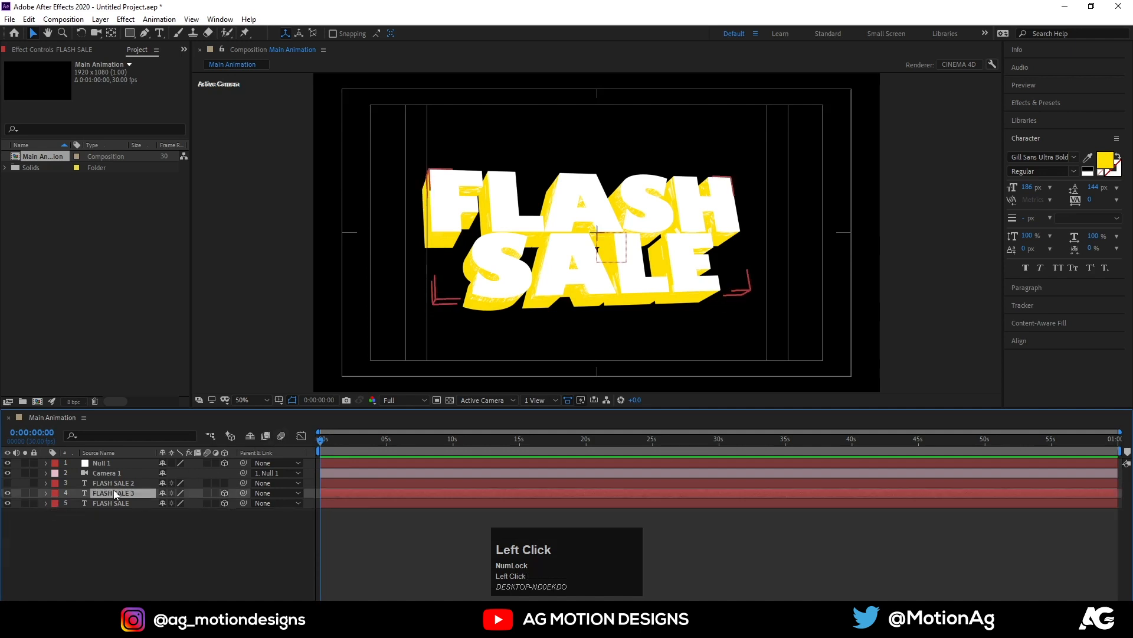
left_click(116, 493)
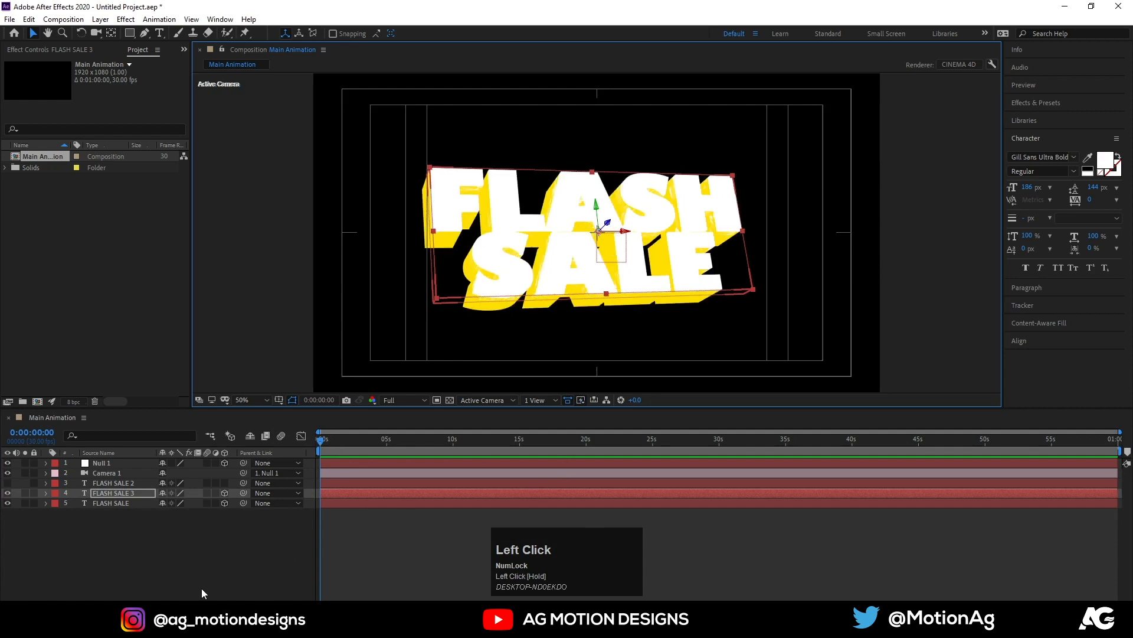
left_click(404, 399)
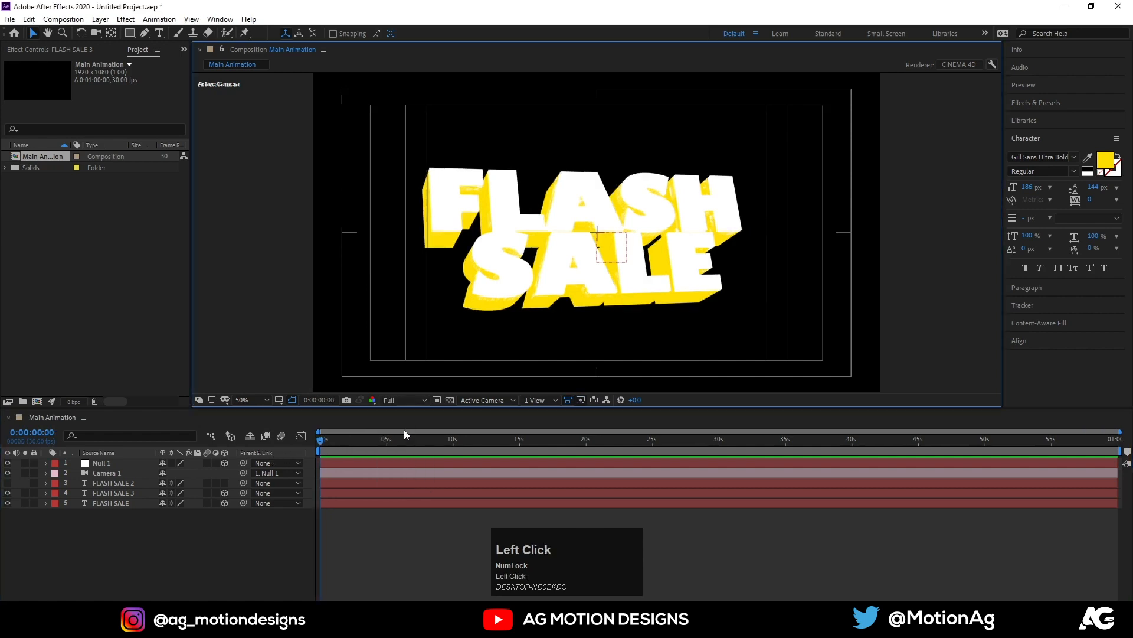
- Set the front FLASH SALE 3 layer's fill colour to purple
left_click(113, 493)
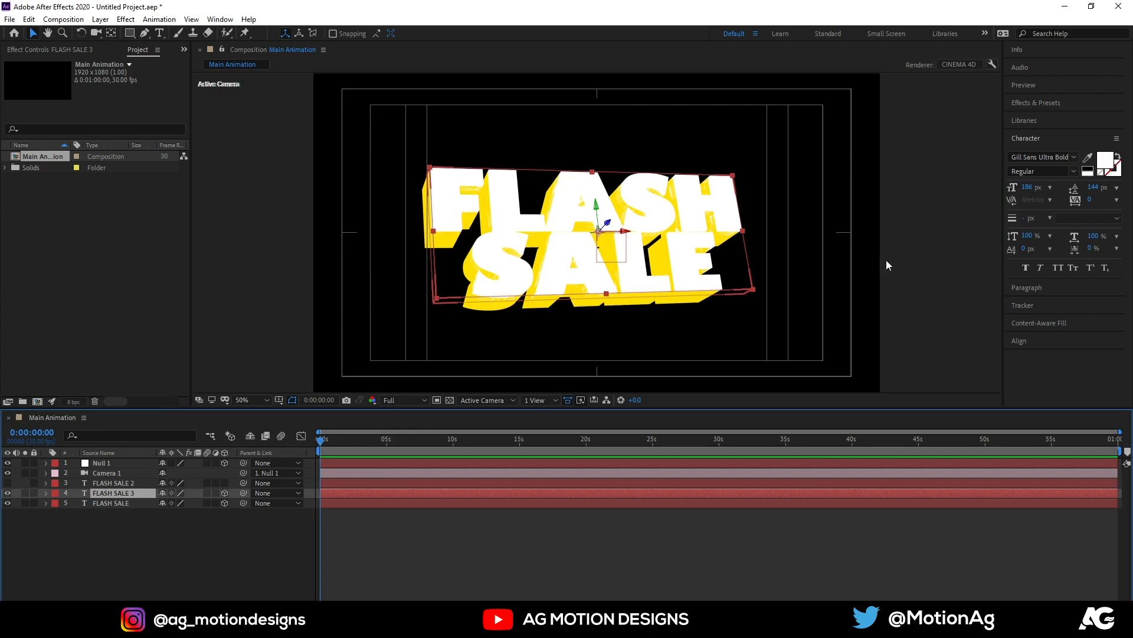
left_click(1113, 162)
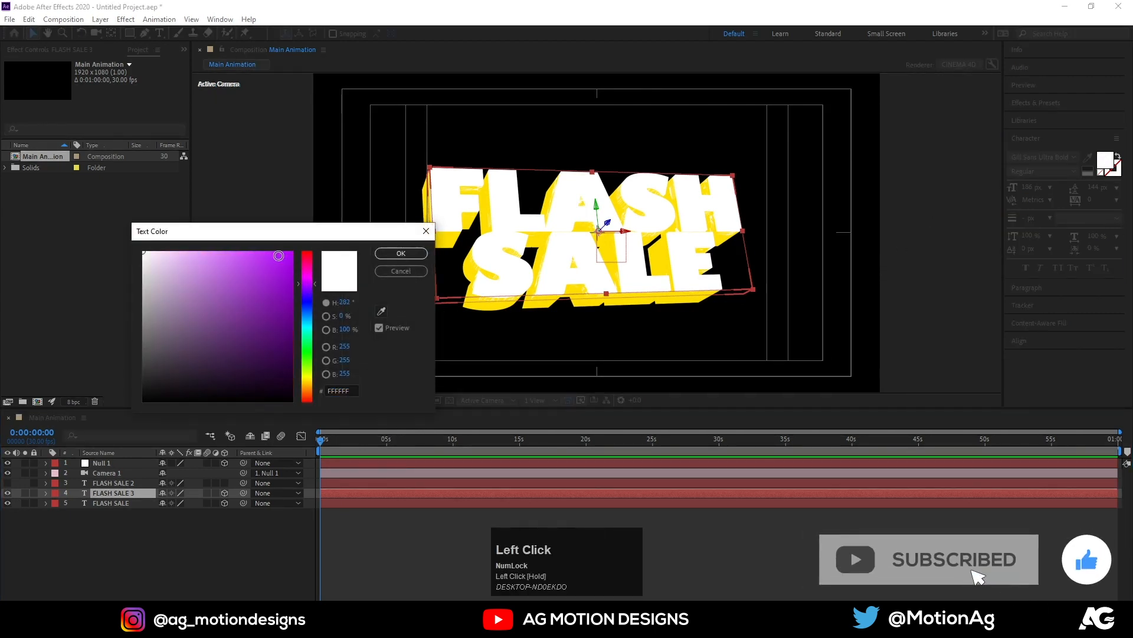
left_click_drag(306, 255, 306, 322)
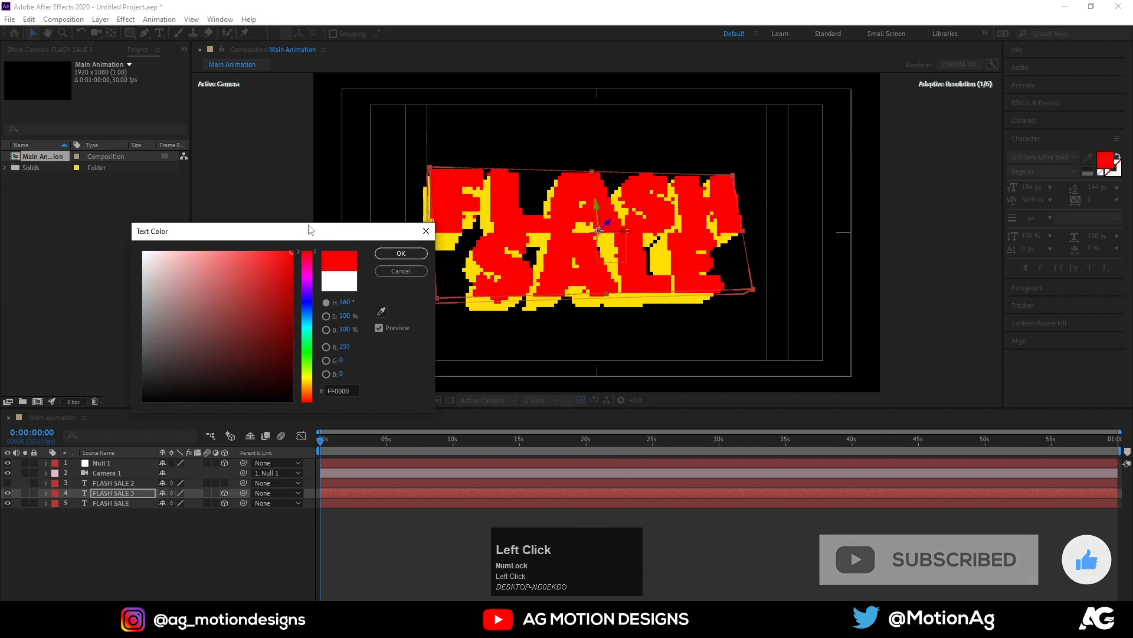
left_click_drag(306, 257, 306, 309)
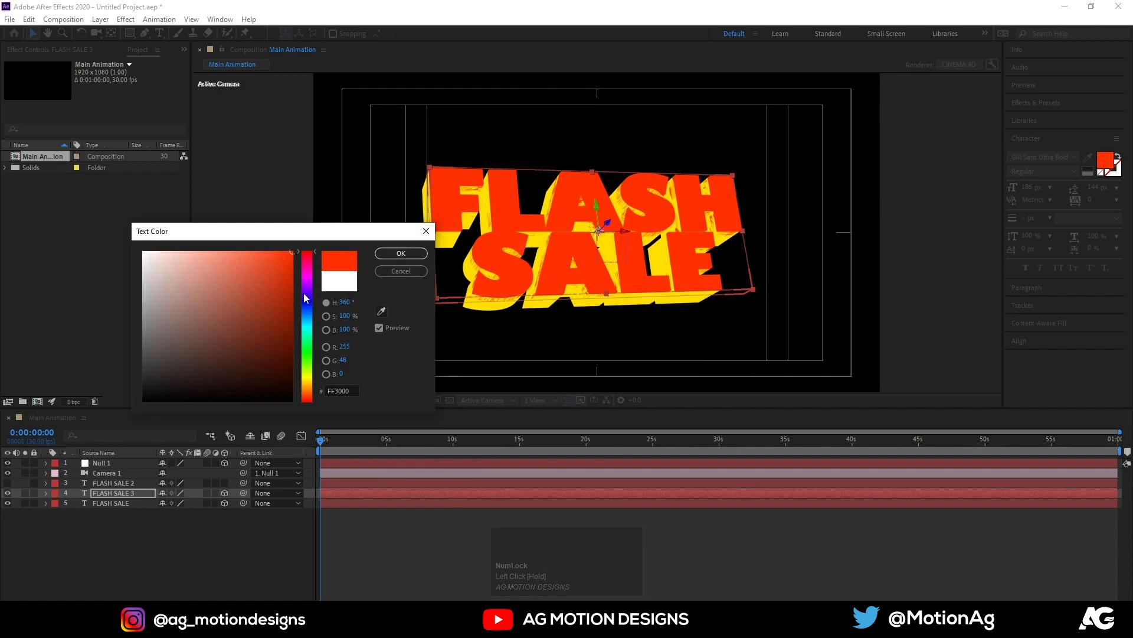
left_click(401, 253)
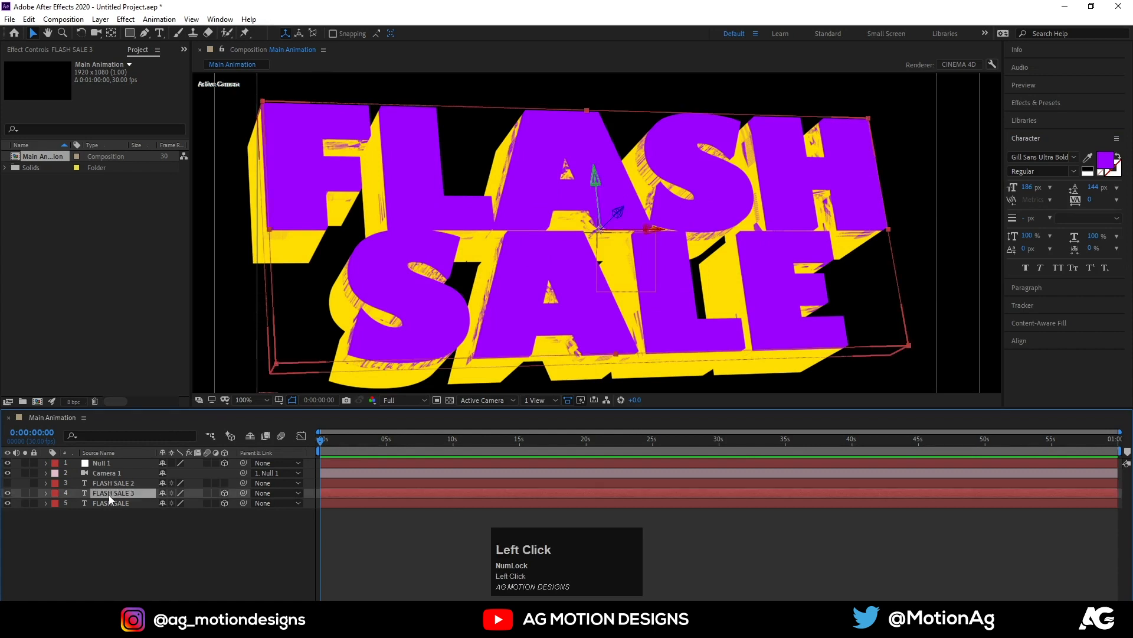
- Set FLASH SALE 3's Geometry Options Extrusion Depth to 0 so the purple face is flat
left_click(37, 493)
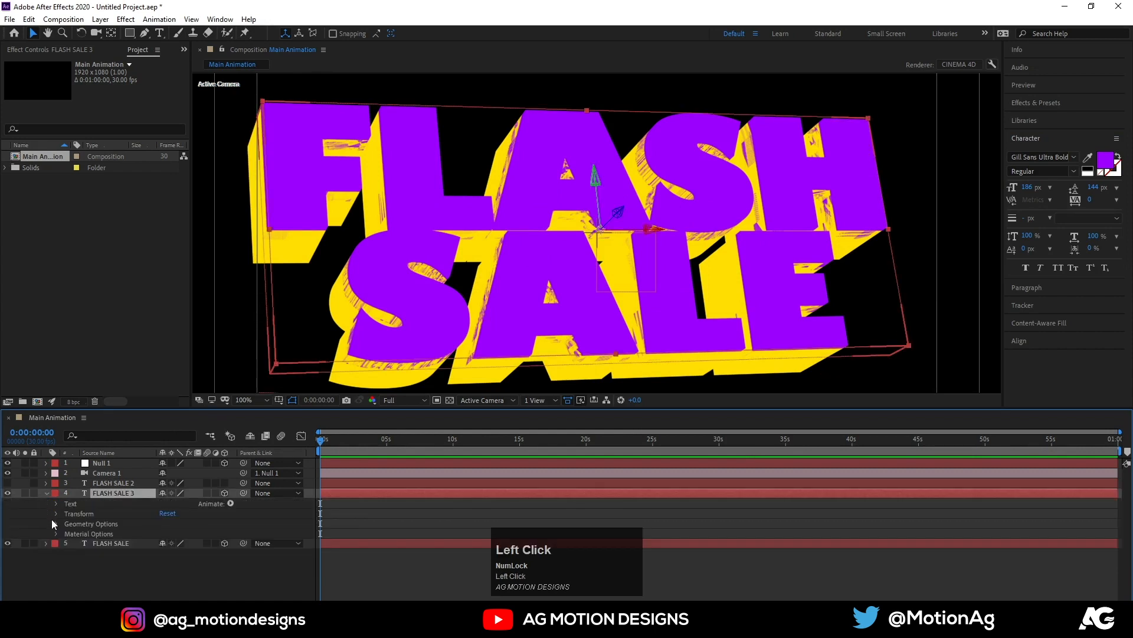
left_click(57, 523)
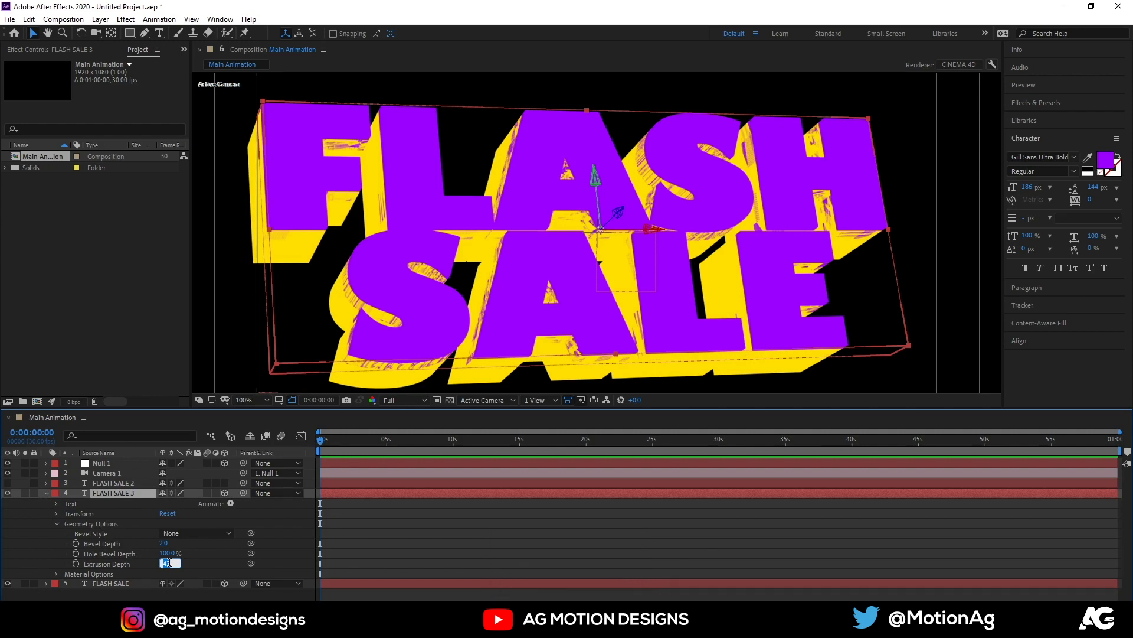
key("Enter")
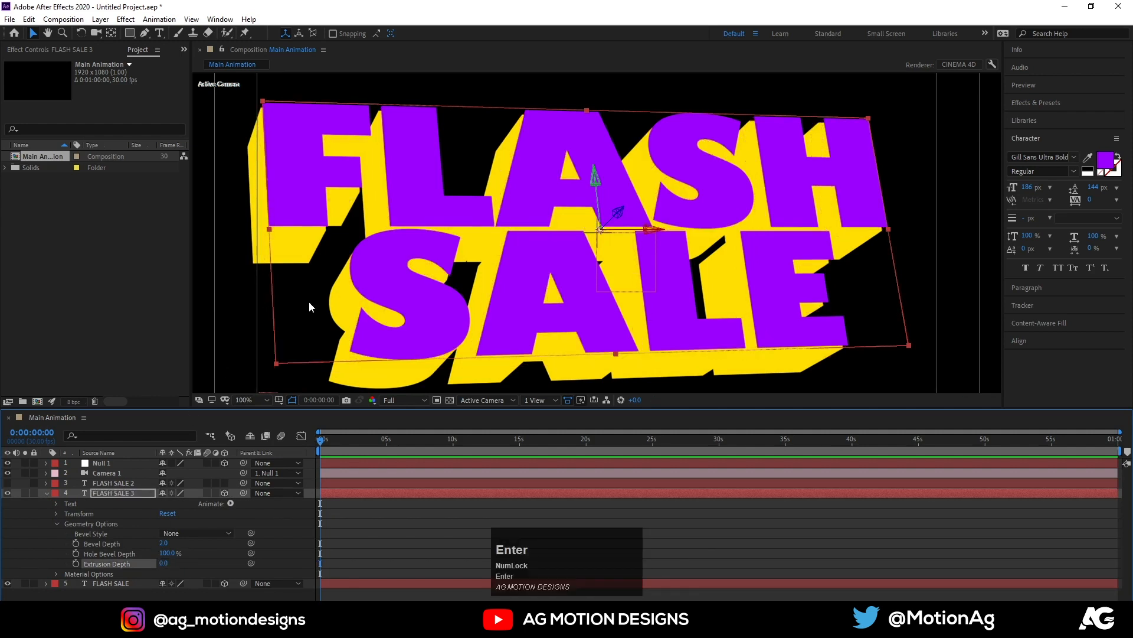
left_click(45, 492)
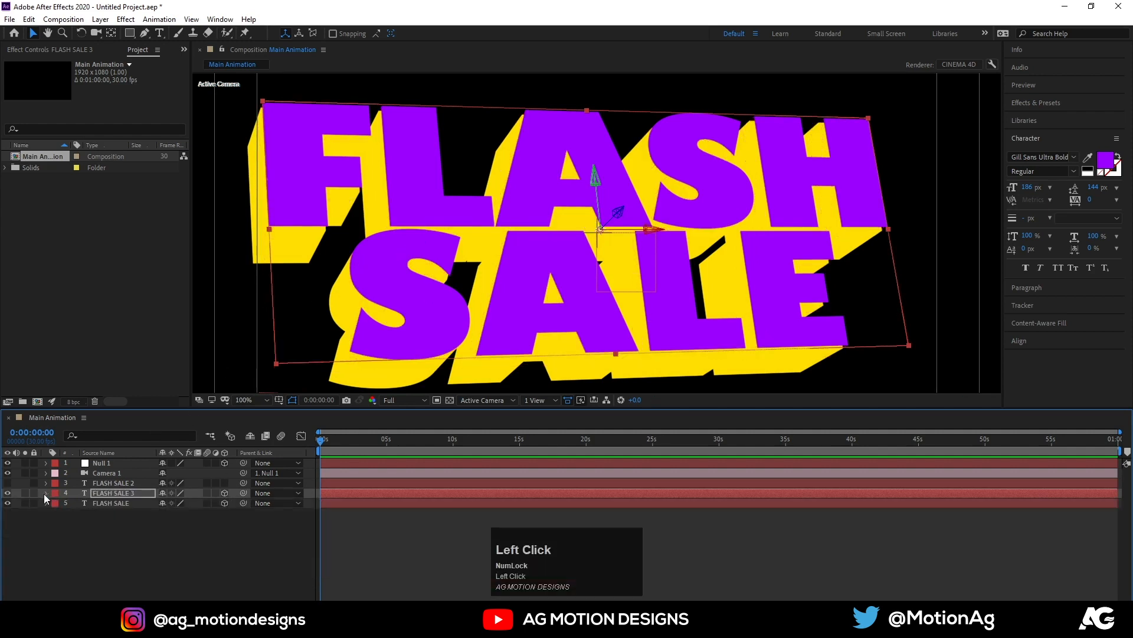
- Set the viewer magnification to Fit so the whole composition frame shows
left_click(47, 502)
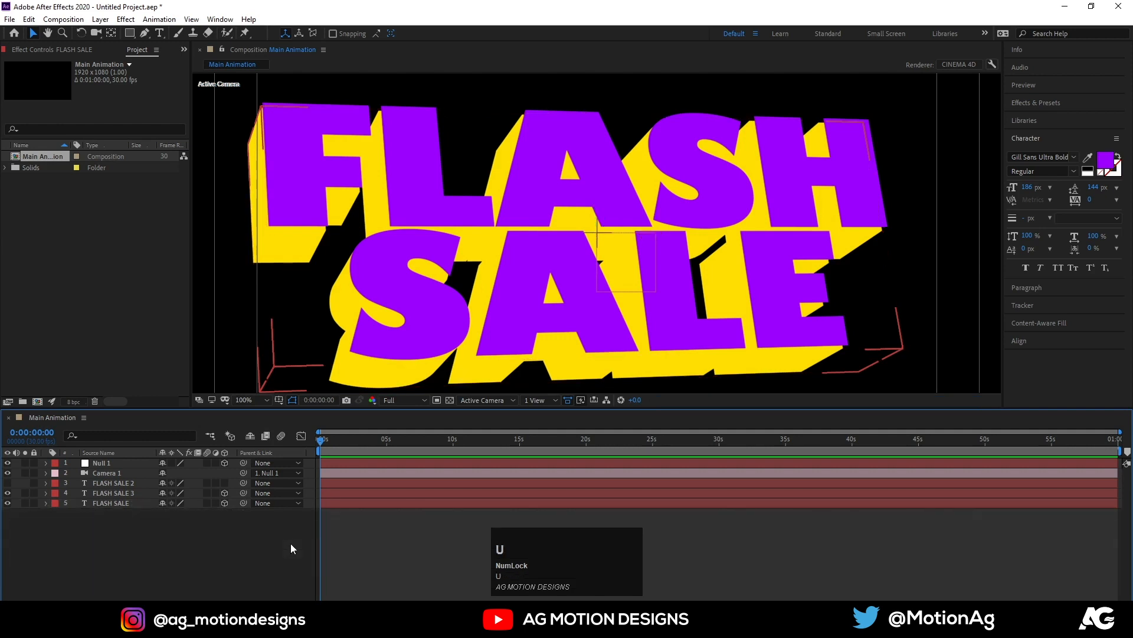
left_click(244, 399)
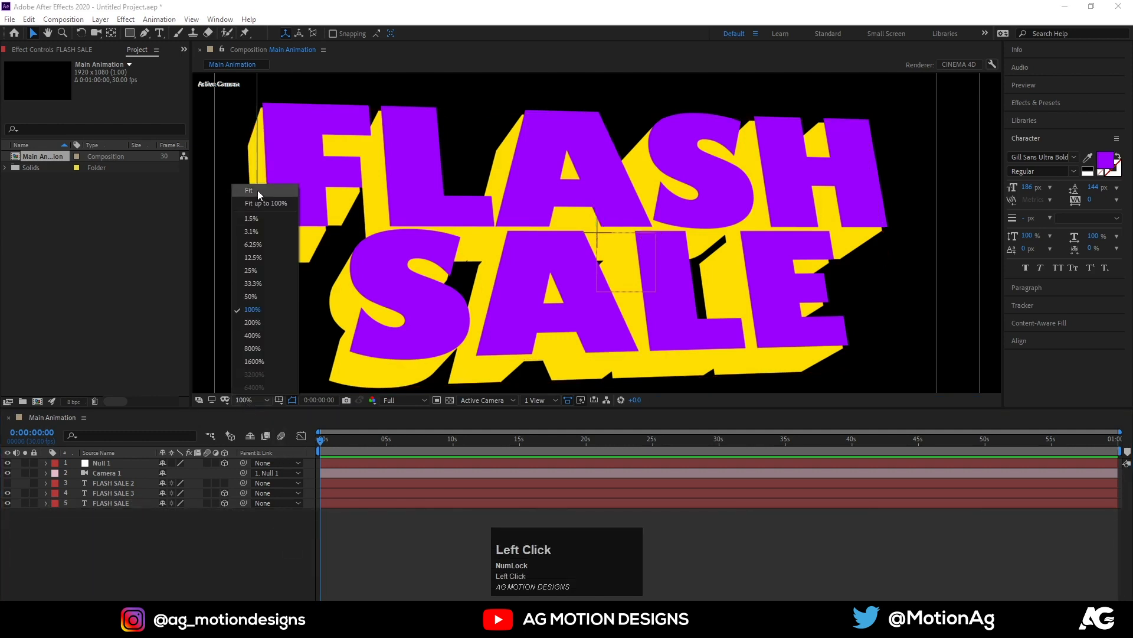
left_click(248, 190)
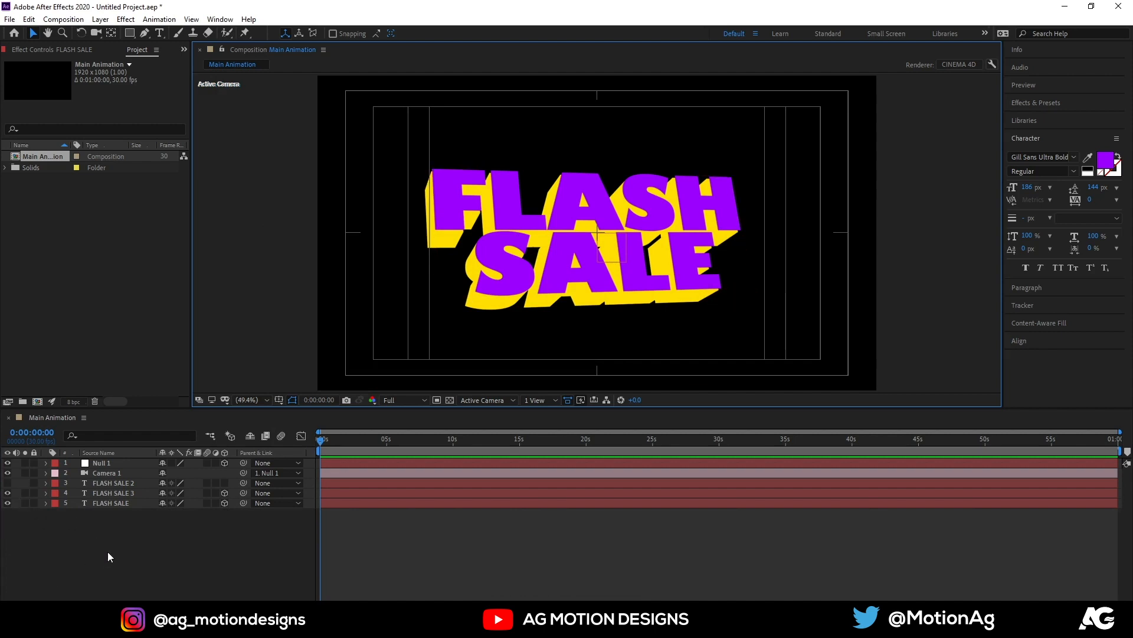
left_click(111, 503)
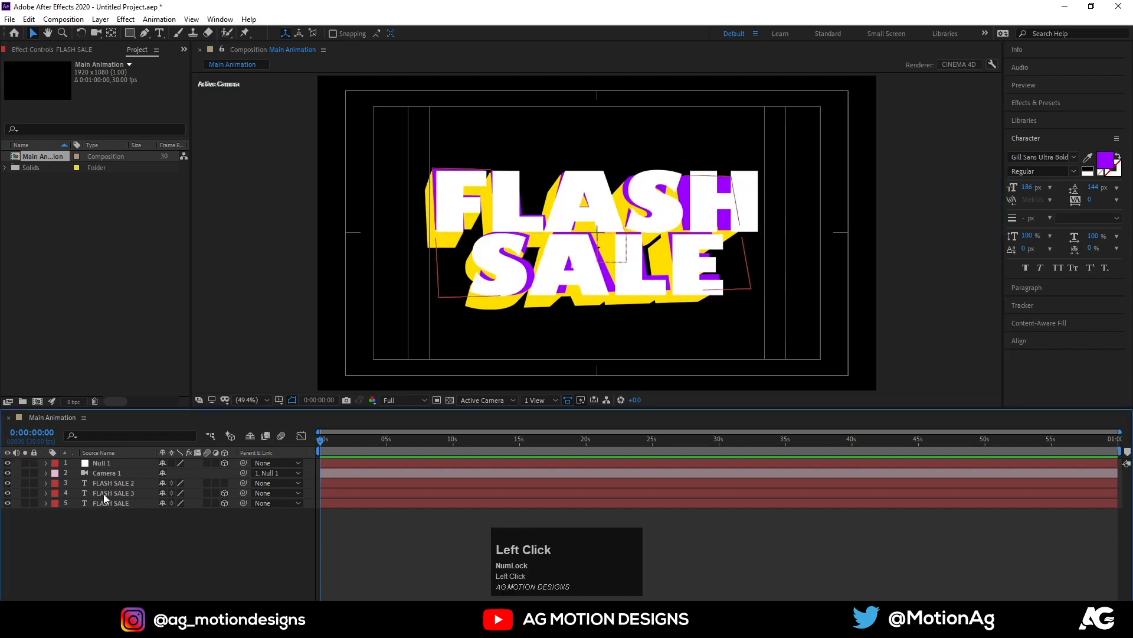
- Convert the FLASH SALE 2 text layer into a shape outlines layer via Create Shapes from Text
left_click(114, 482)
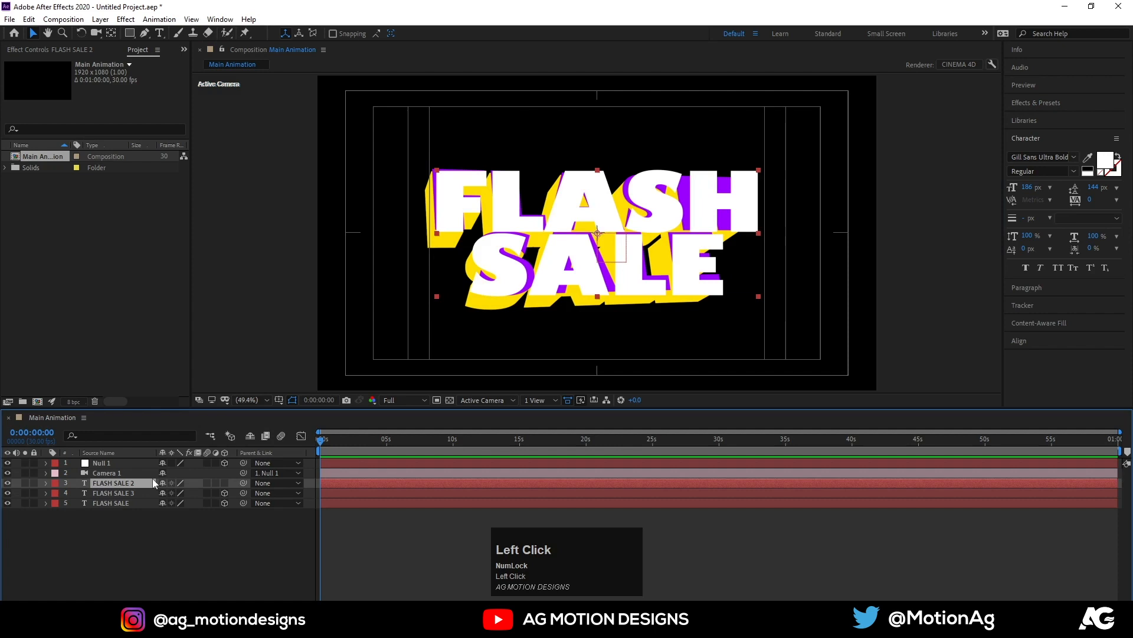
right_click(113, 482)
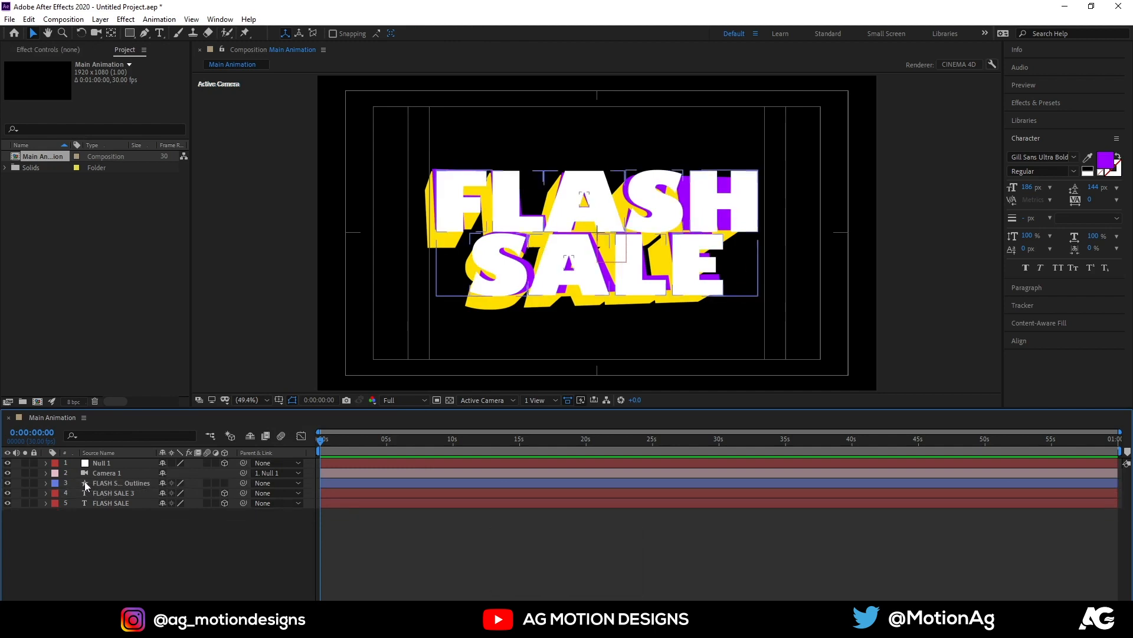
left_click(118, 482)
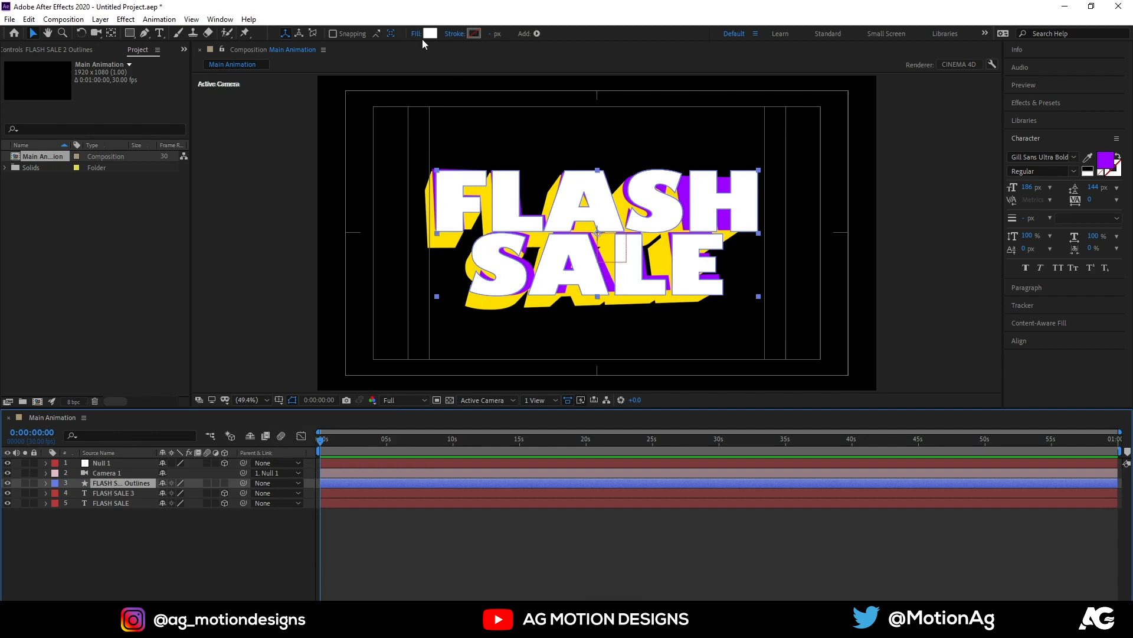
- Give the outlines layer no fill and a white 5 px stroke
left_click(429, 33)
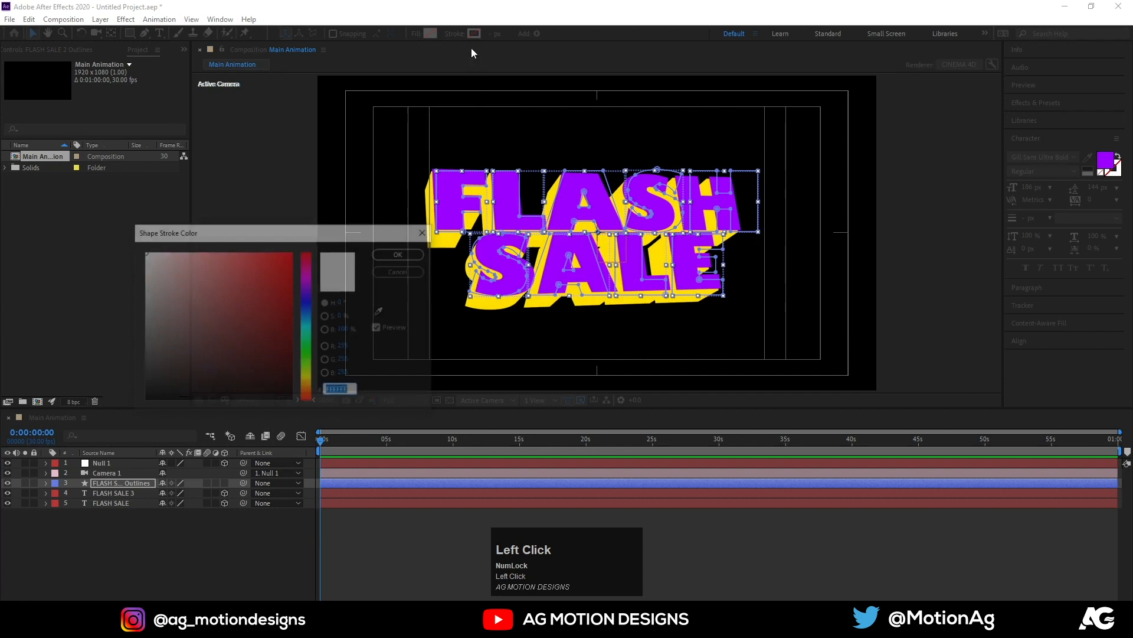
key("Enter")
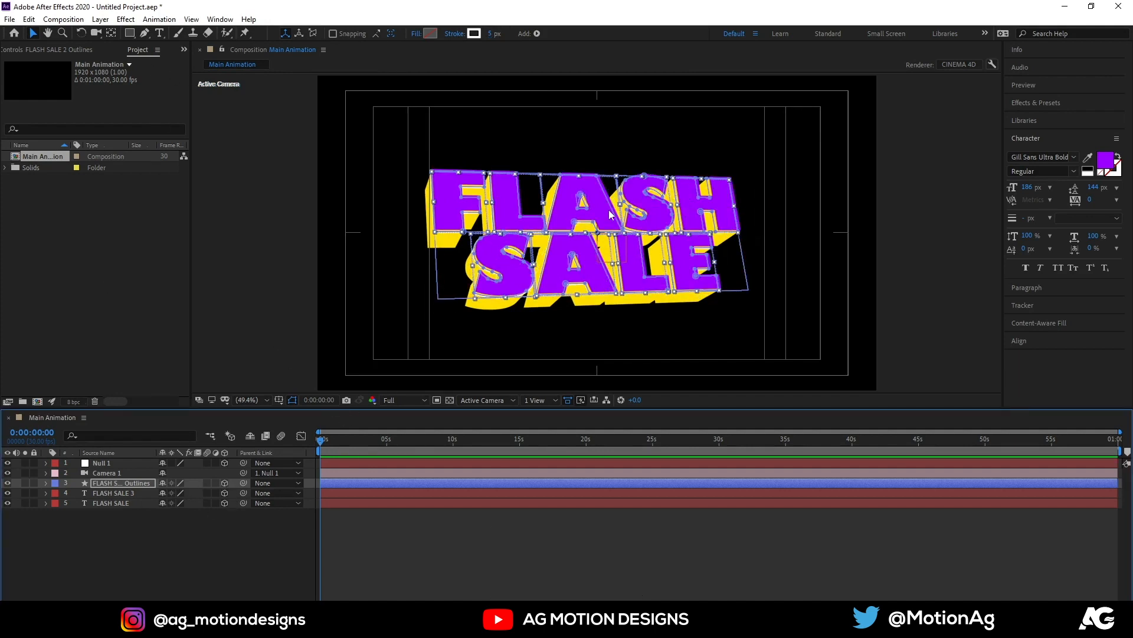
left_click(113, 492)
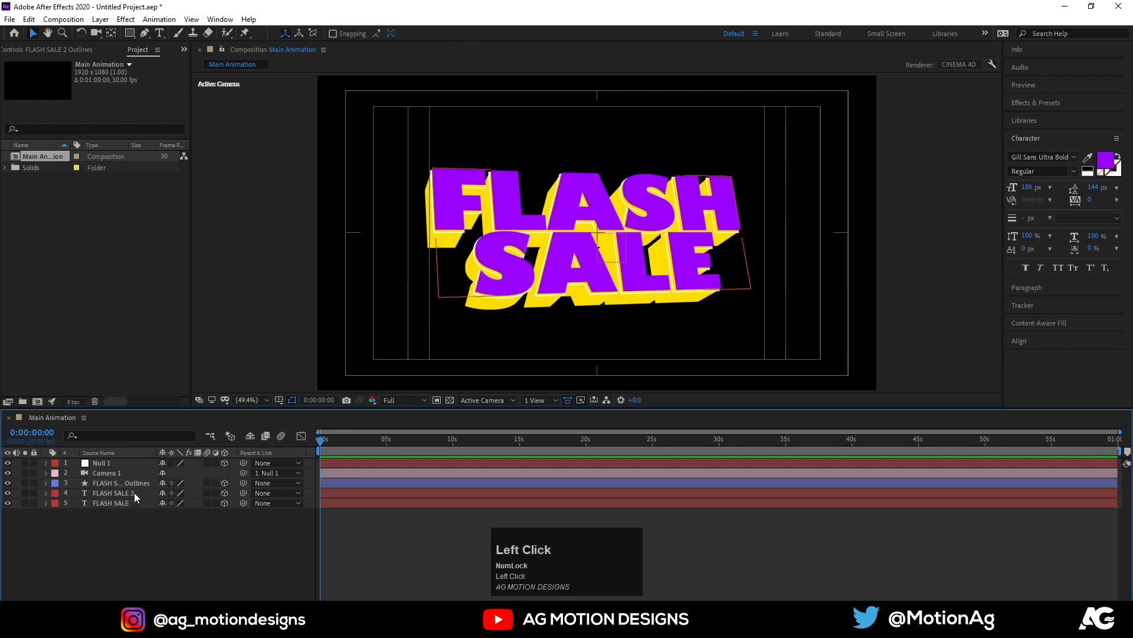
left_click(121, 483)
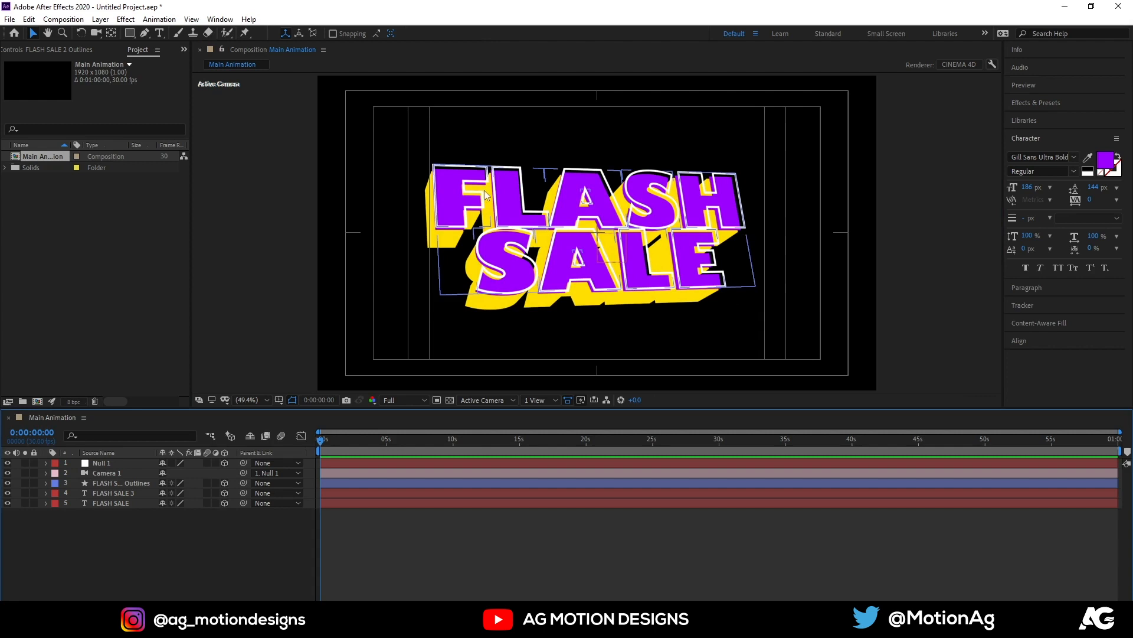
left_click(118, 483)
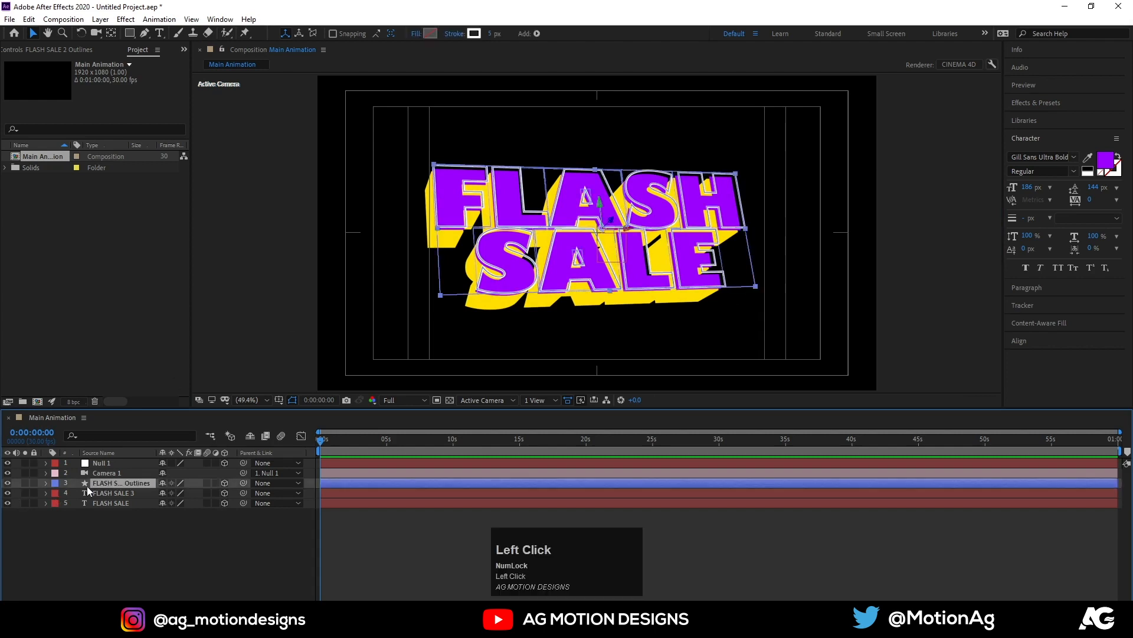
left_click(46, 482)
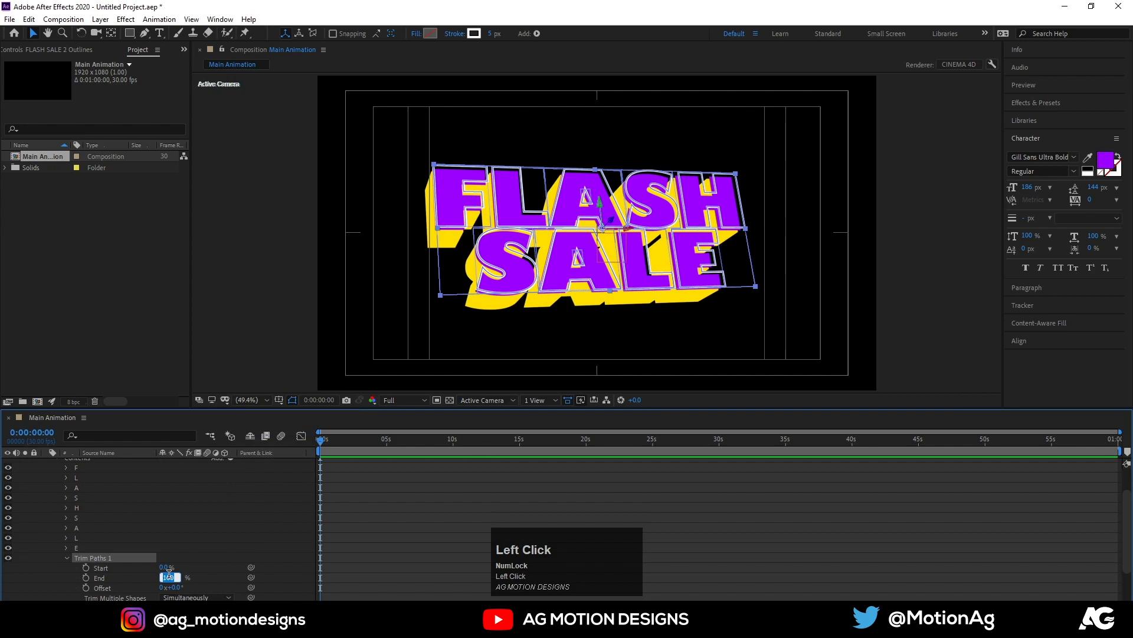
- Add Trim Paths to the outline with End 80% and a time-based Offset expression, previewing it
type("80")
key("Enter")
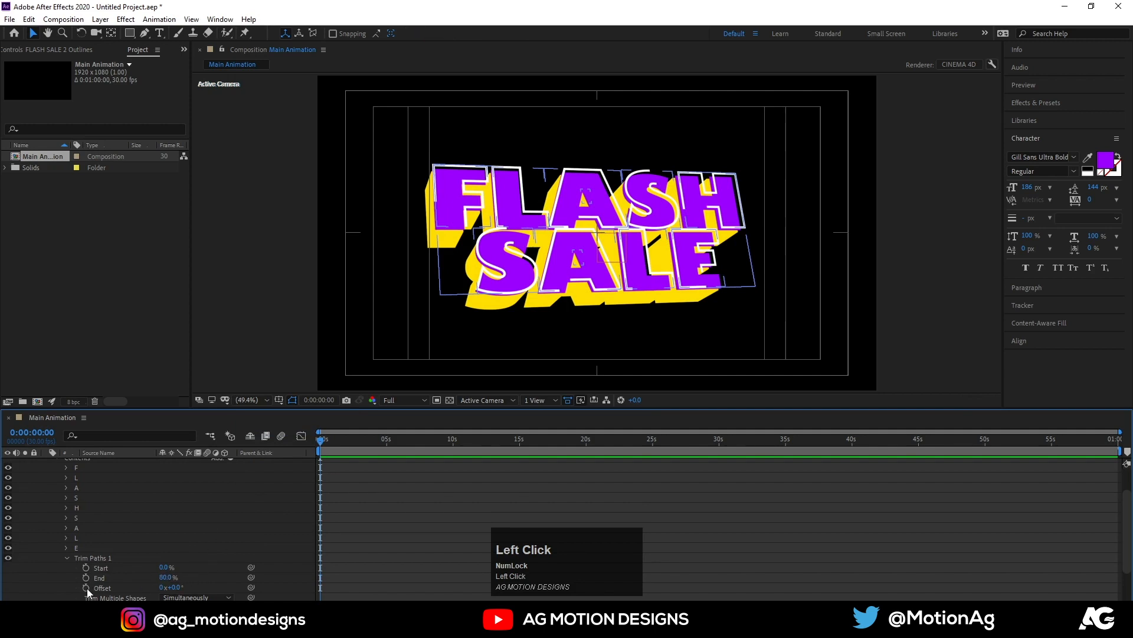
left_click(86, 588)
type("time*200")
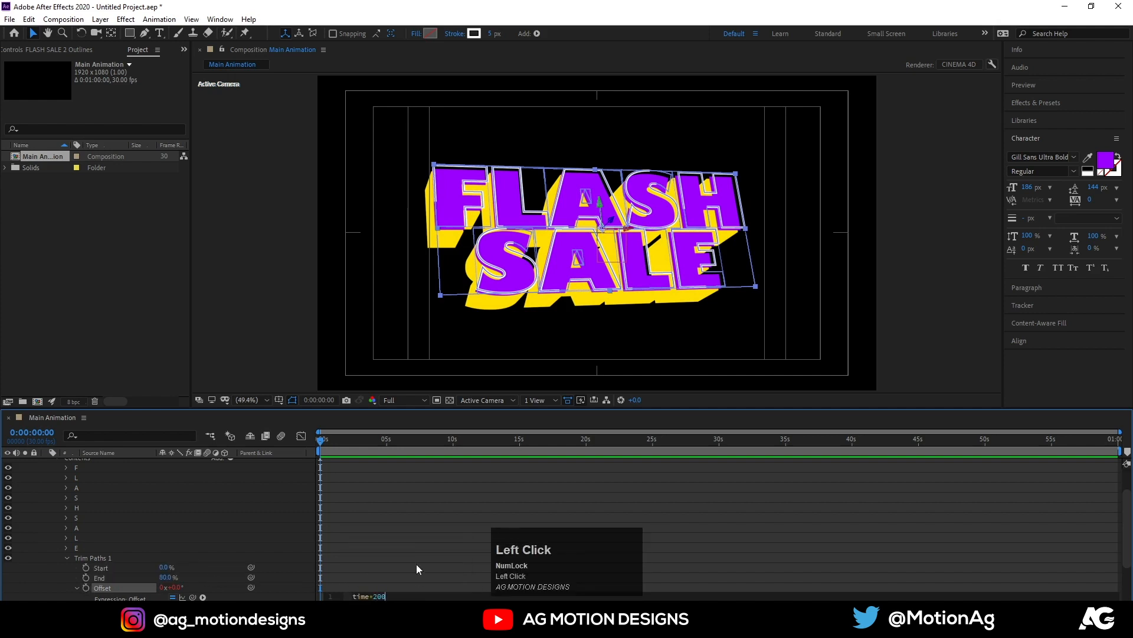
key("Space")
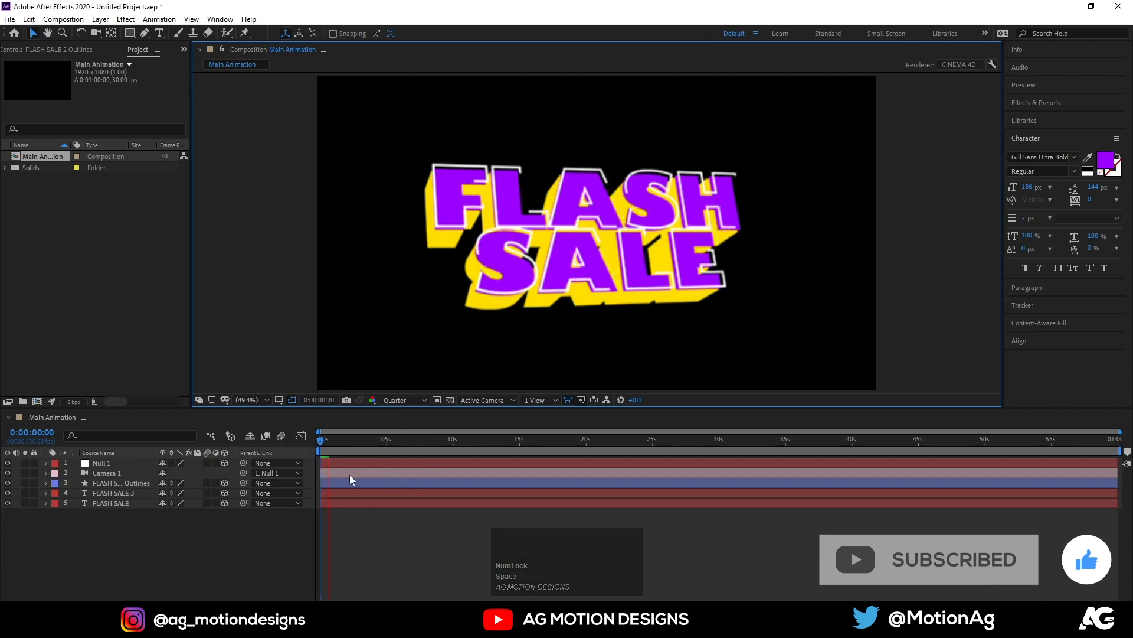
key("space")
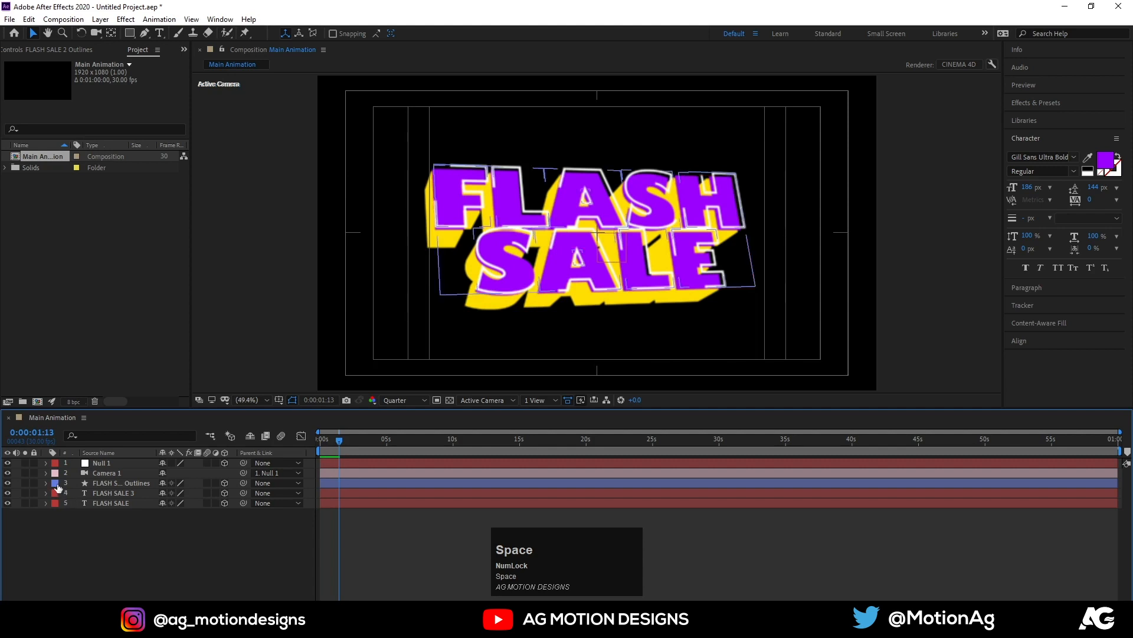
- Revise the Offset expression to a slower time*50 value and preview the travelling stroke
left_click(46, 483)
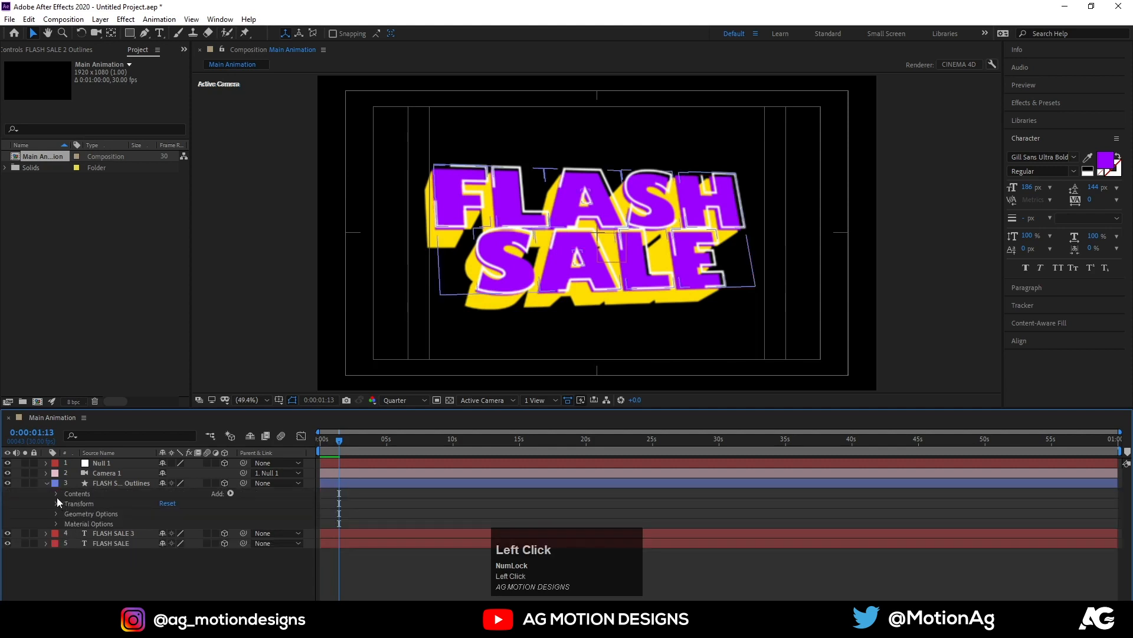
left_click(56, 494)
type("time*80")
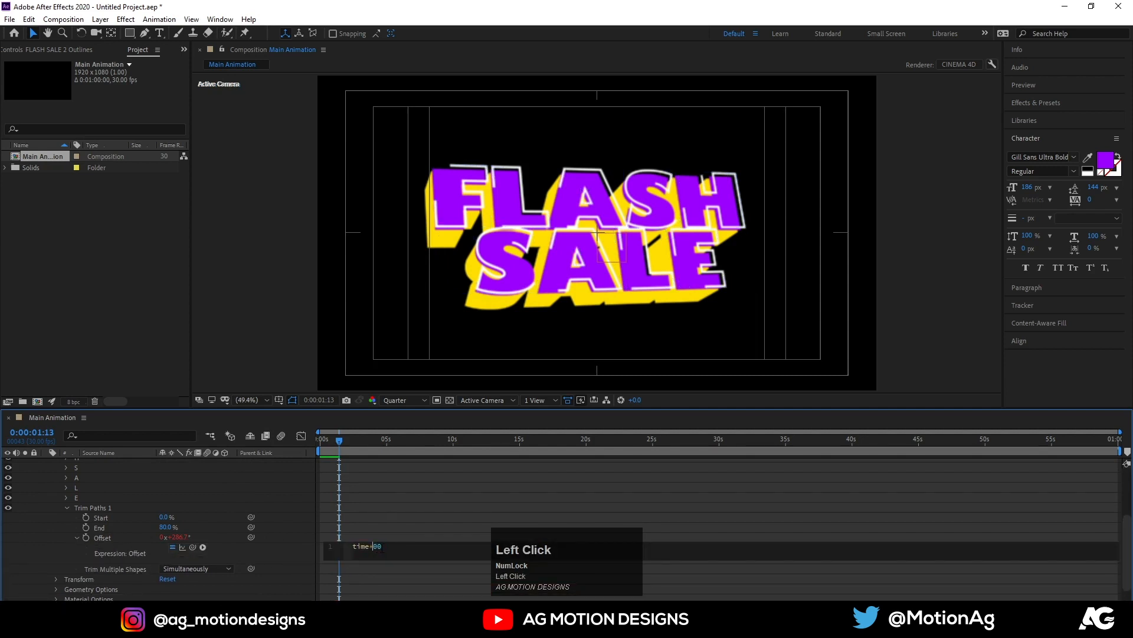
key("space")
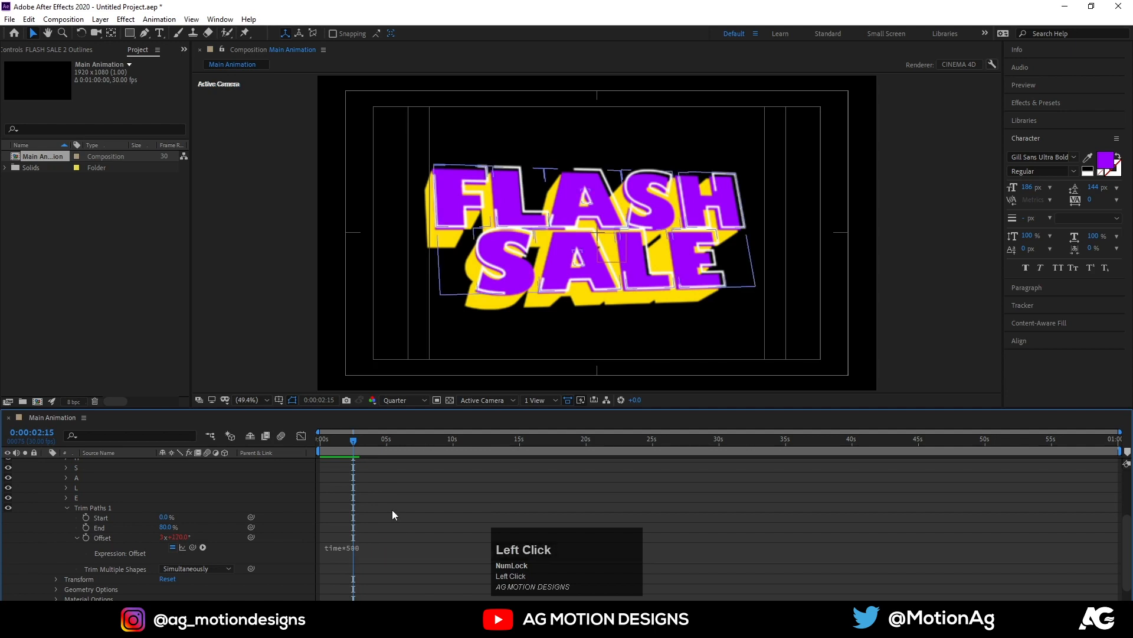
key("Space")
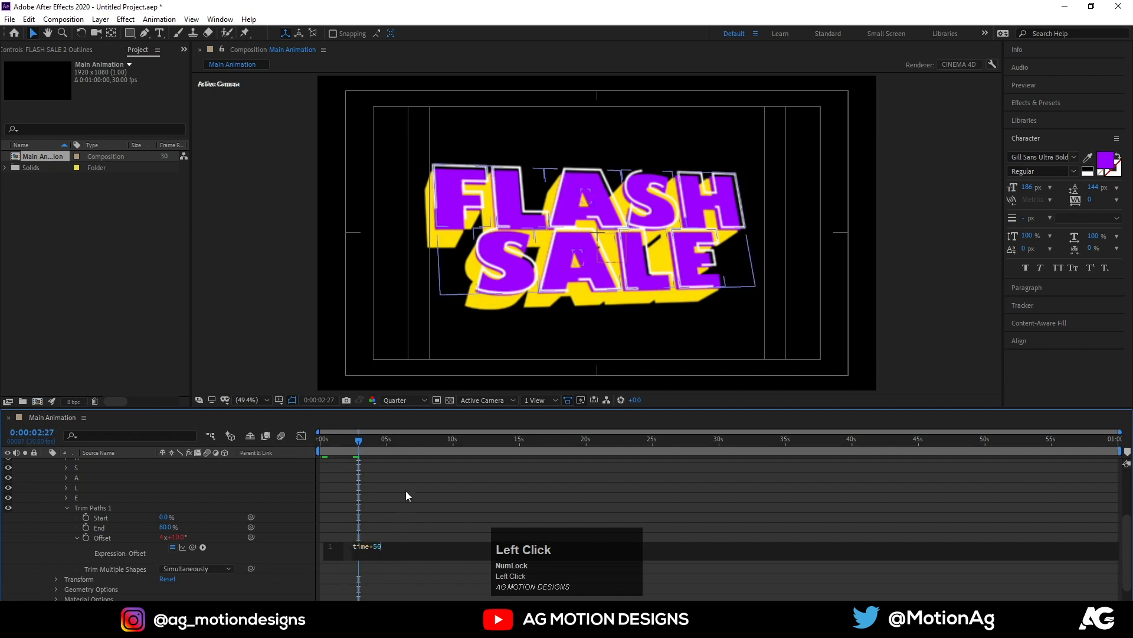
key("space")
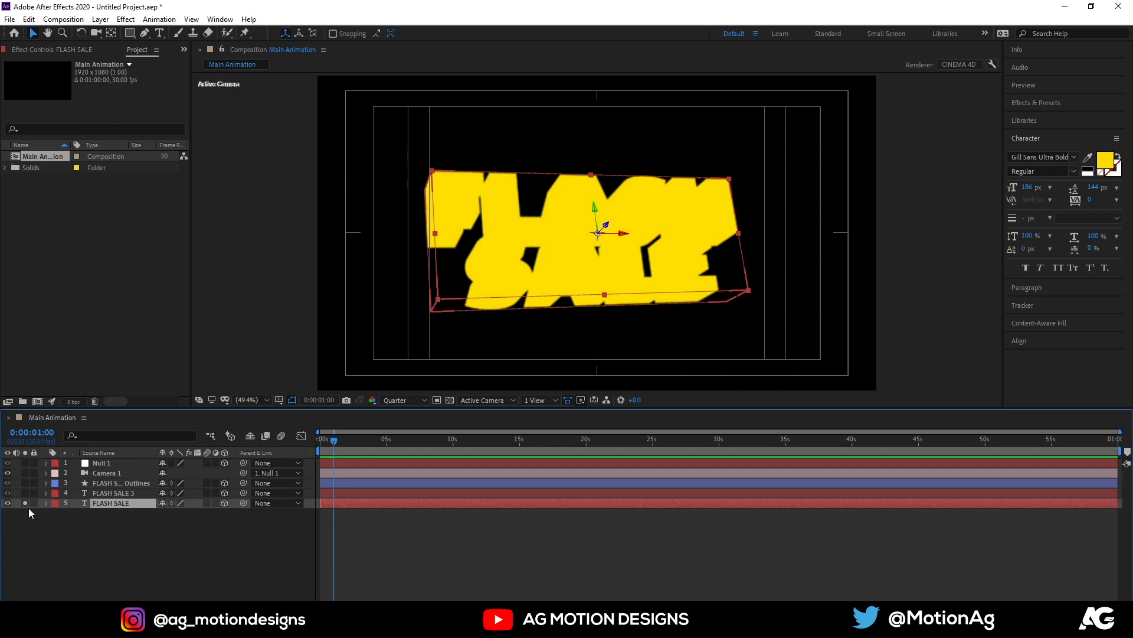
mouse_move(40, 506)
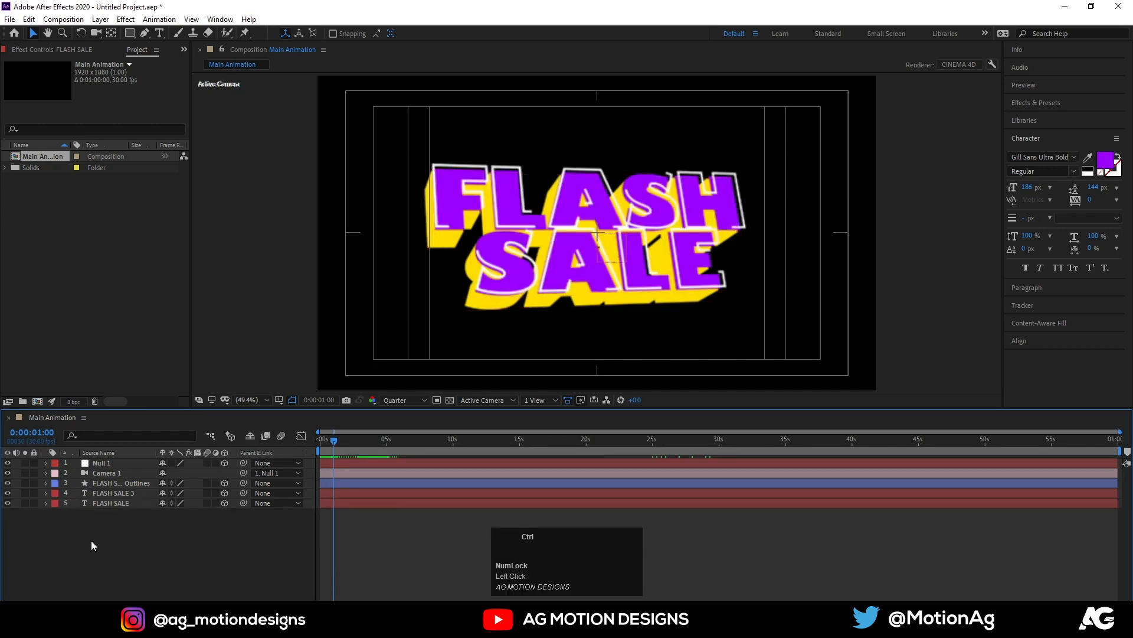
- Create Yellow Solid 1 with a Gradient Ramp running diagonally from top right to bottom left
key("Ctrl+Y")
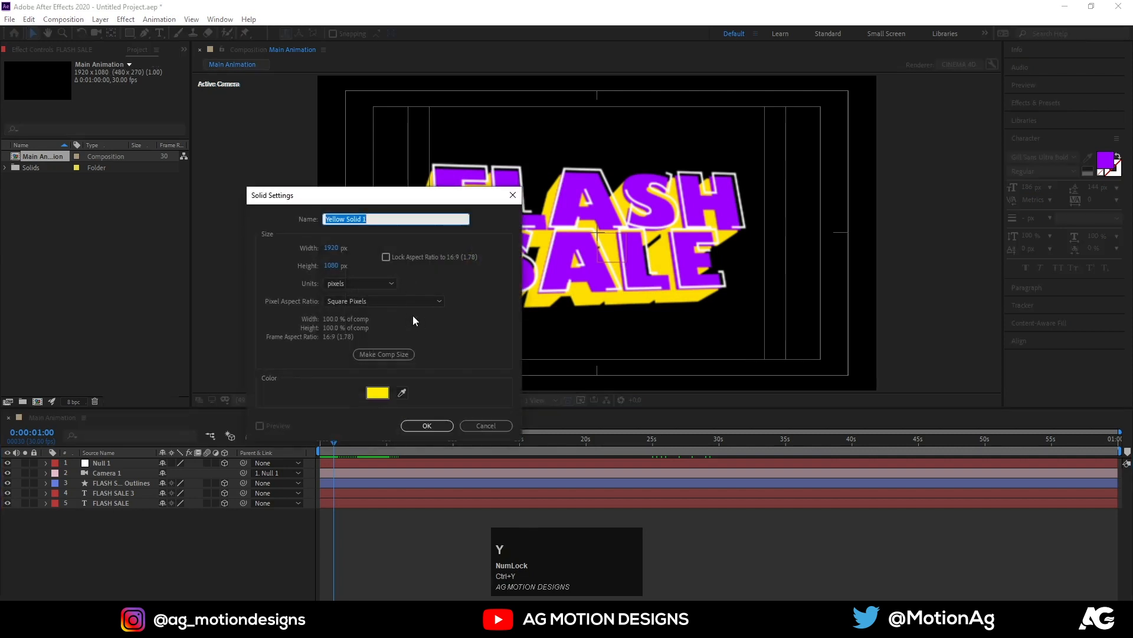
left_click(427, 426)
type("cc light")
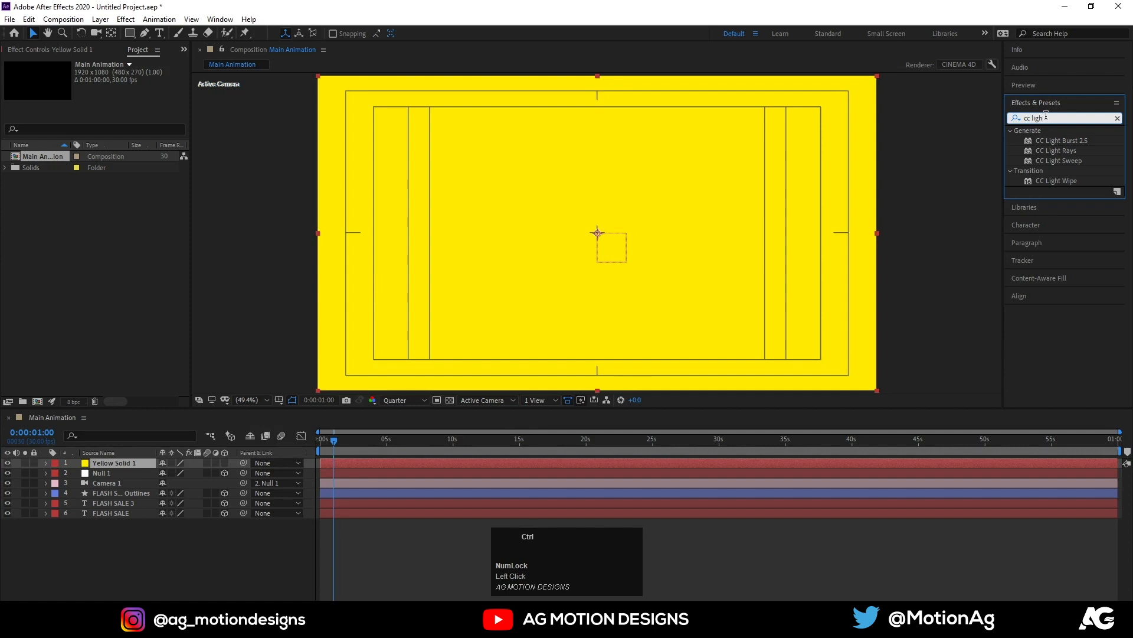
type("ramp")
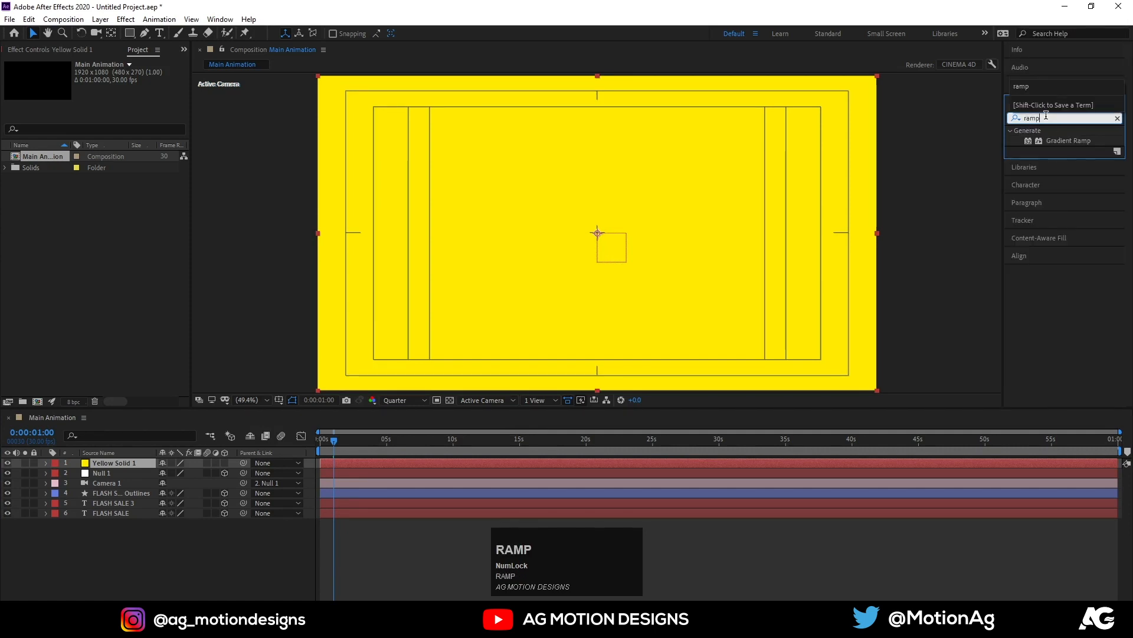
double_click(1069, 141)
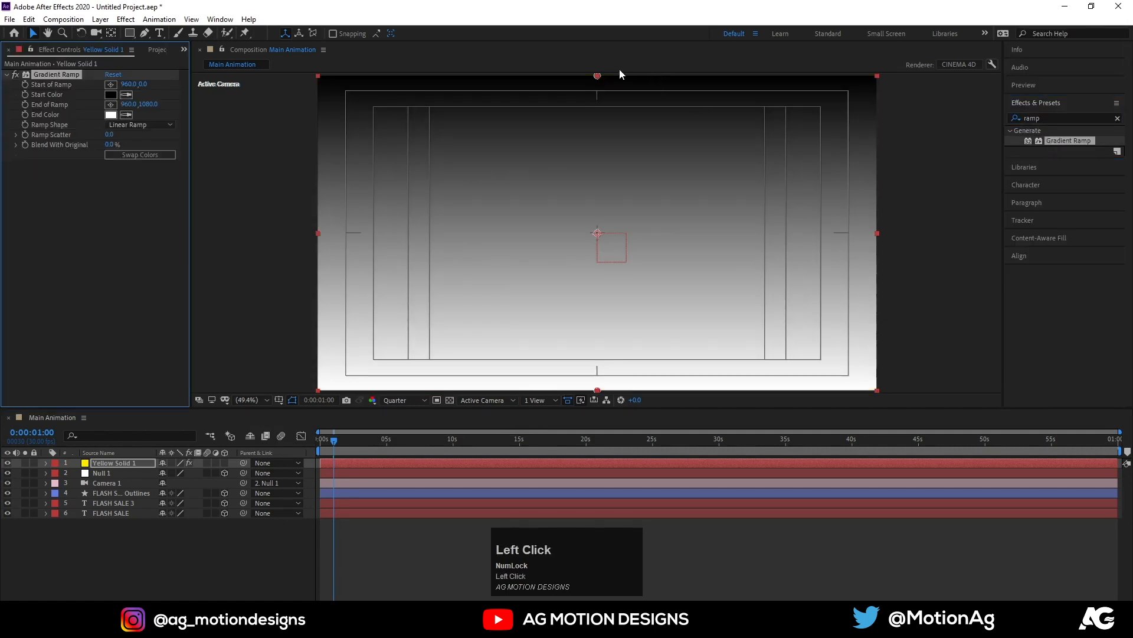
left_click_drag(597, 75, 705, 98)
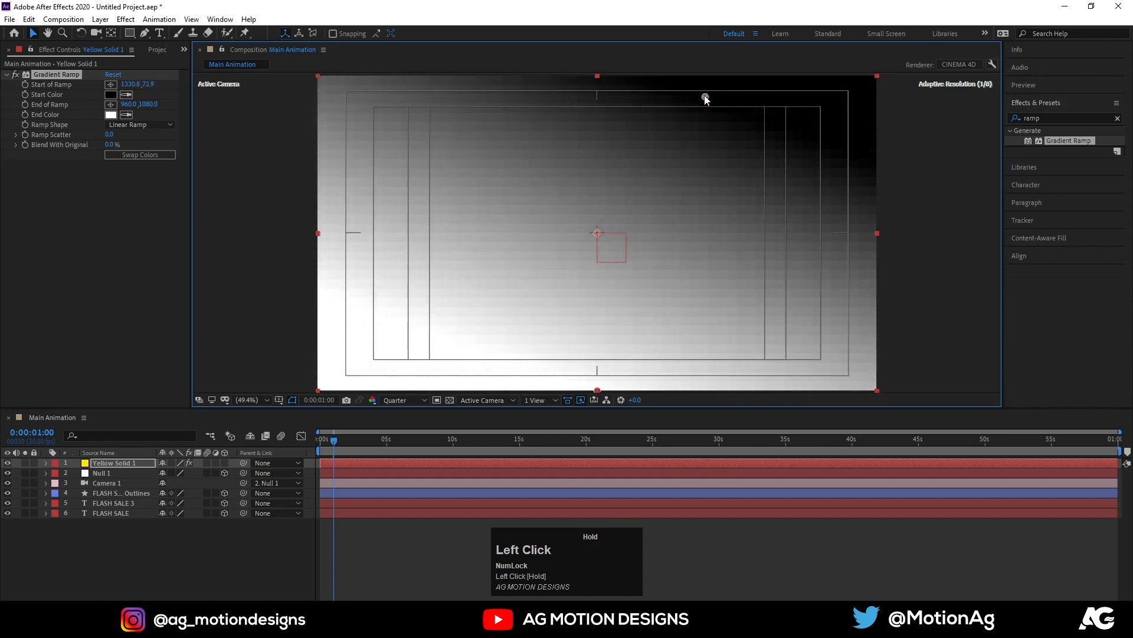
left_click_drag(705, 99, 678, 150)
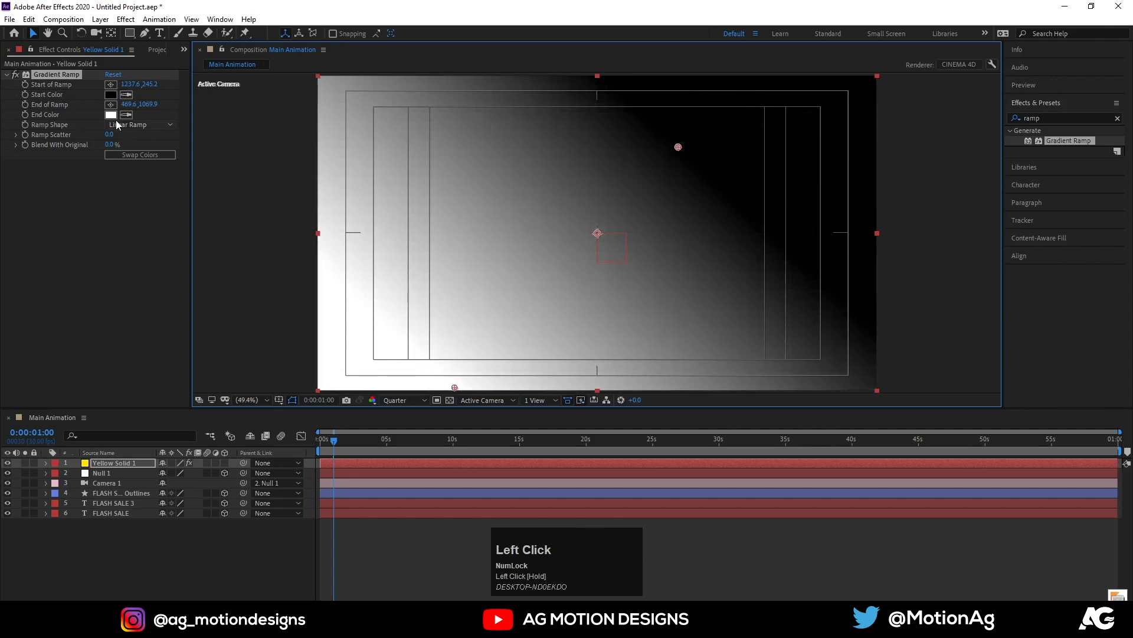
- Set the ramp End Color to golden yellow FEC500 and Start Color to bright yellow FFF000
left_click(112, 114)
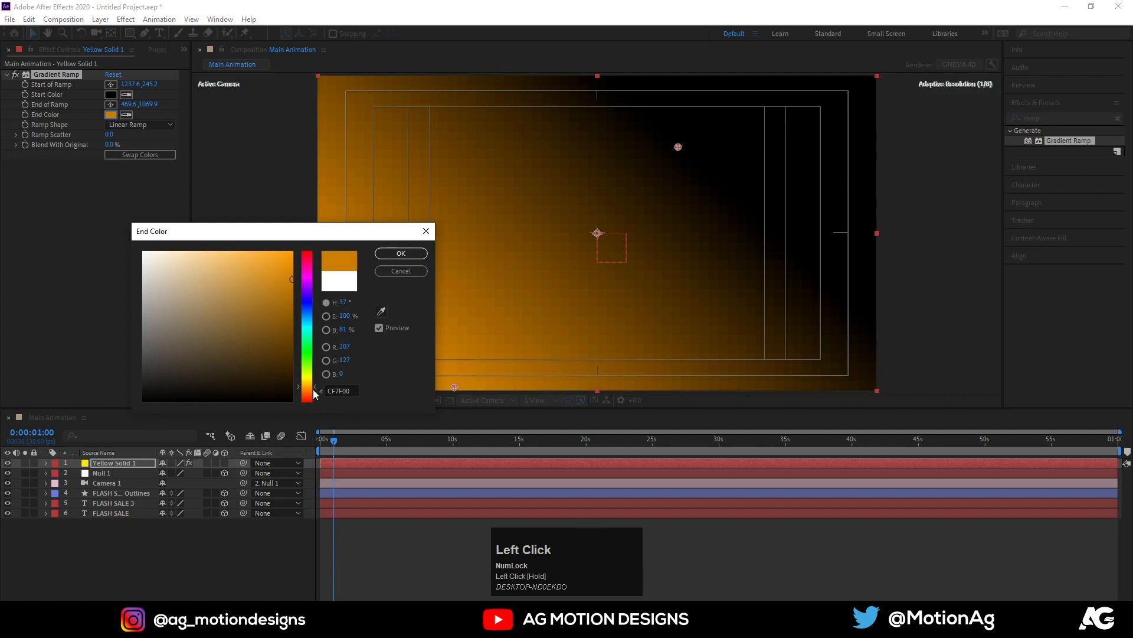
left_click_drag(307, 390, 306, 384)
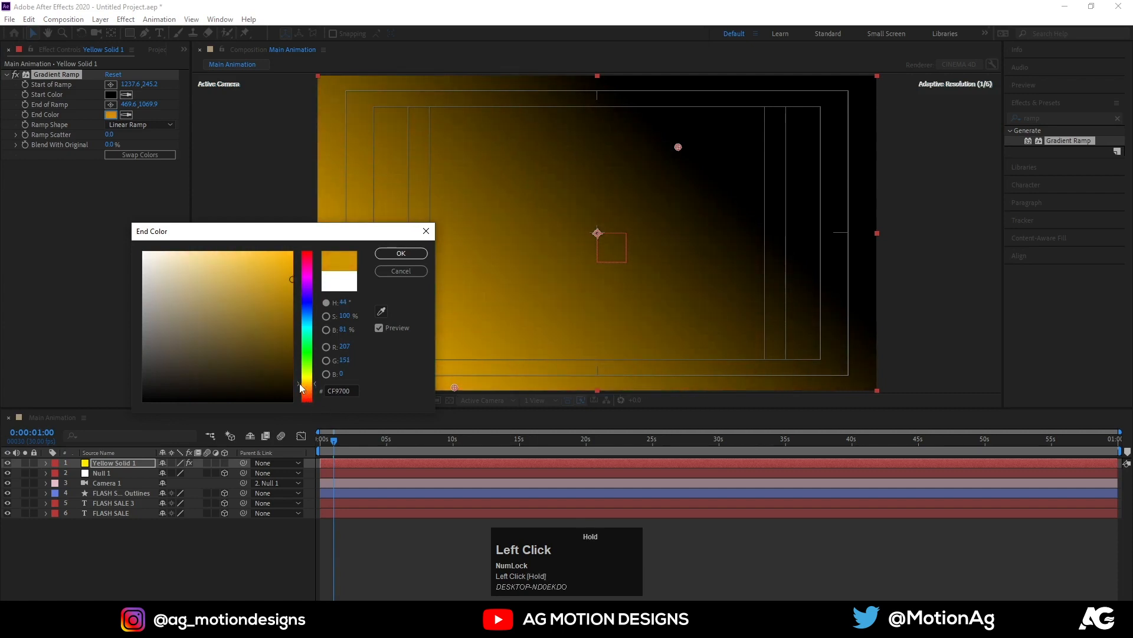
left_click_drag(297, 386, 300, 250)
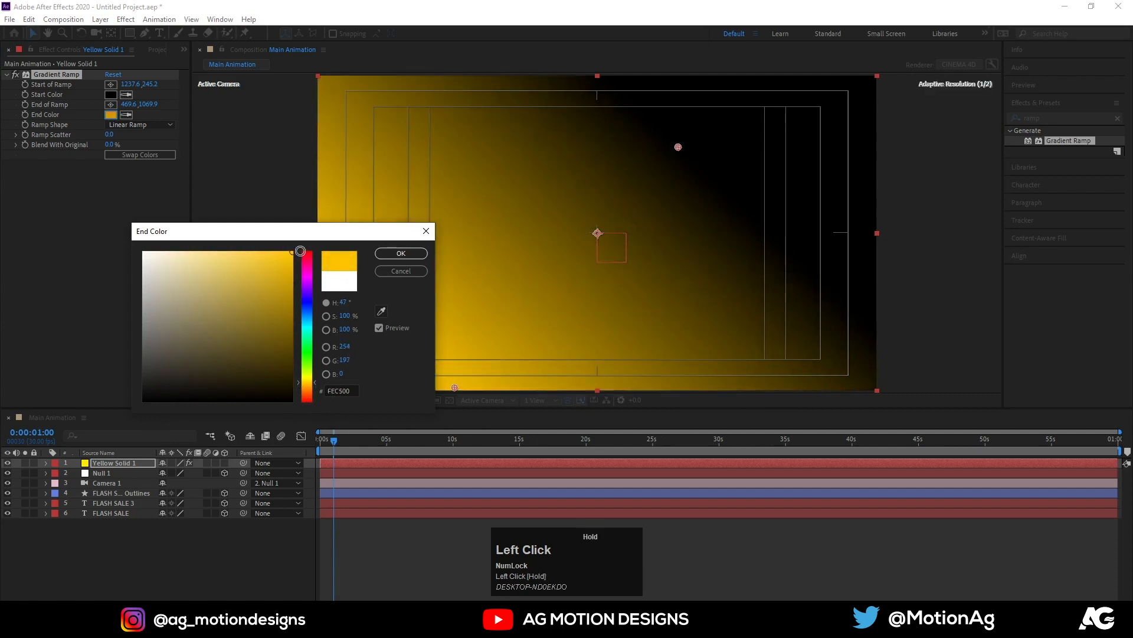
left_click(401, 254)
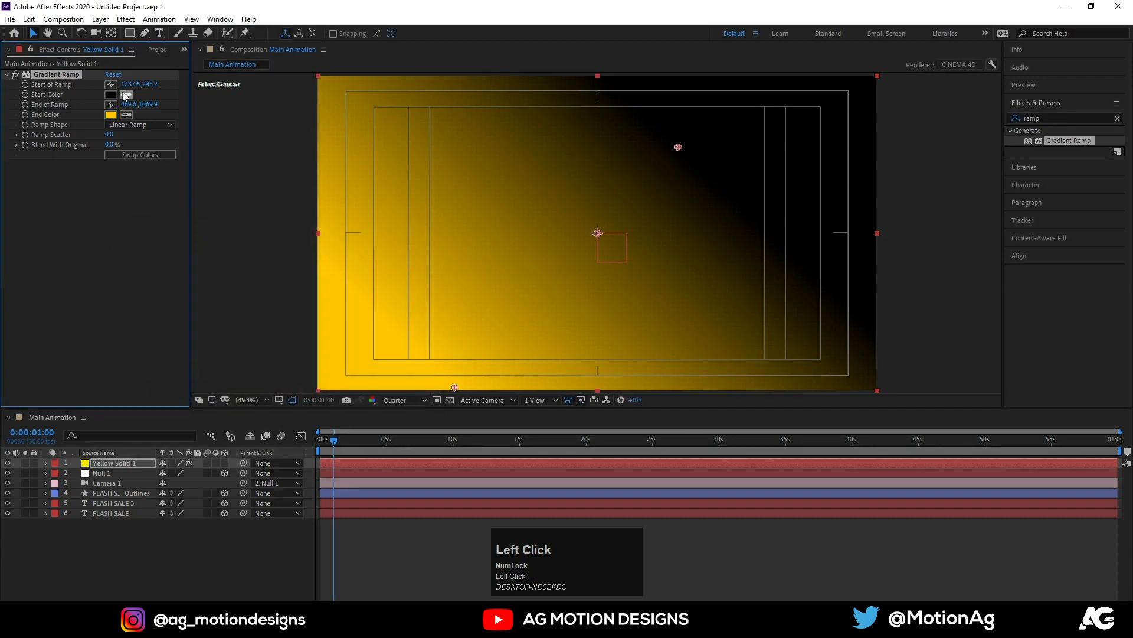
left_click(111, 94)
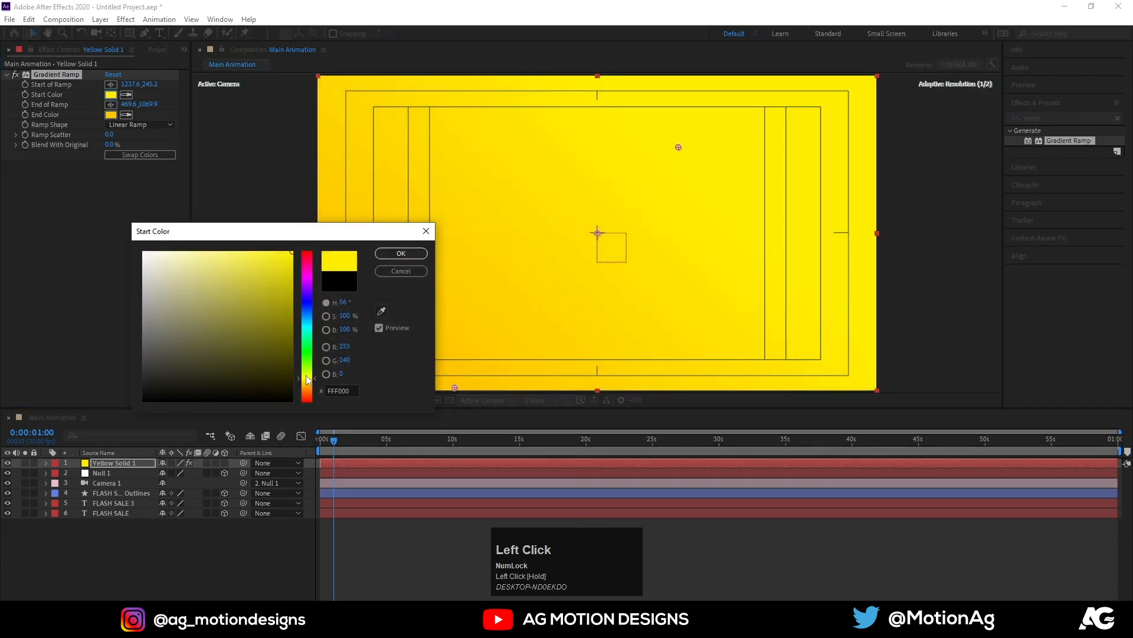
left_click(401, 253)
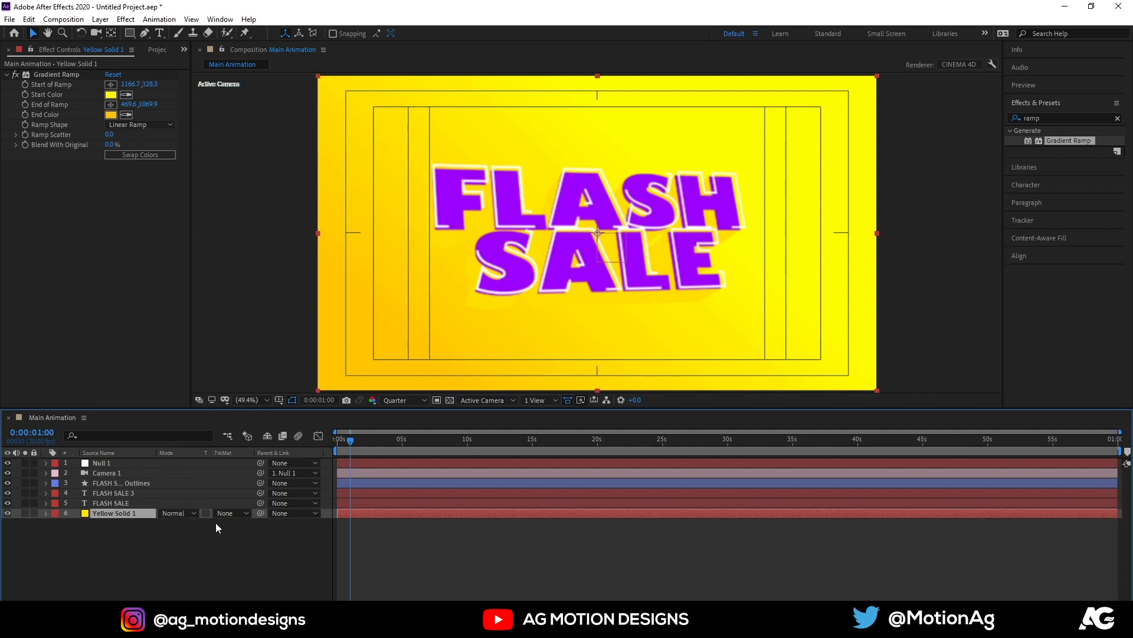
- Change the Gradient Ramp End Color to orange FF9000 and adjust the ramp point
key("F4")
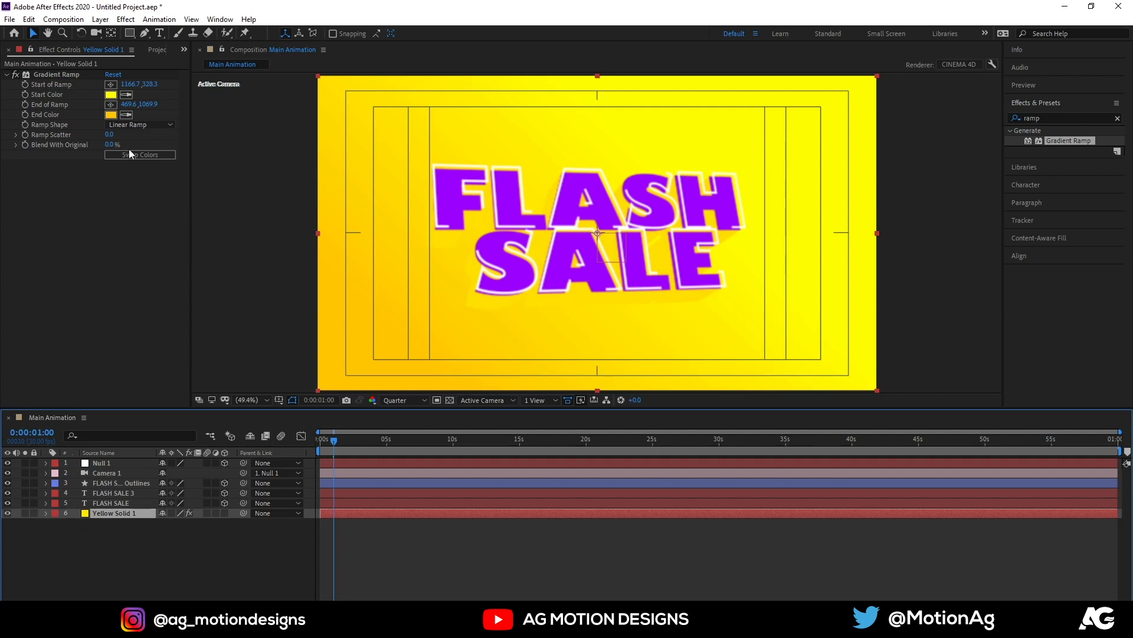
left_click(89, 114)
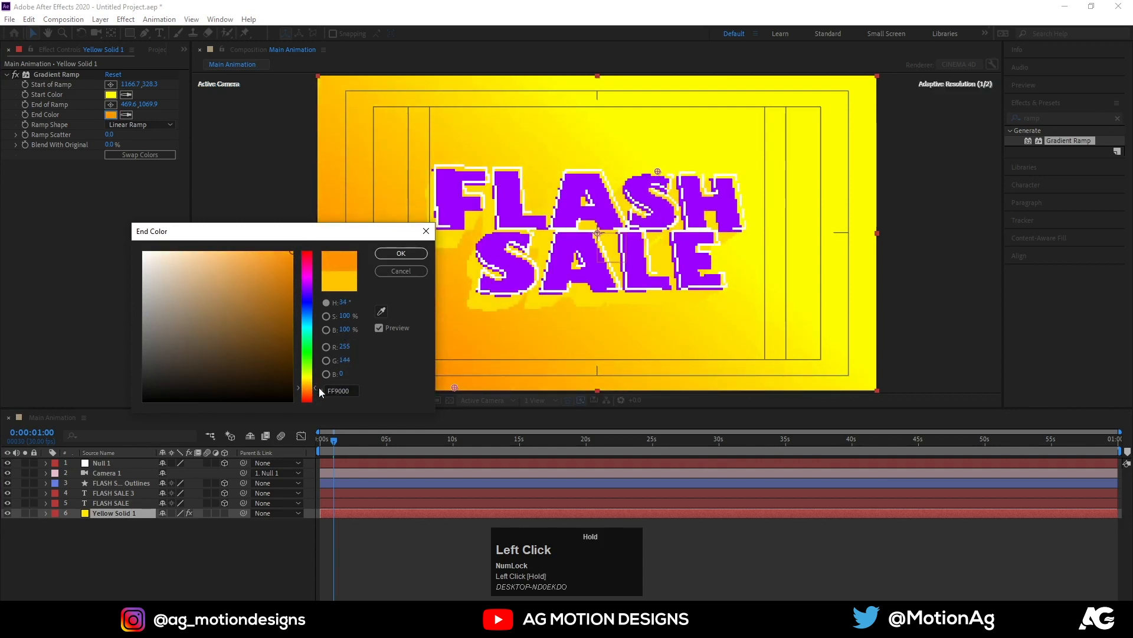
left_click(401, 253)
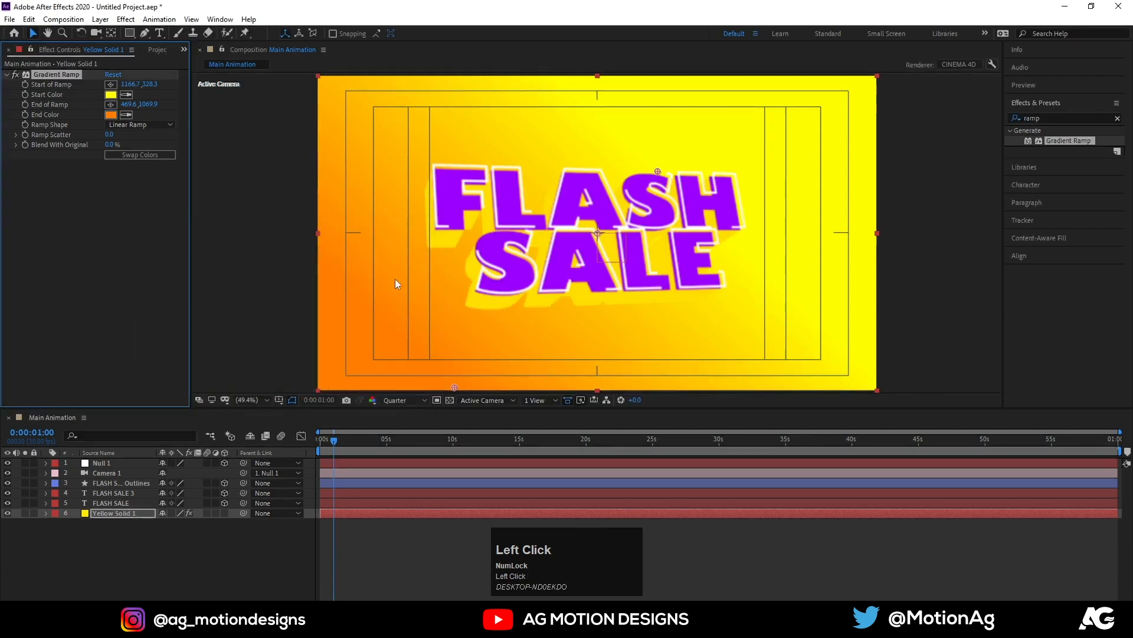
left_click_drag(656, 171, 702, 138)
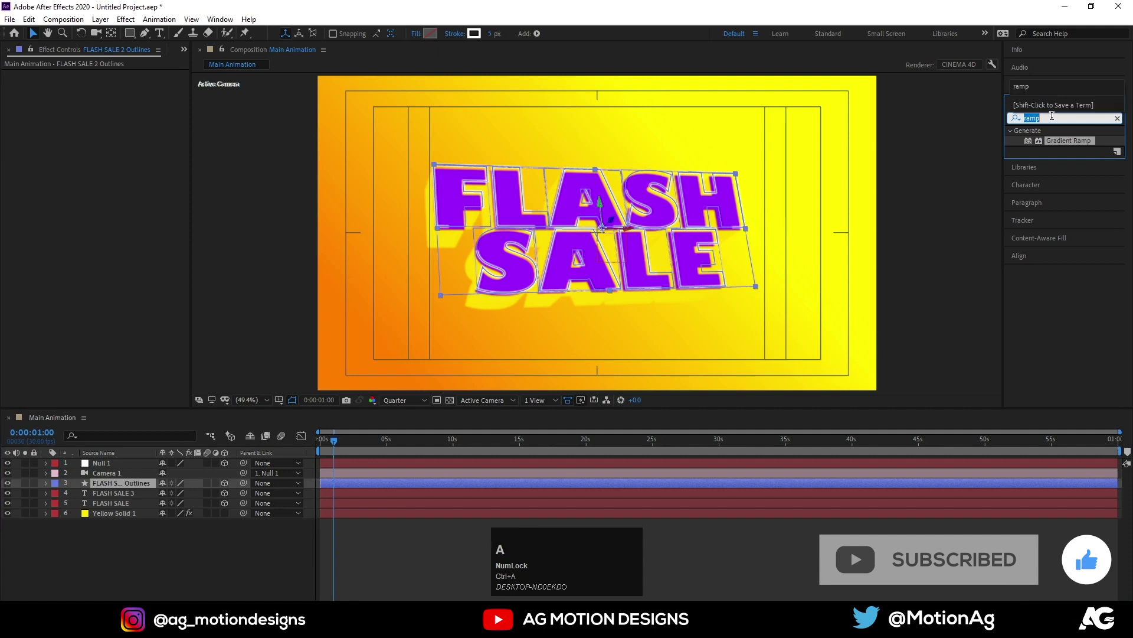
- Apply Drop Shadow to FLASH SALE 2 Outlines with Distance 55 and Softness 78
type("dro")
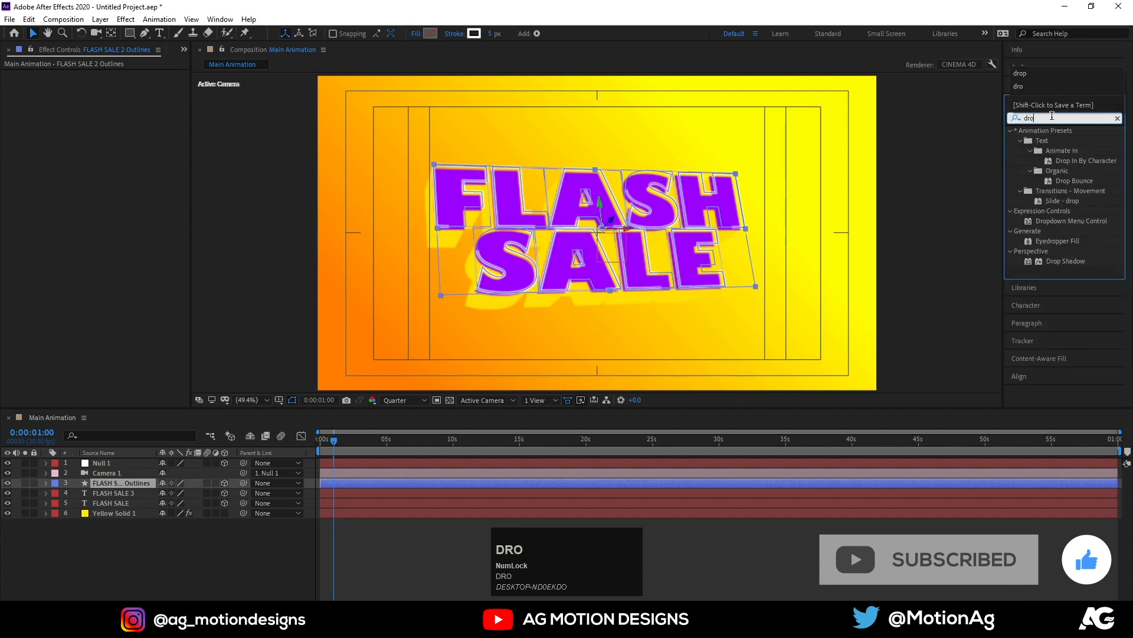
double_click(1066, 261)
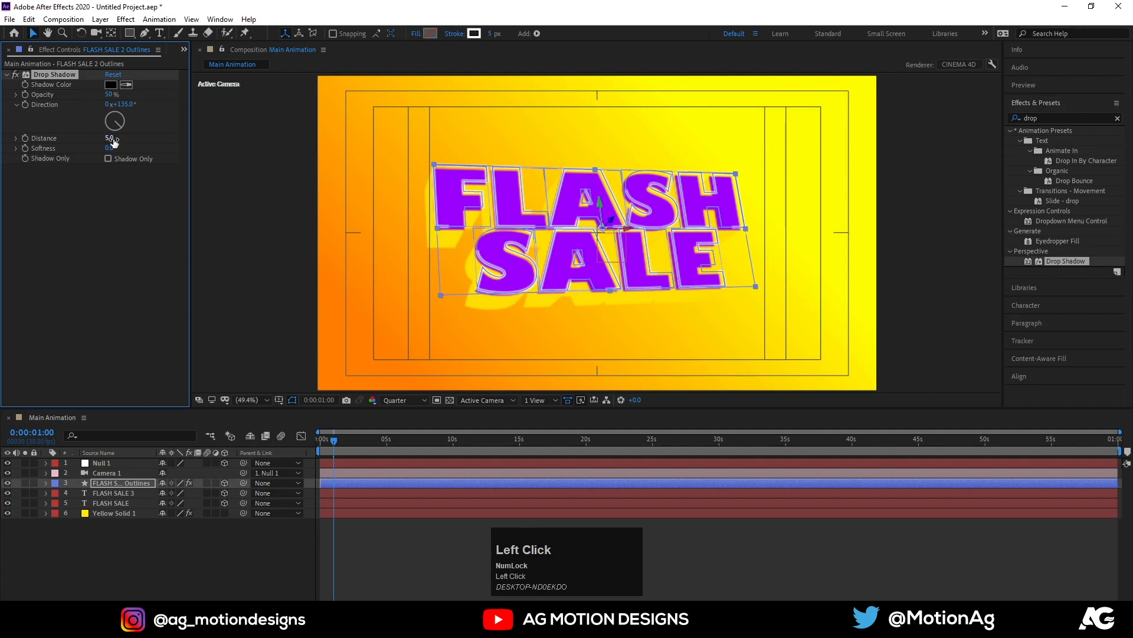
left_click_drag(112, 138, 116, 138)
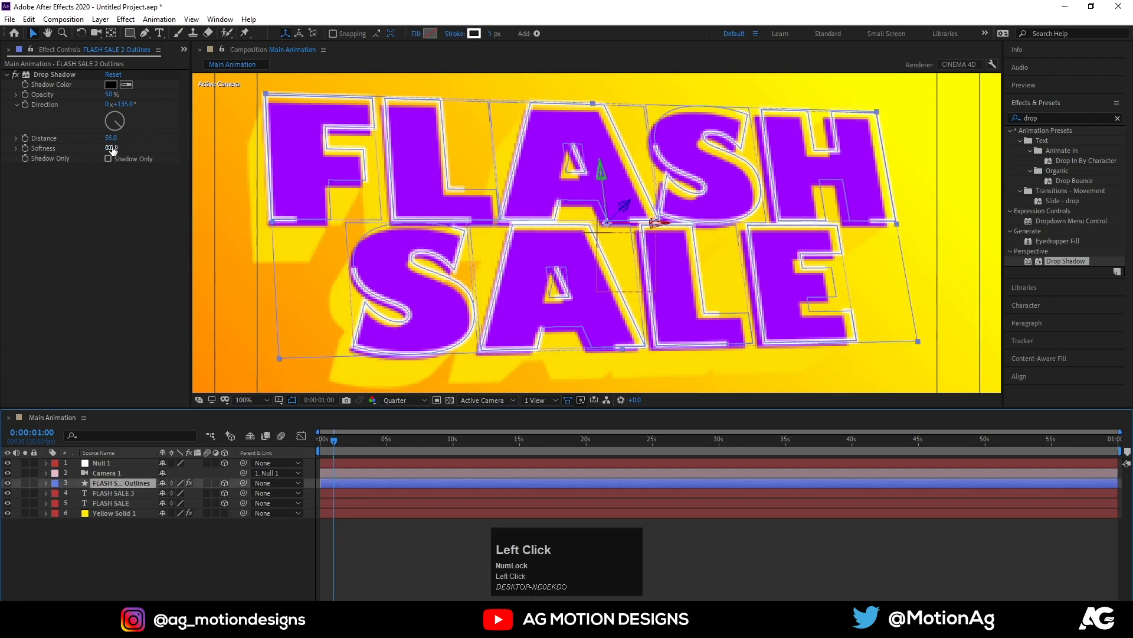
left_click_drag(111, 147, 130, 147)
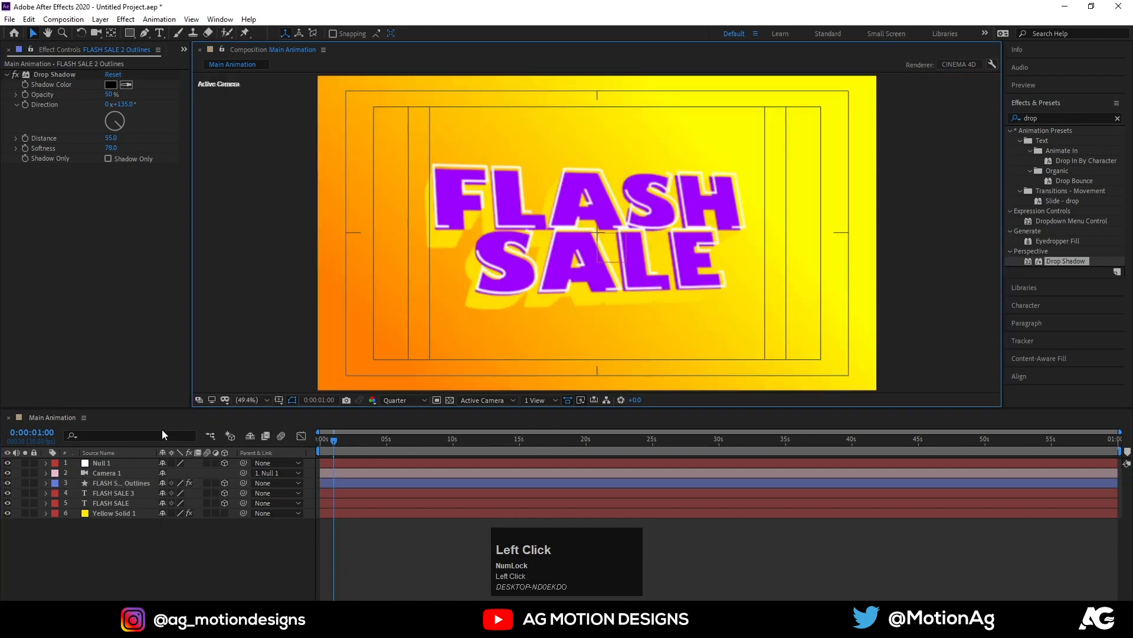
left_click(110, 503)
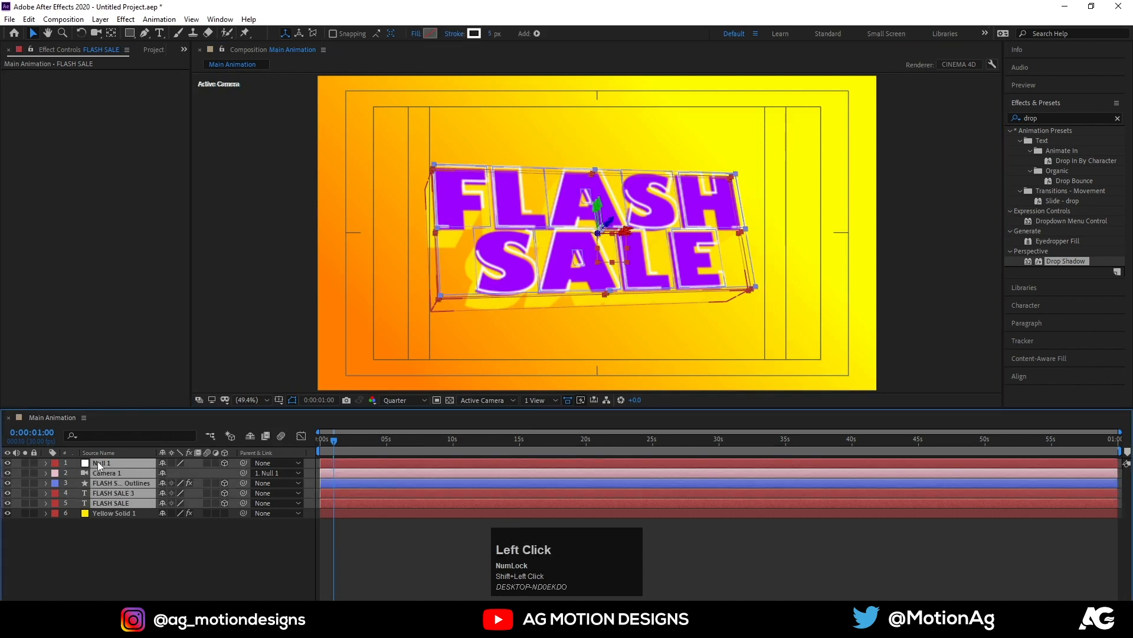
- Precompose the selected layers as '3d layer' and return the playhead to frame 0
key("Ctrl+Shift+C")
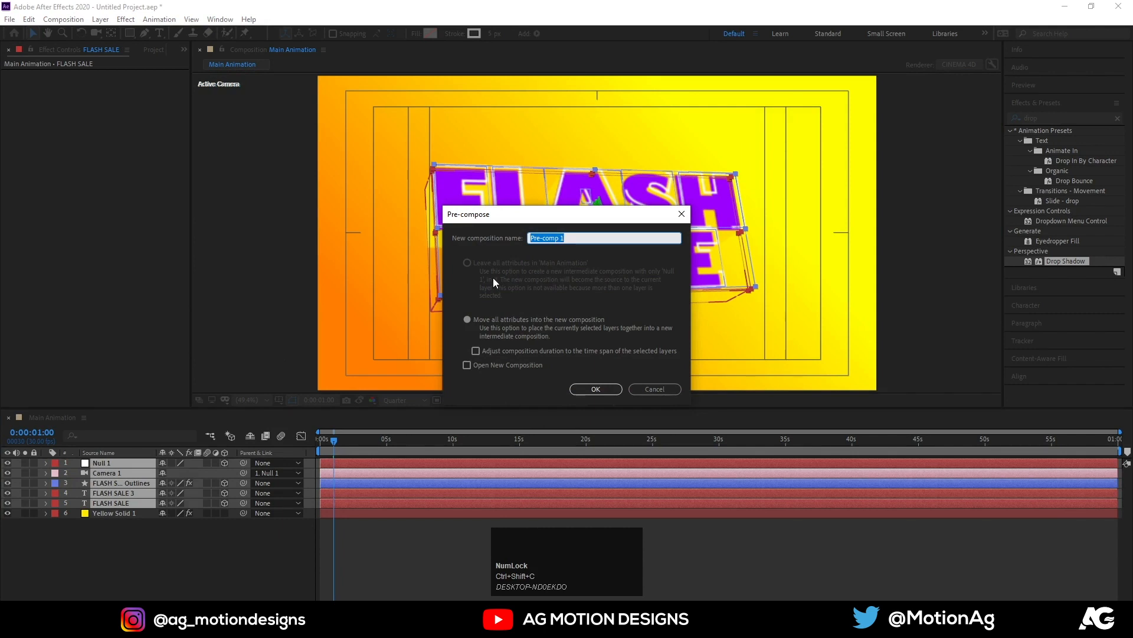
type("3d lay")
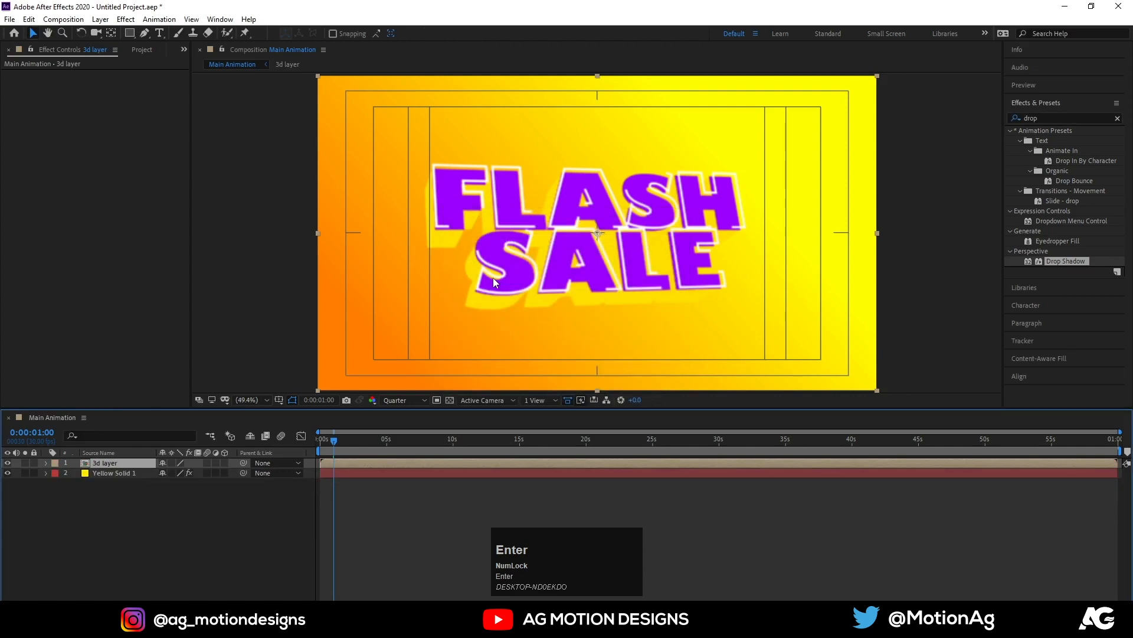
left_click_drag(334, 438, 319, 438)
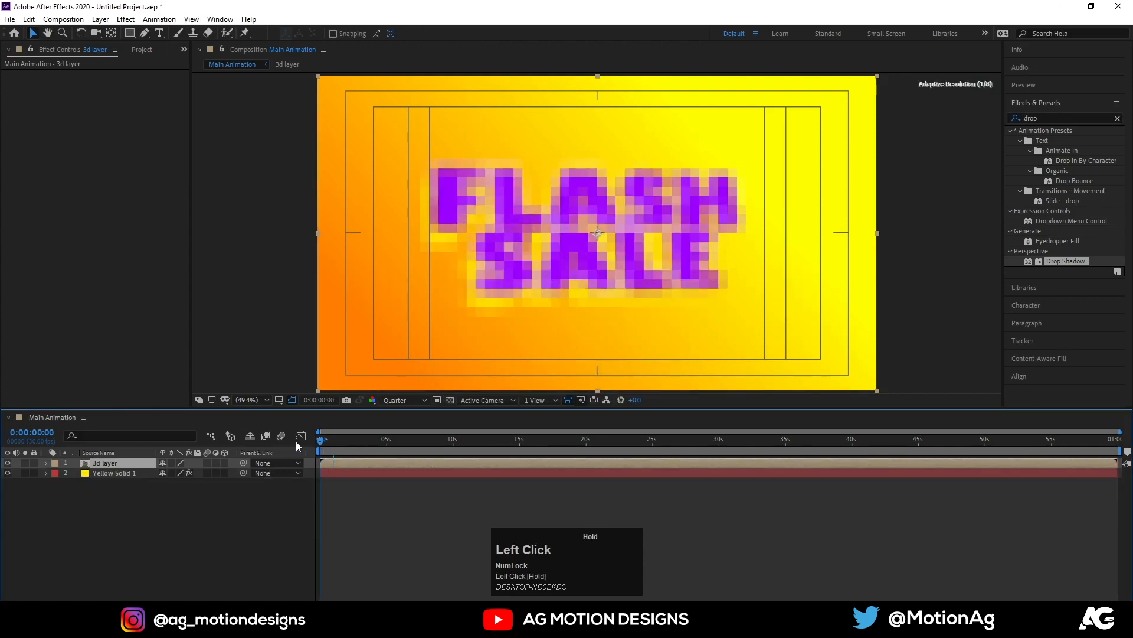
- Apply Drop Shadow to 3d layer with Direction 223°, Distance 22 and Softness 138
key("space")
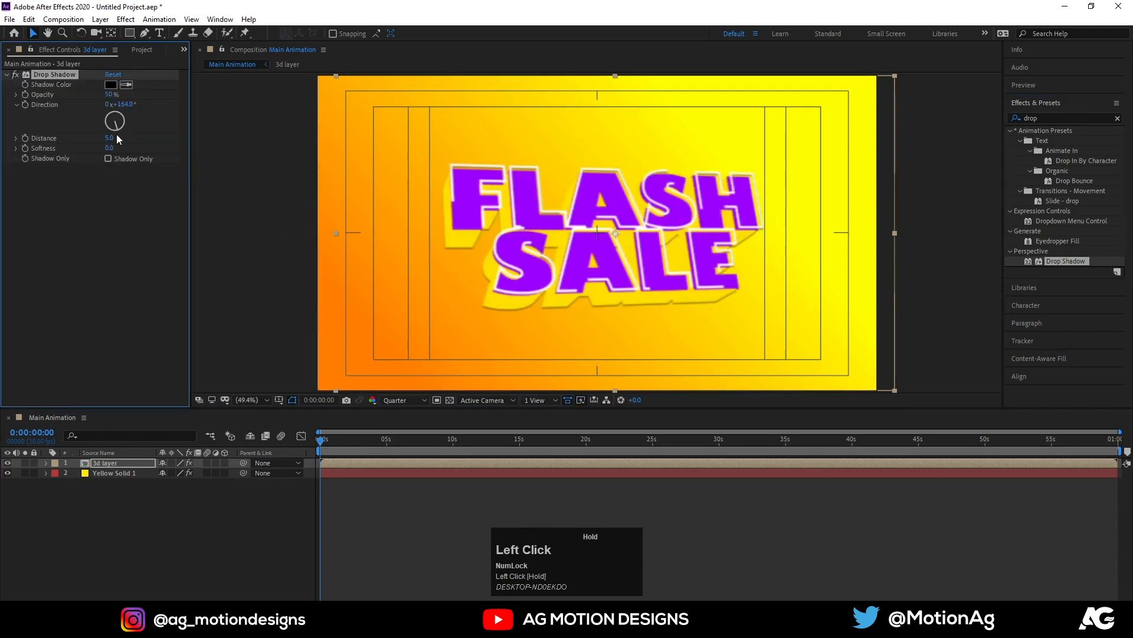
left_click_drag(114, 120, 101, 141)
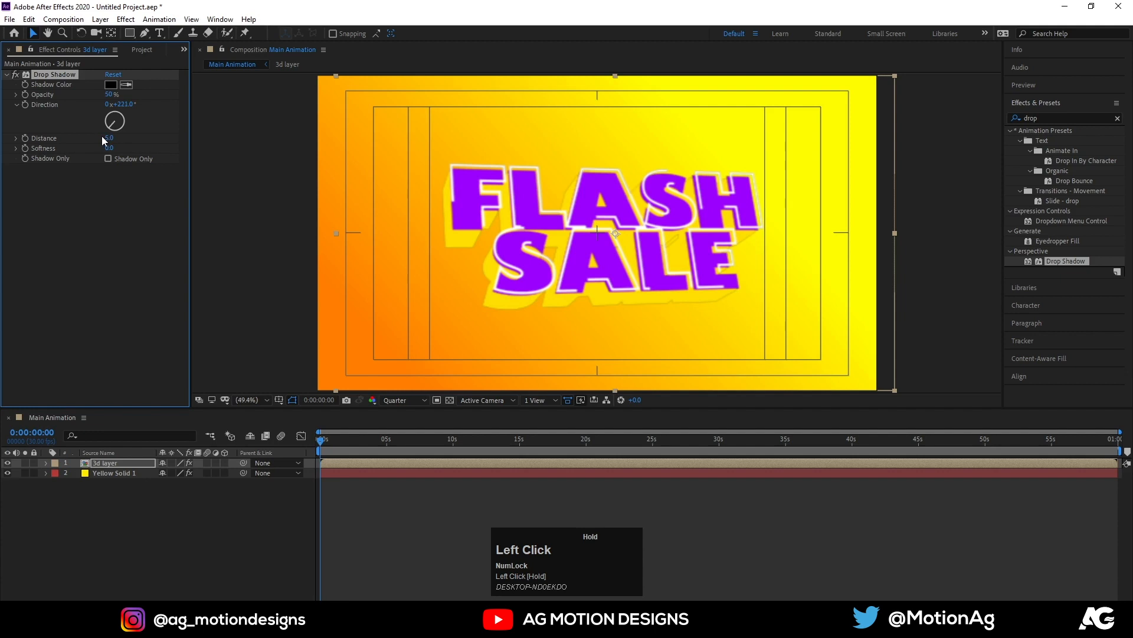
left_click_drag(109, 138, 114, 138)
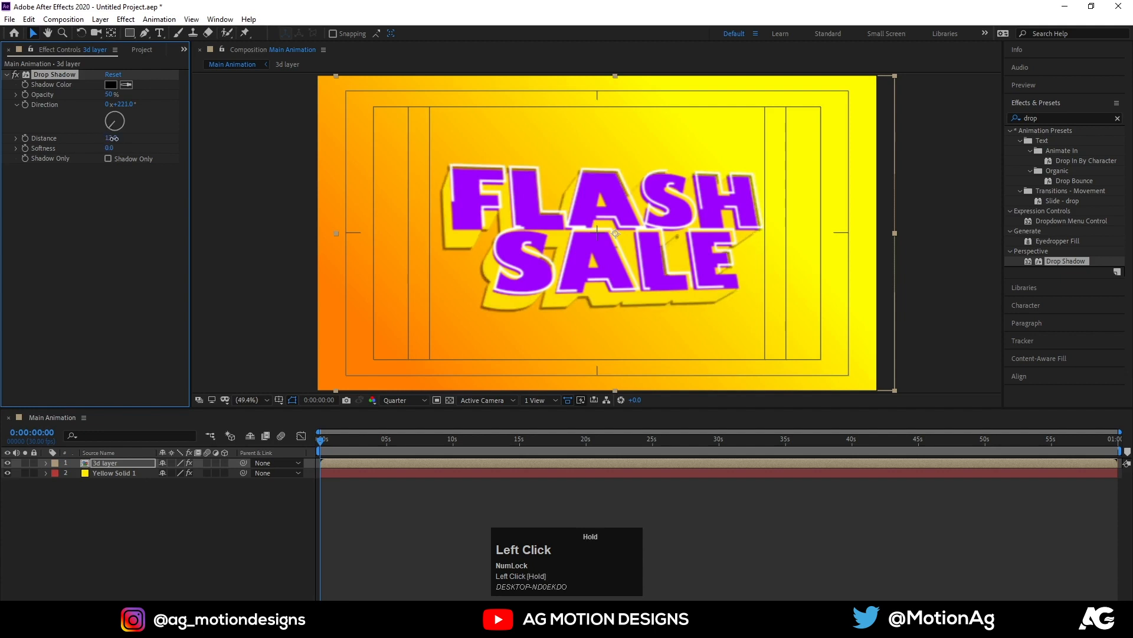
left_click_drag(110, 138, 126, 138)
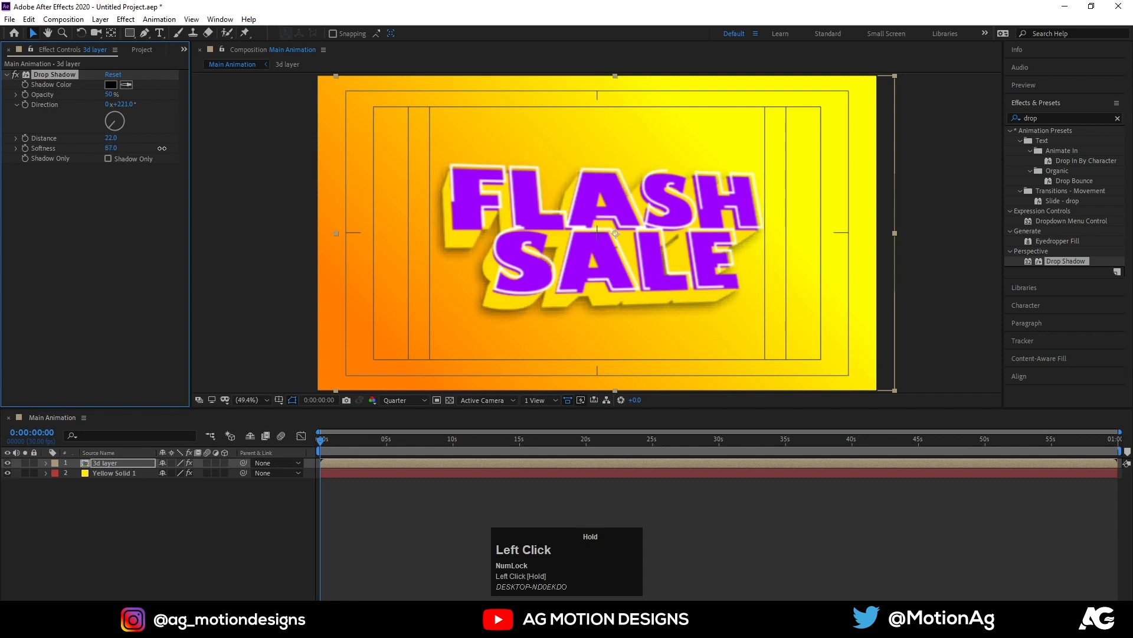
- Set the shadow colour to bluish grey 47505C
left_click(111, 85)
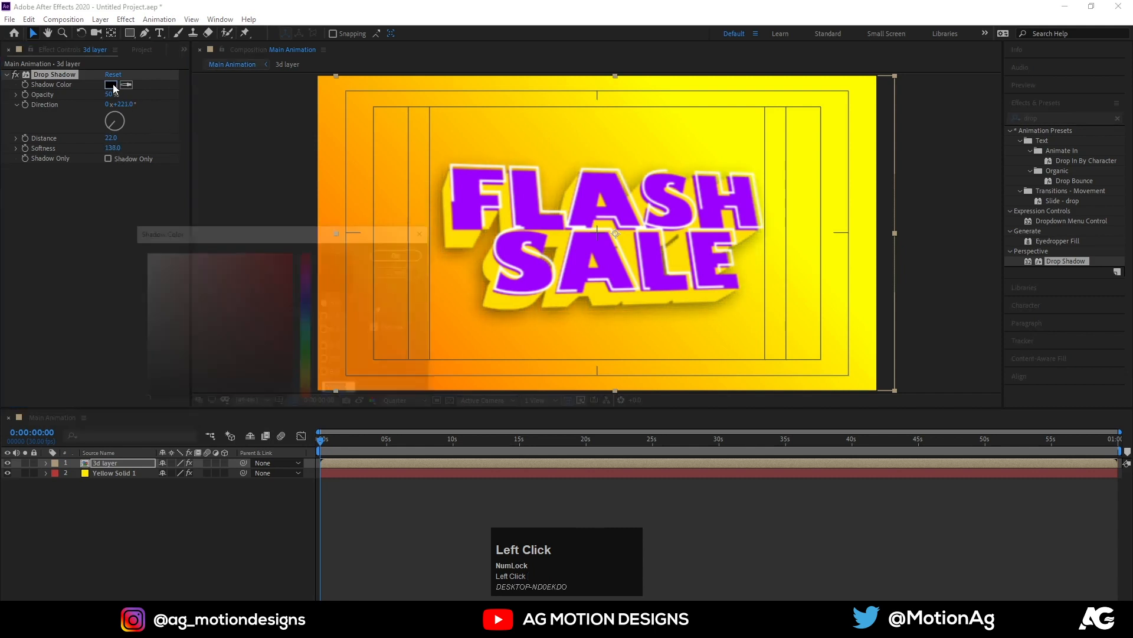
left_click(104, 85)
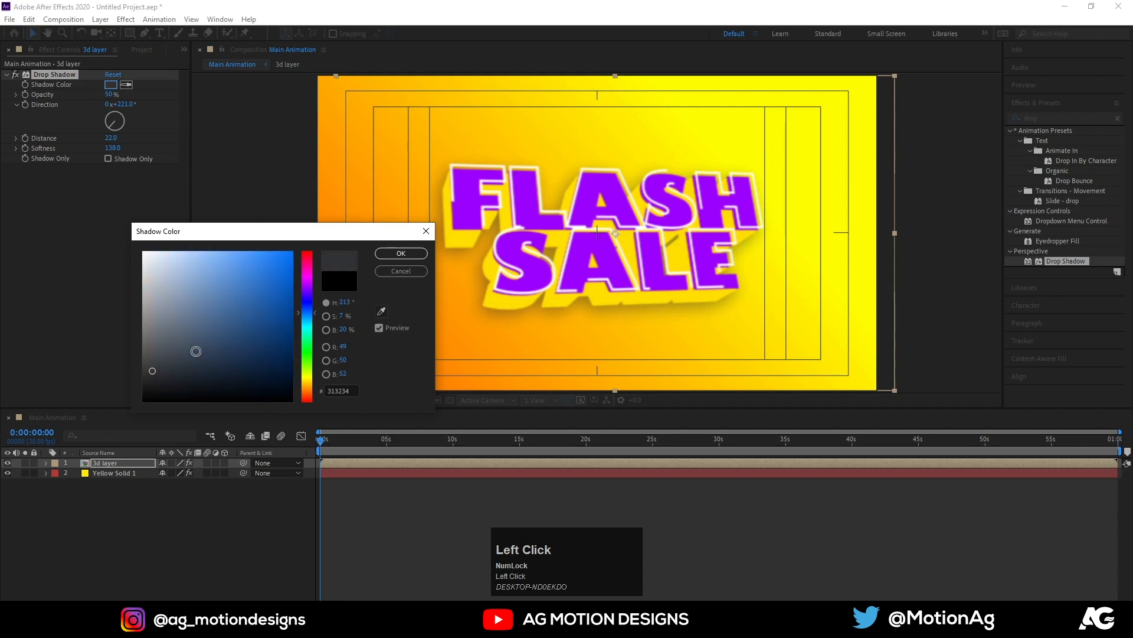
left_click_drag(196, 351, 176, 346)
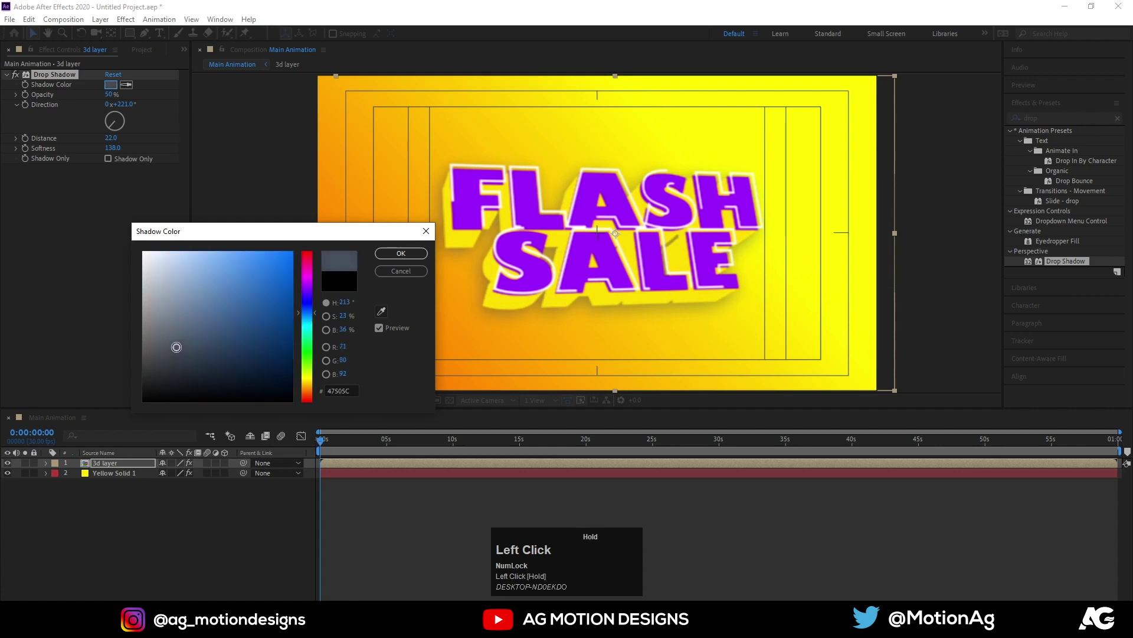